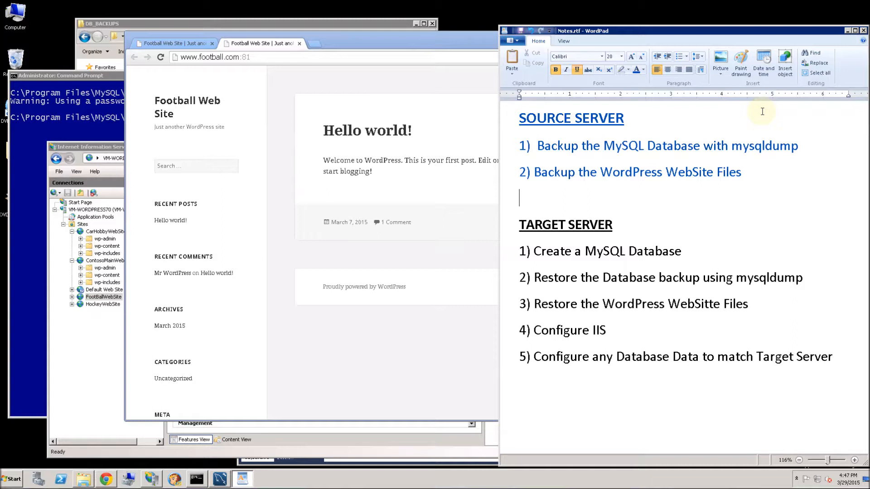
mouse_move(754, 186)
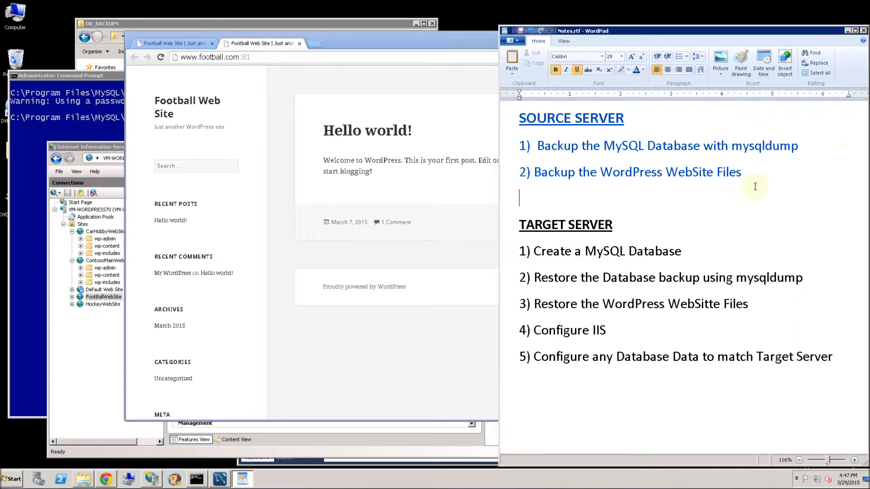
mouse_move(517, 140)
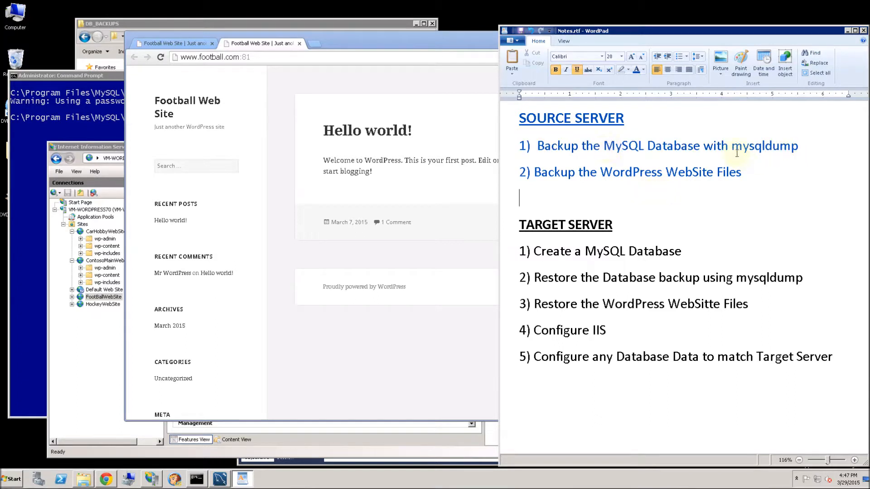
Dump the footballwebsite database with mysqldump to C:\DB_BACKUPS\fb.sql and confirm the 454 KB file
double_click(763, 146)
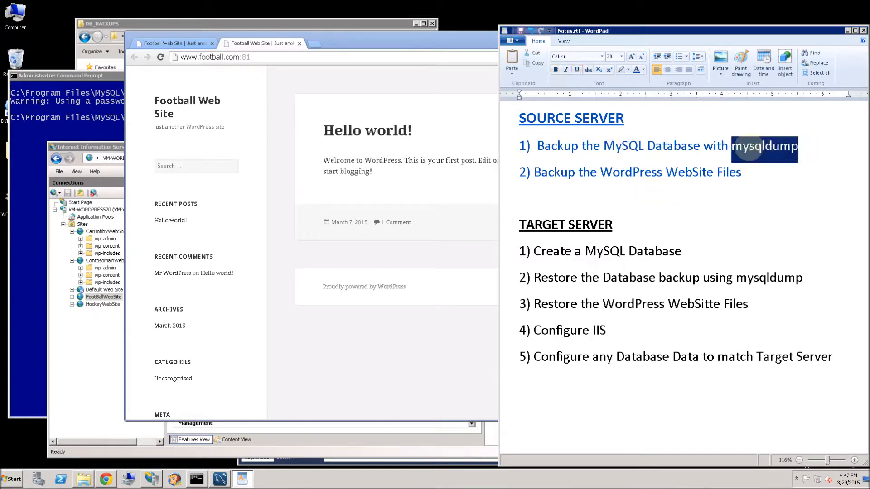
mouse_move(756, 179)
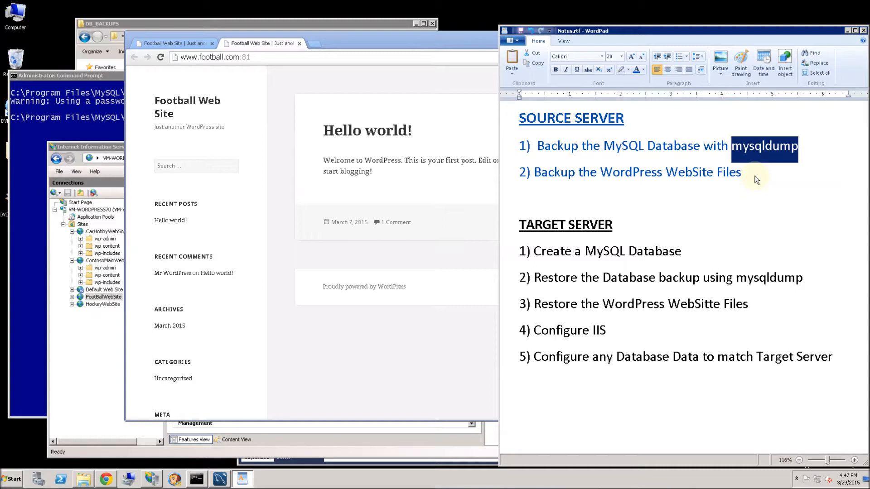
click(754, 178)
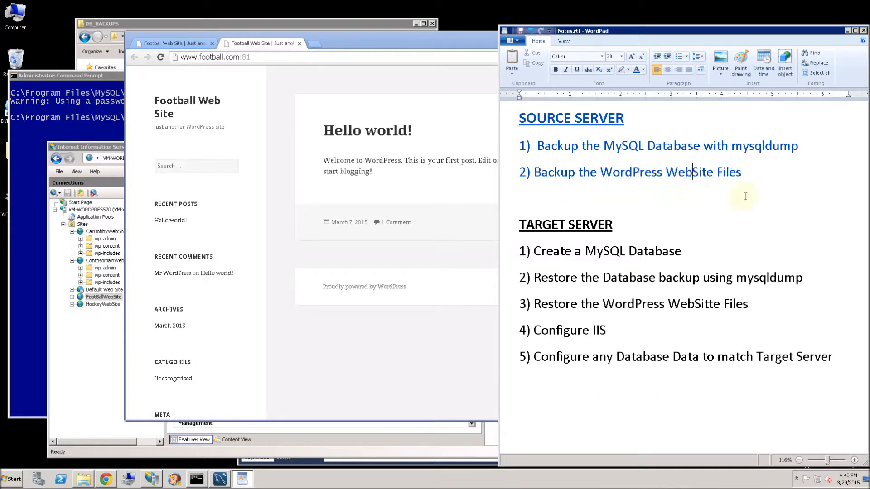
mouse_move(504, 202)
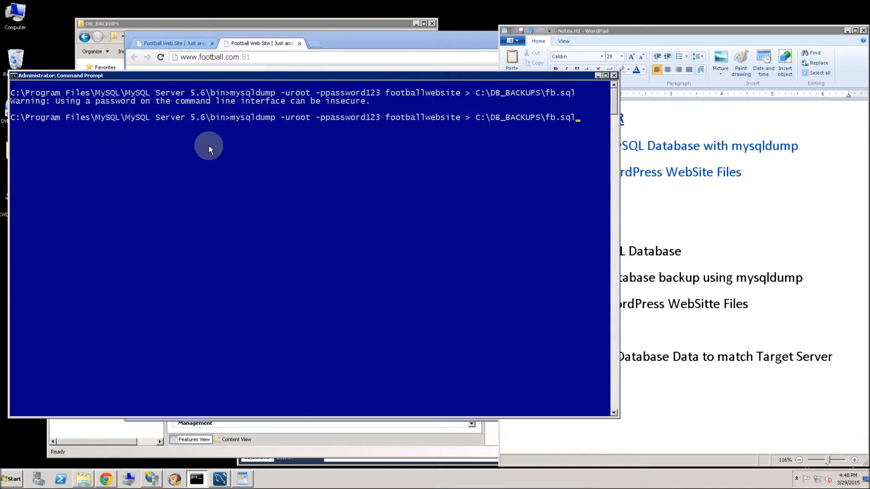
mouse_move(261, 123)
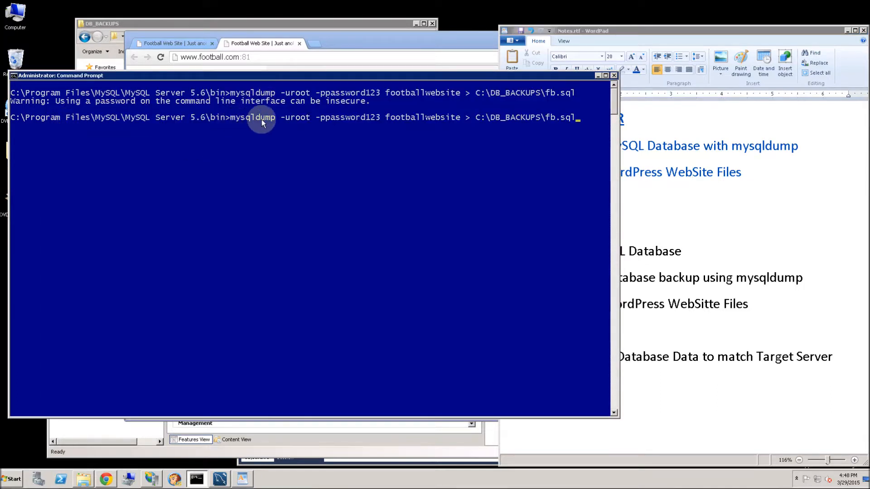
mouse_move(94, 94)
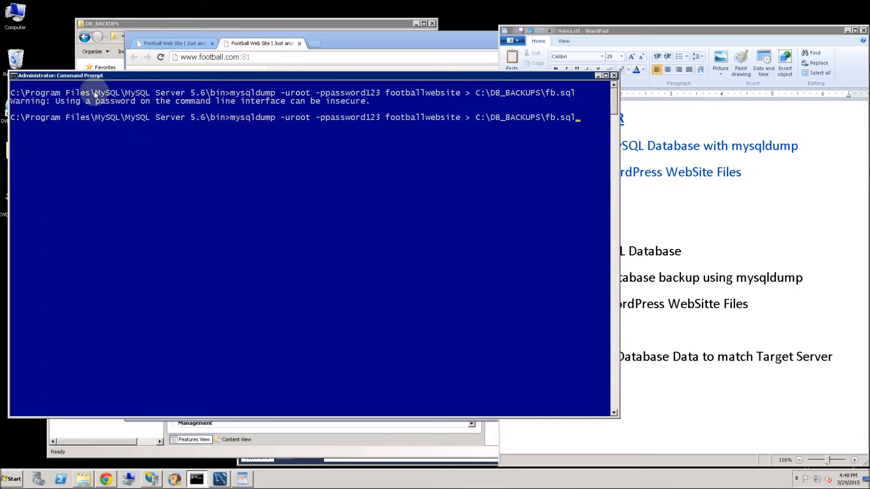
mouse_move(116, 101)
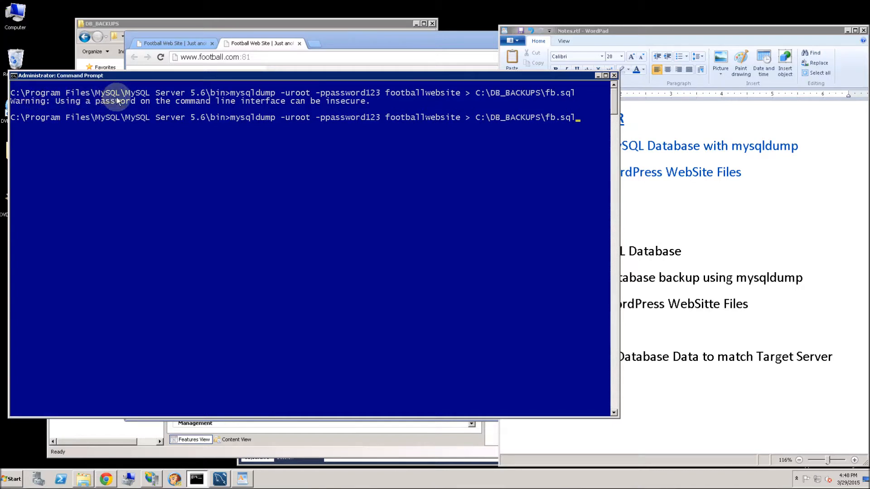
mouse_move(197, 99)
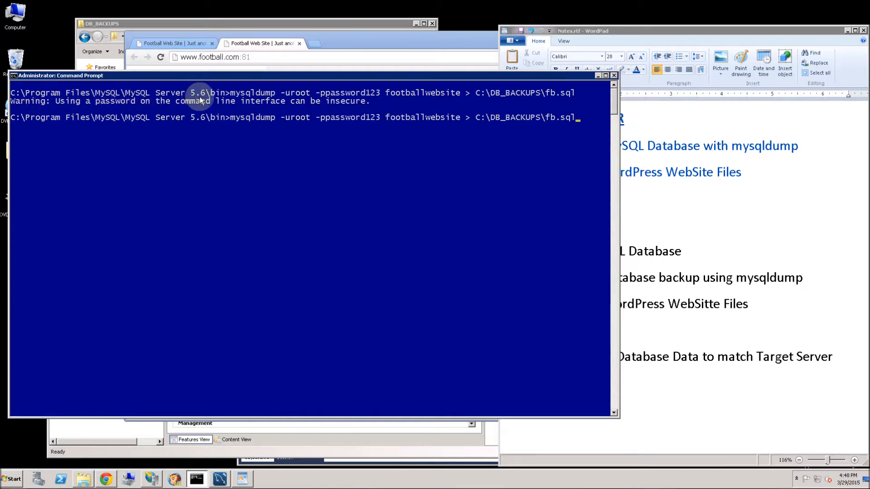
mouse_move(272, 83)
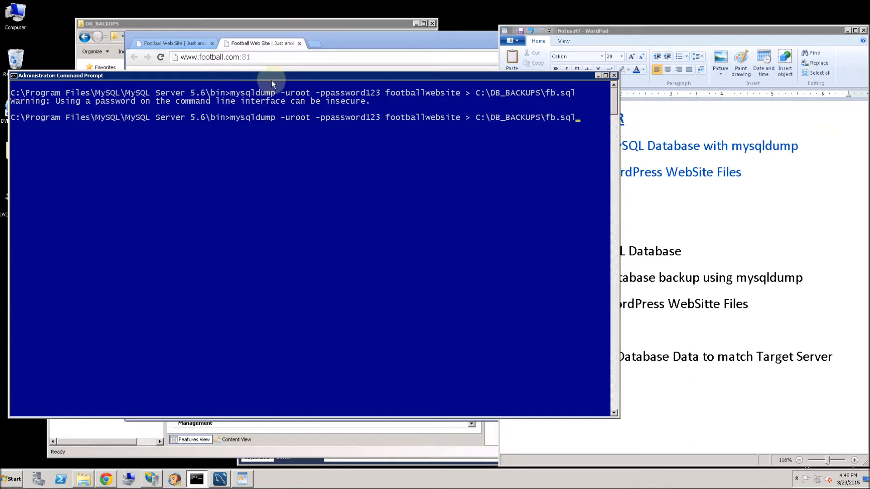
mouse_move(291, 89)
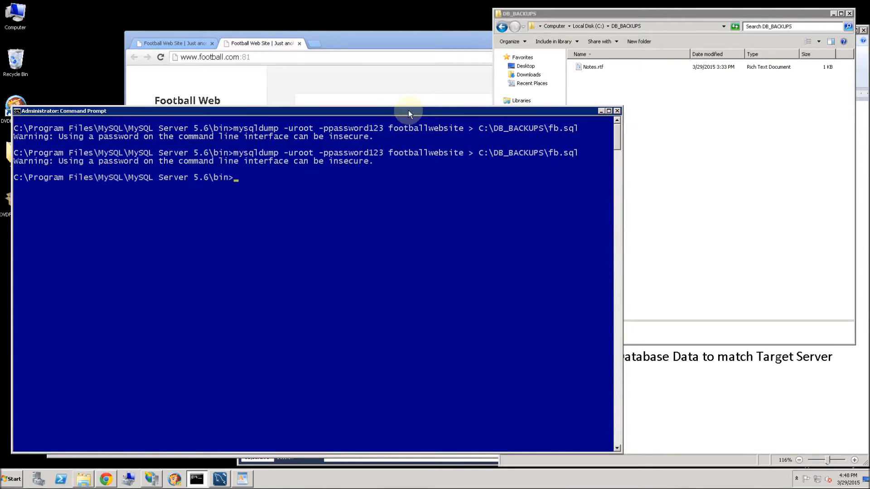
click(588, 77)
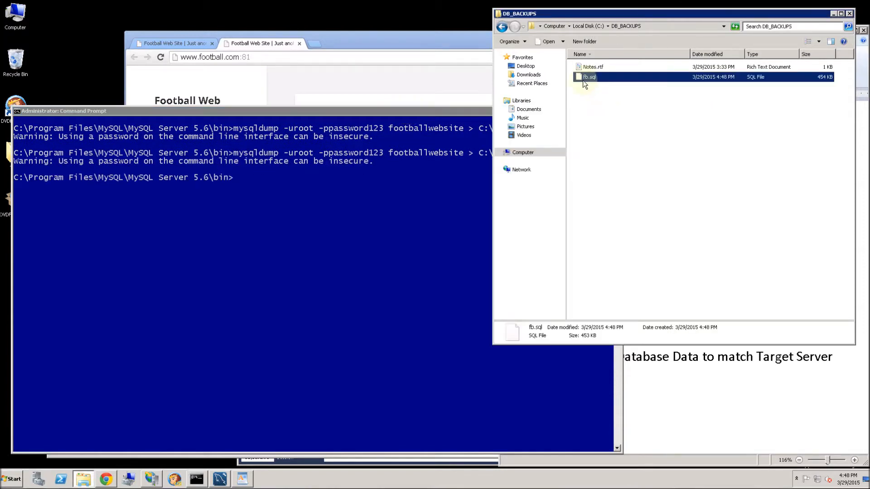
mouse_move(590, 77)
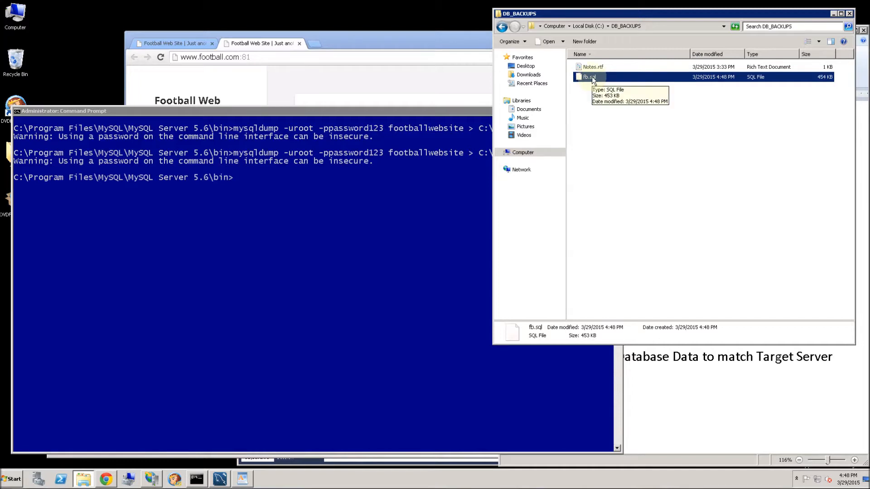
Bring up MySQL Workbench on the footballwebsite.wp_options query tab
click(218, 478)
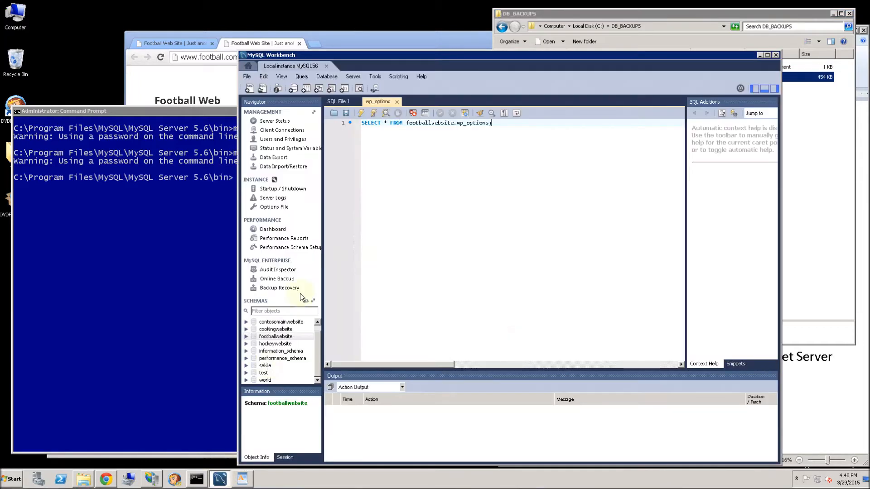
mouse_move(309, 331)
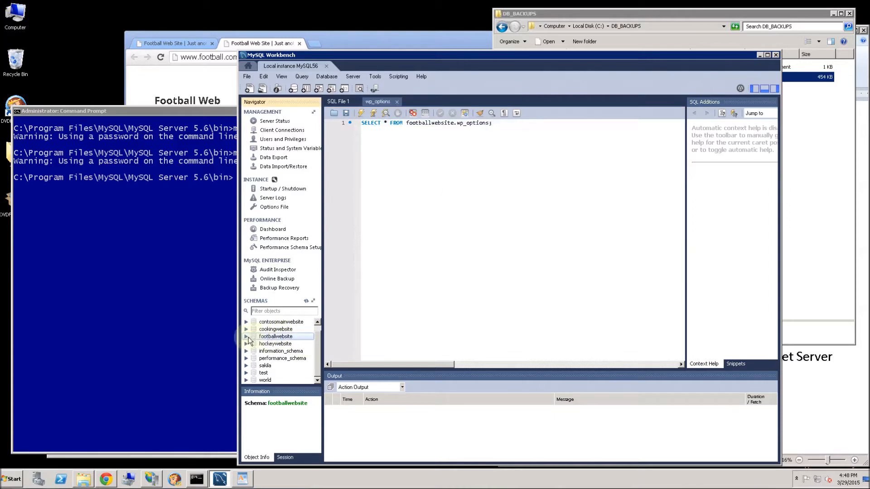
mouse_move(281, 343)
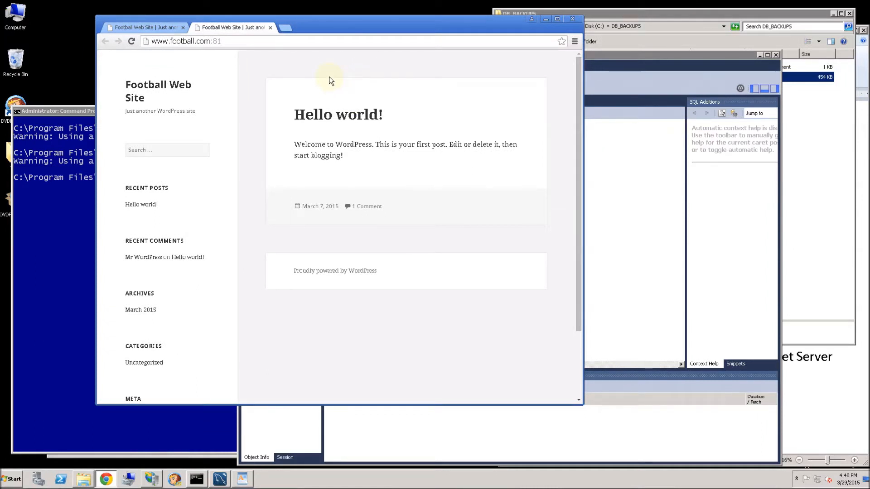
mouse_move(264, 106)
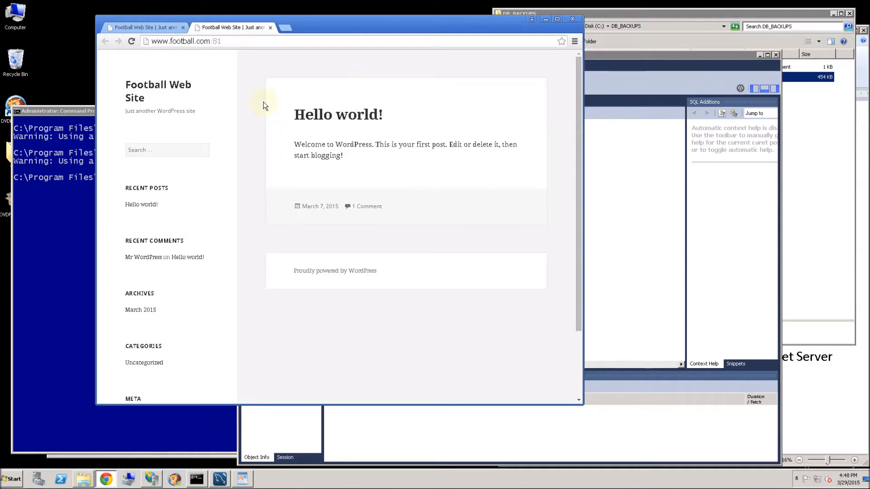
mouse_move(252, 79)
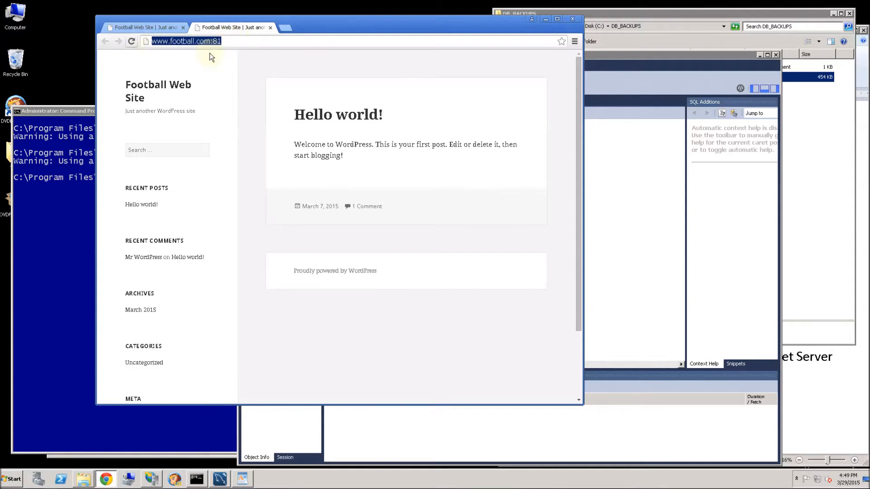
click(216, 41)
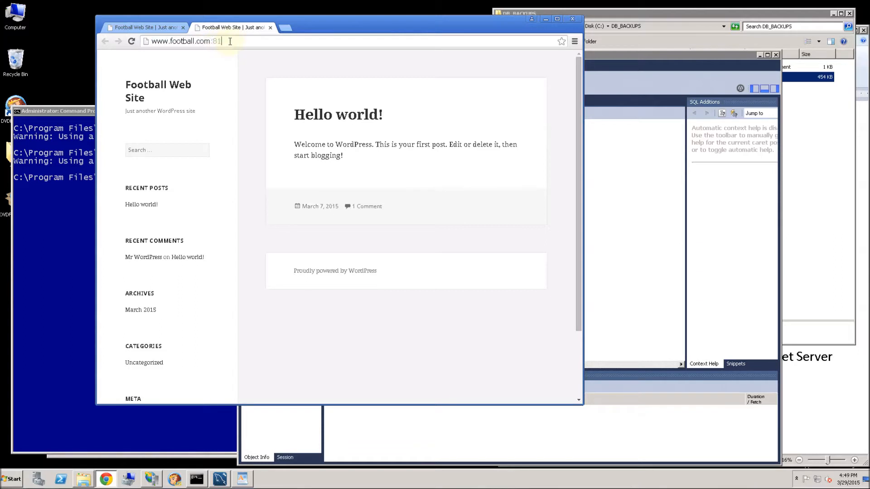
double_click(179, 41)
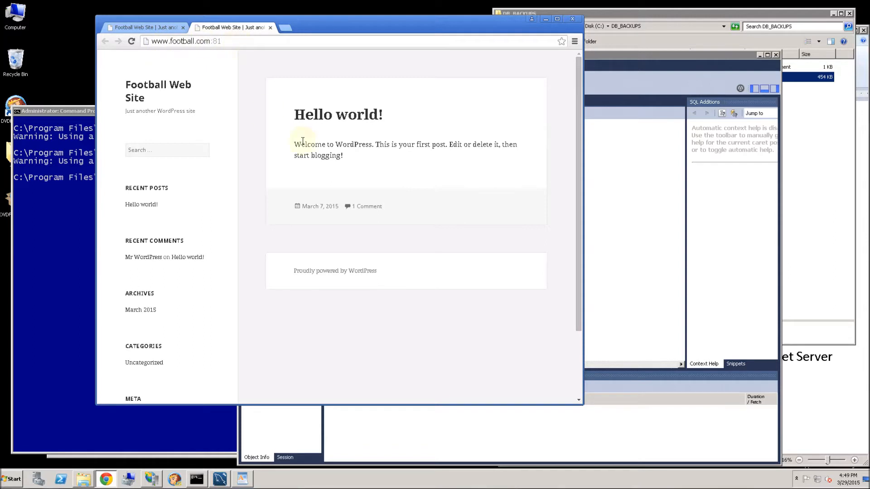
mouse_move(424, 183)
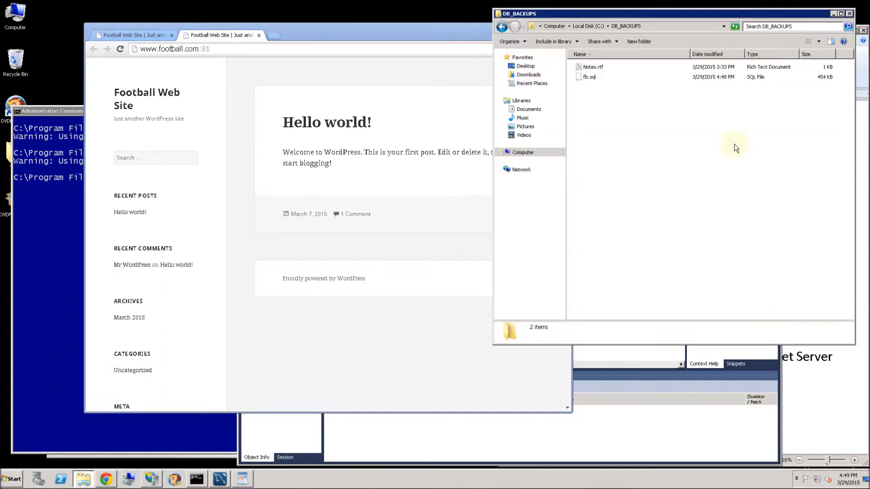
click(589, 76)
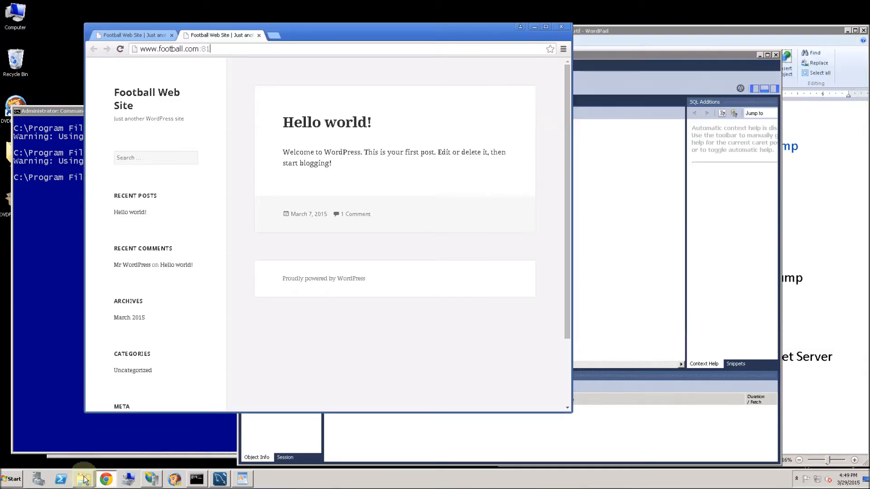
mouse_move(142, 443)
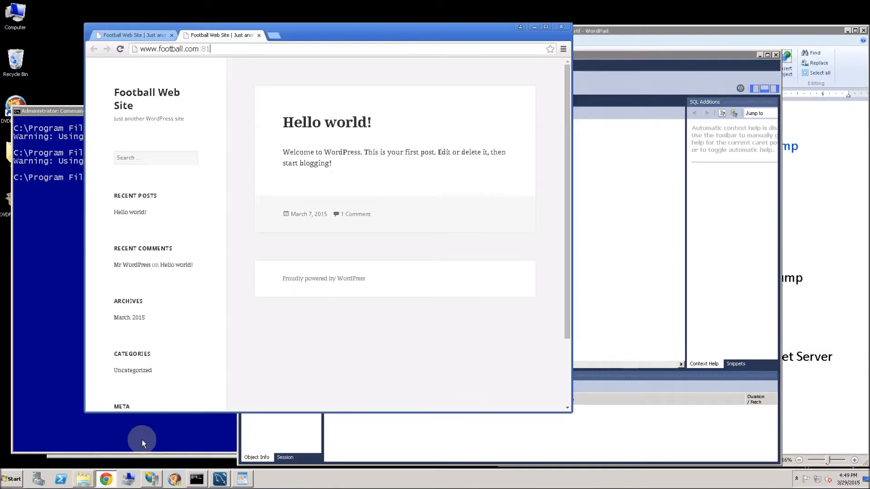
click(82, 479)
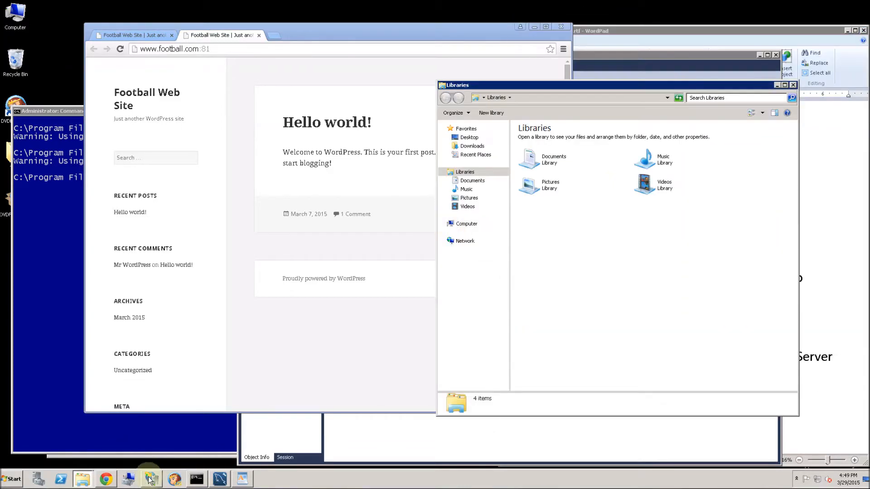
Explore the FootballWebSite site's folder from IIS Manager
click(151, 479)
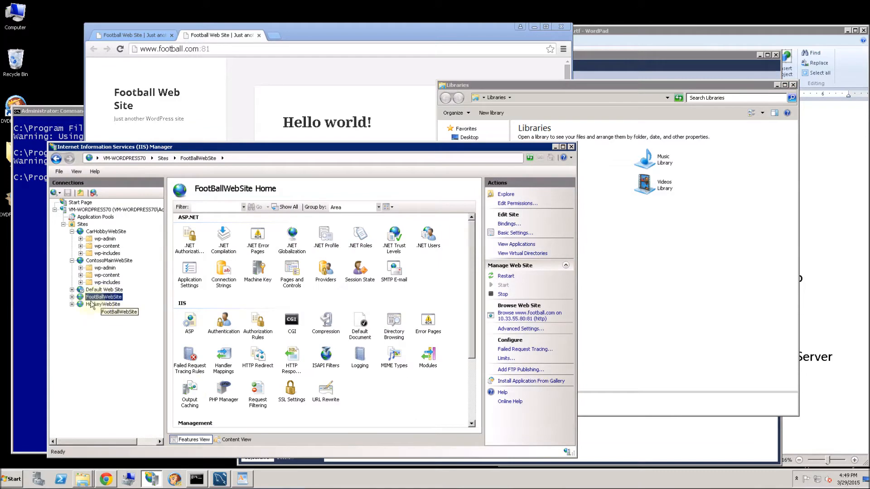
right_click(103, 297)
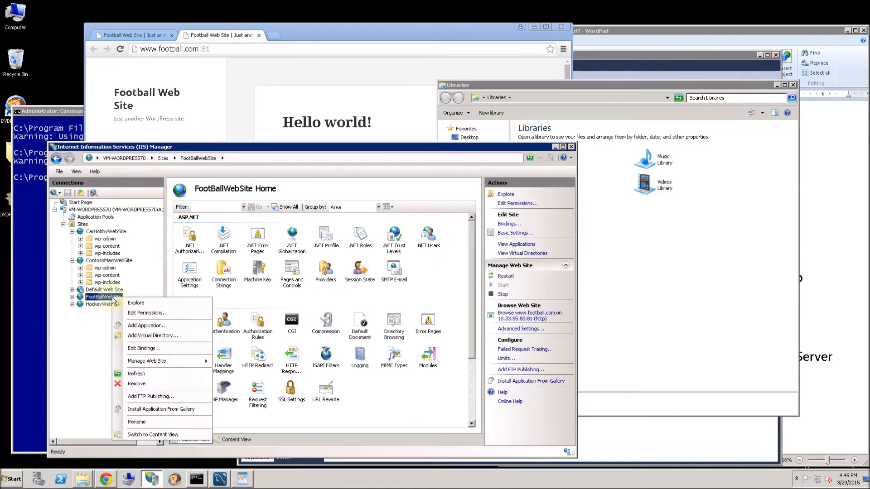
click(136, 303)
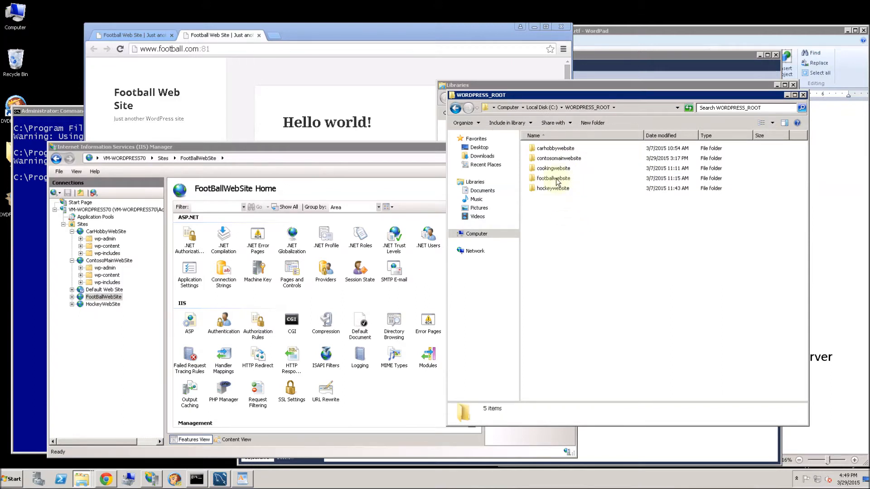
Archive the footballwebsite folder in WORDPRESS_ROOT as footballwebsite.7z with 7-Zip
right_click(552, 178)
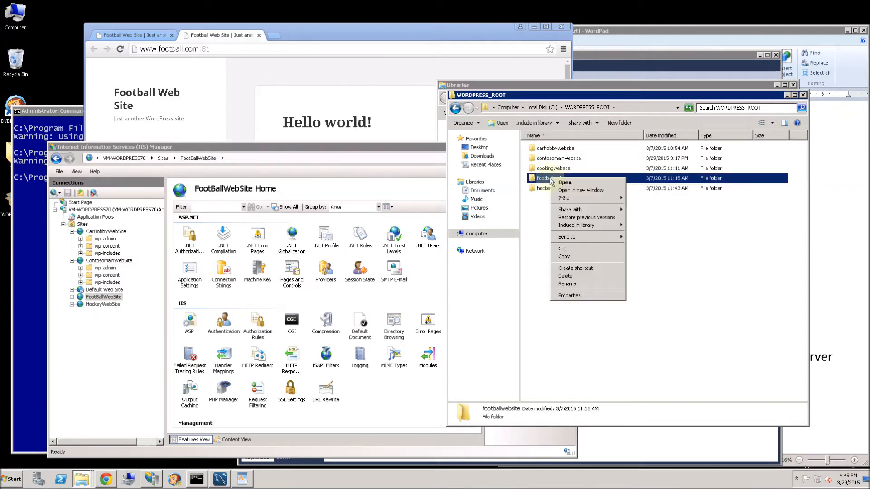
click(563, 182)
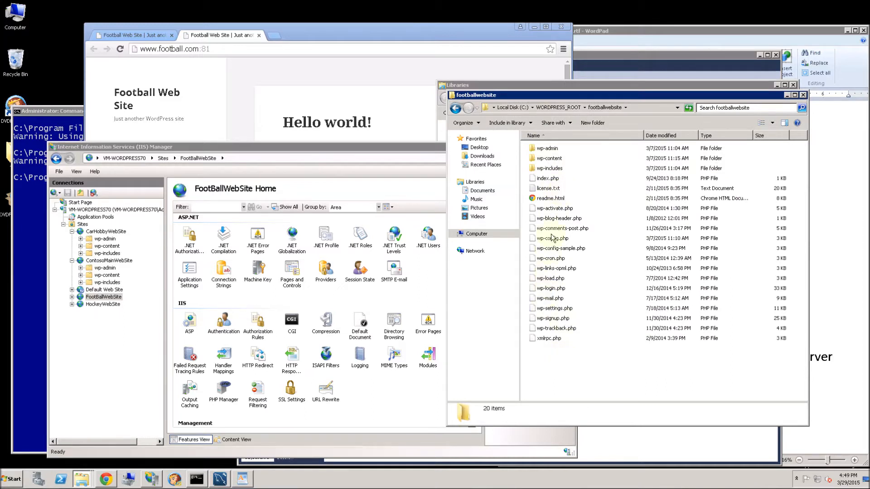
click(454, 108)
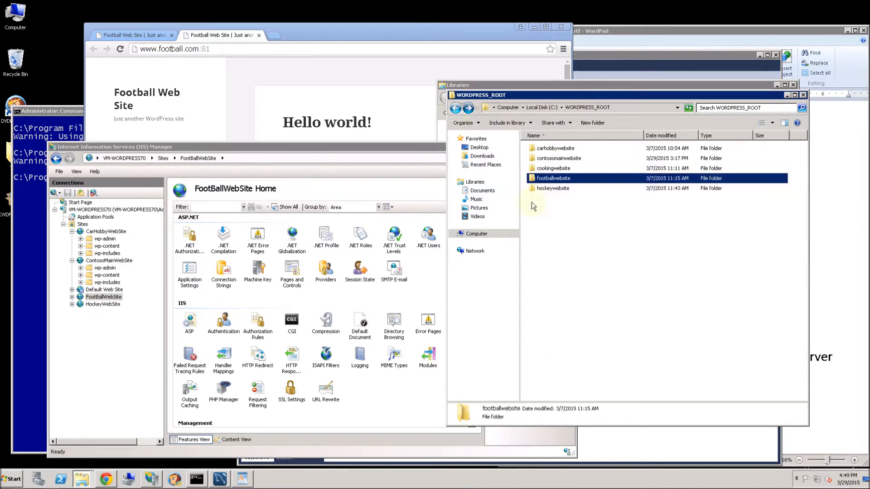
right_click(553, 178)
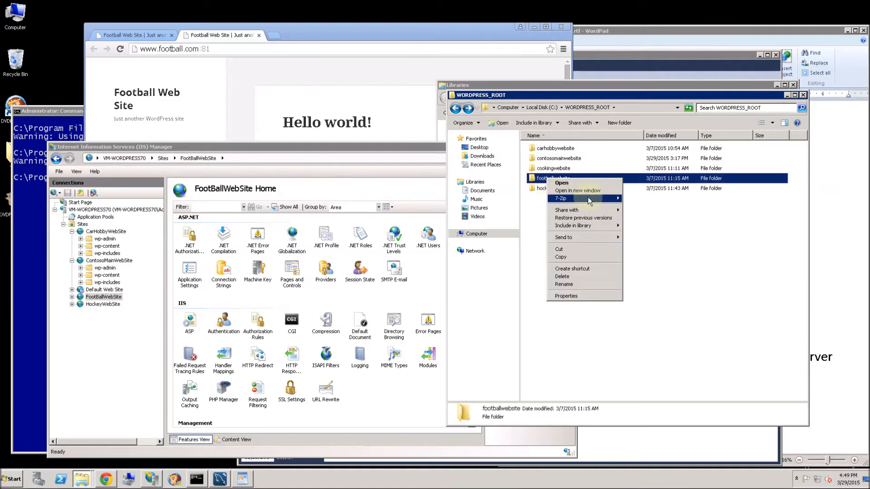
click(561, 198)
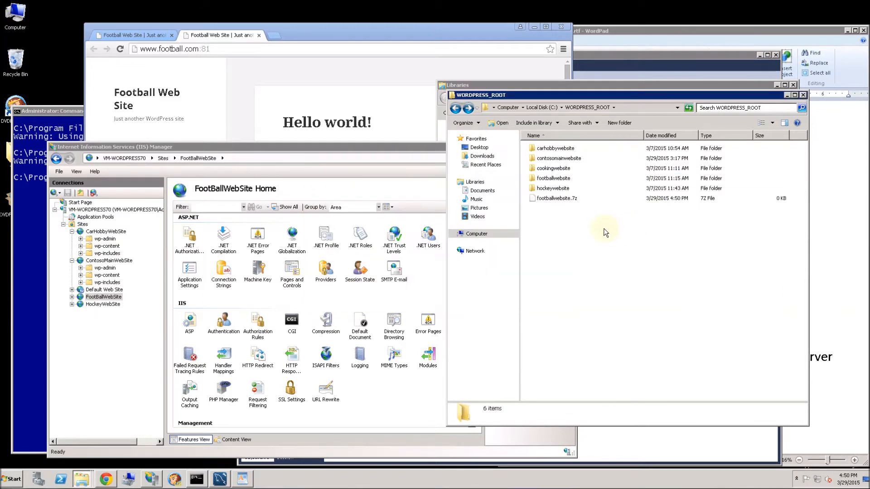
Move footballwebsite.7z into DB_BACKUPS and select it with fb.sql to copy into C:\Temp
click(555, 198)
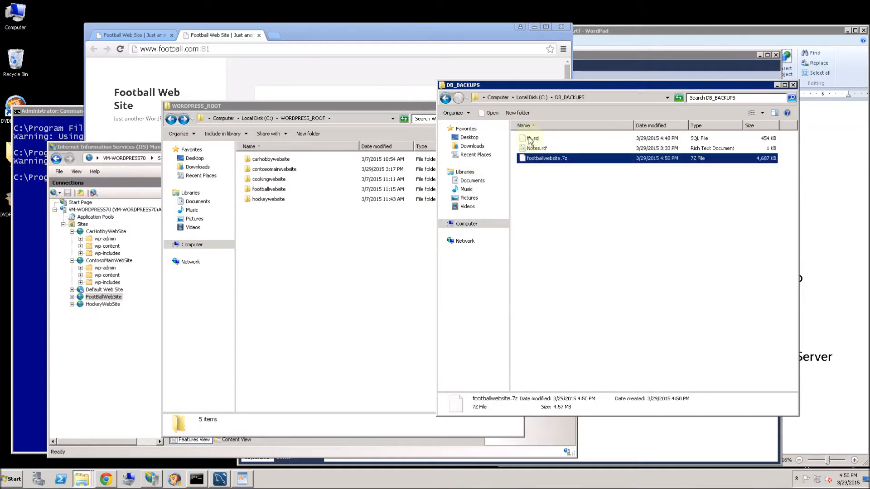
click(531, 138)
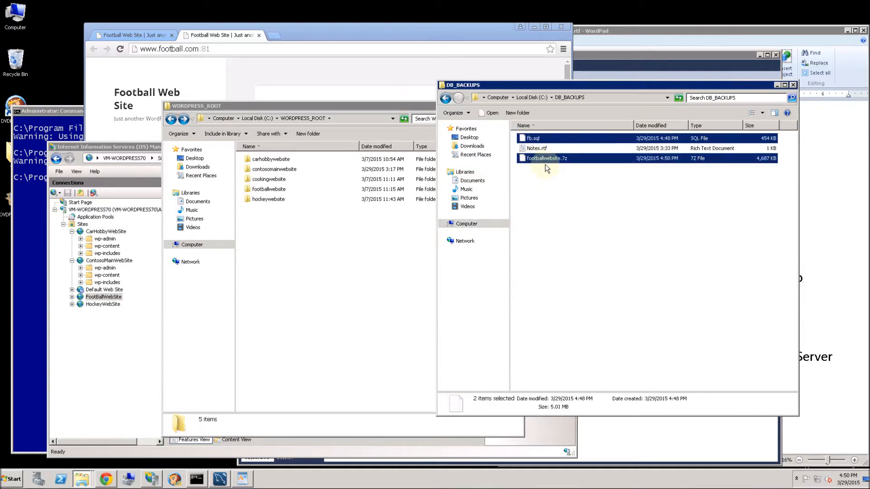
mouse_move(38, 479)
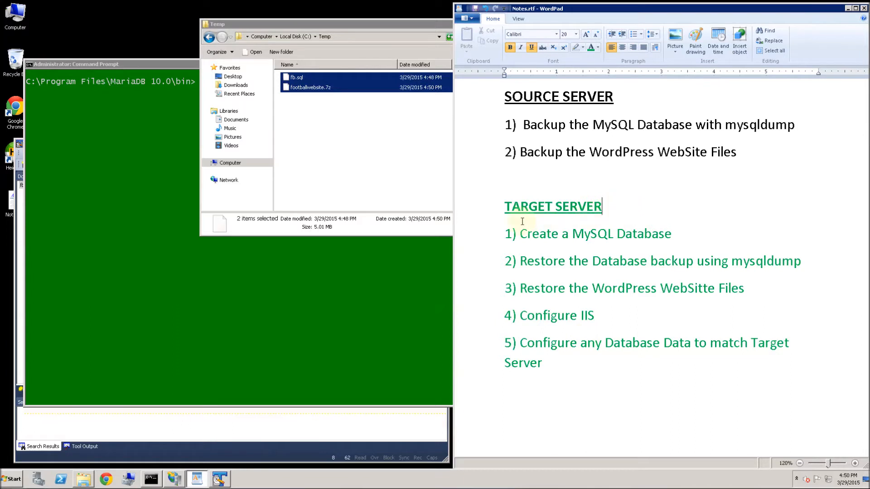
click(521, 234)
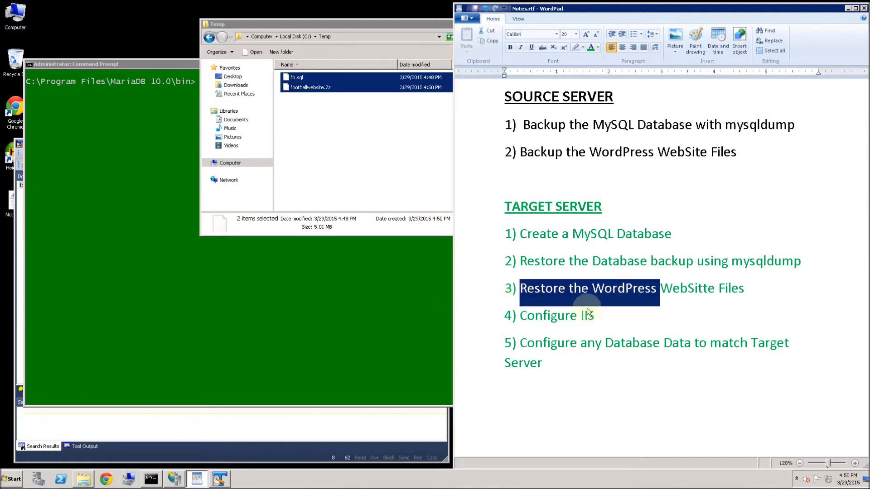
click(562, 348)
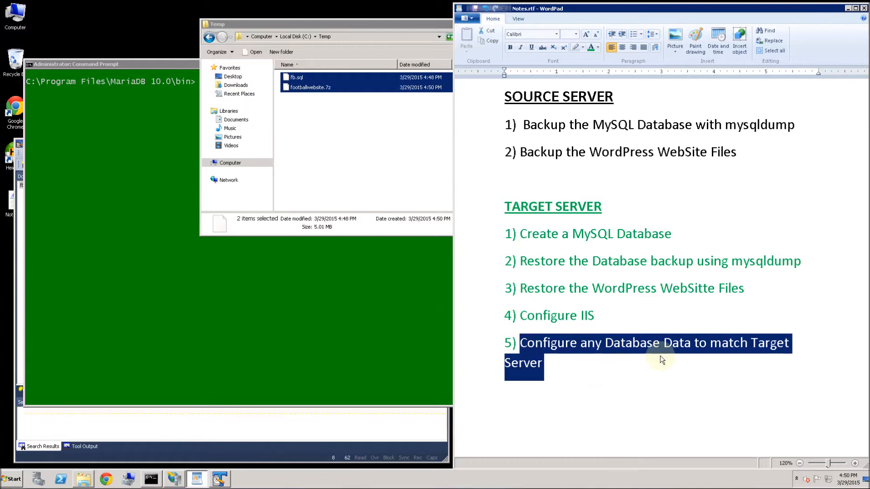
mouse_move(398, 28)
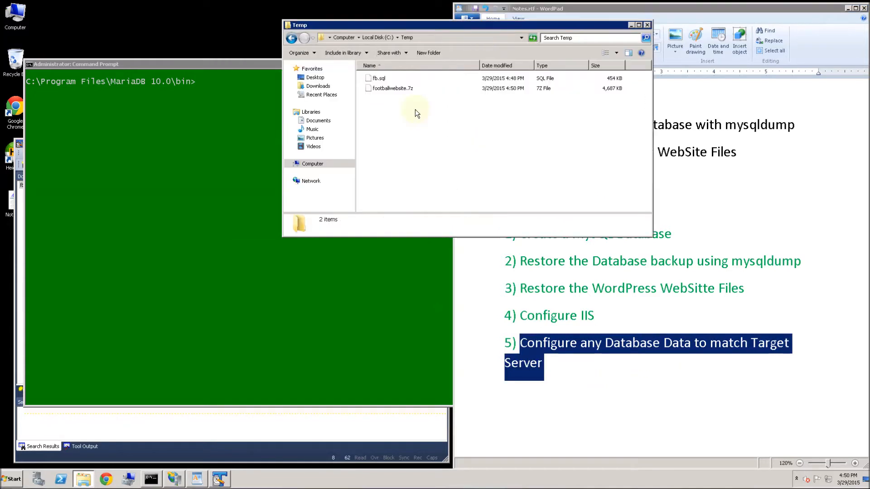
Open C:\Temp\fb.sql in TextPad and accept reloading its updated contents
click(379, 77)
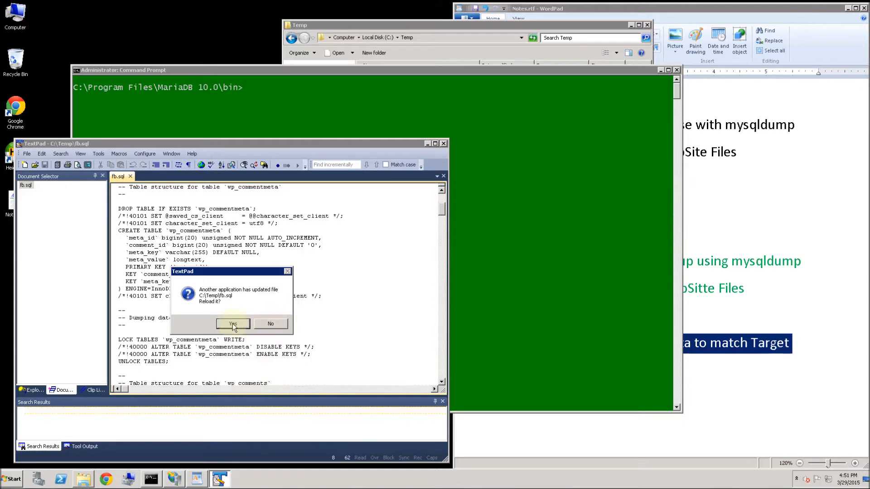
click(233, 324)
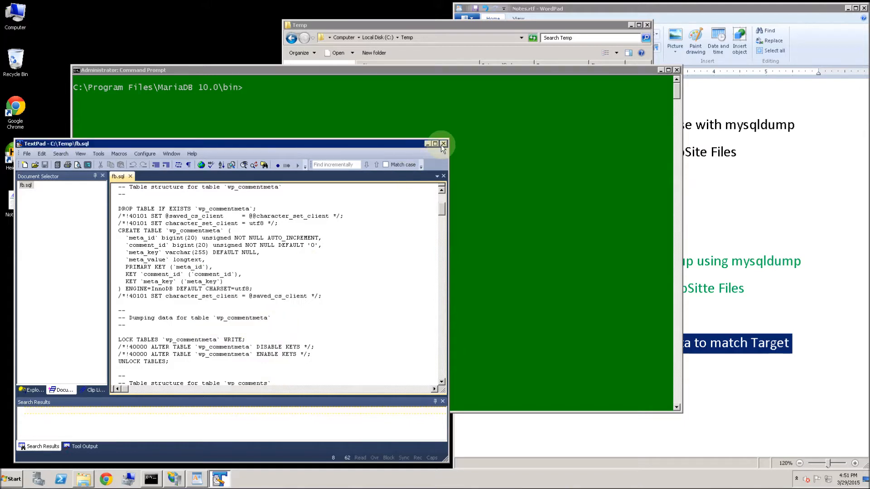
Close TextPad and connect HeidiSQL to the local server at 127.0.0.1
click(444, 143)
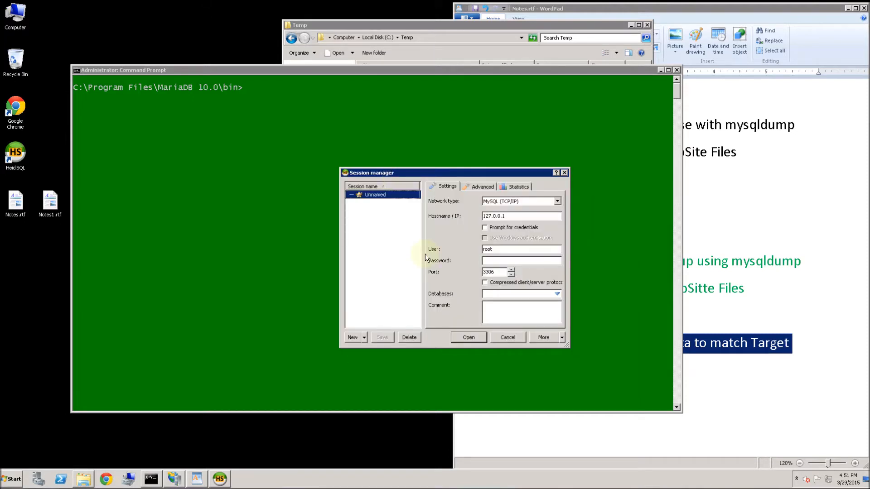
mouse_move(567, 347)
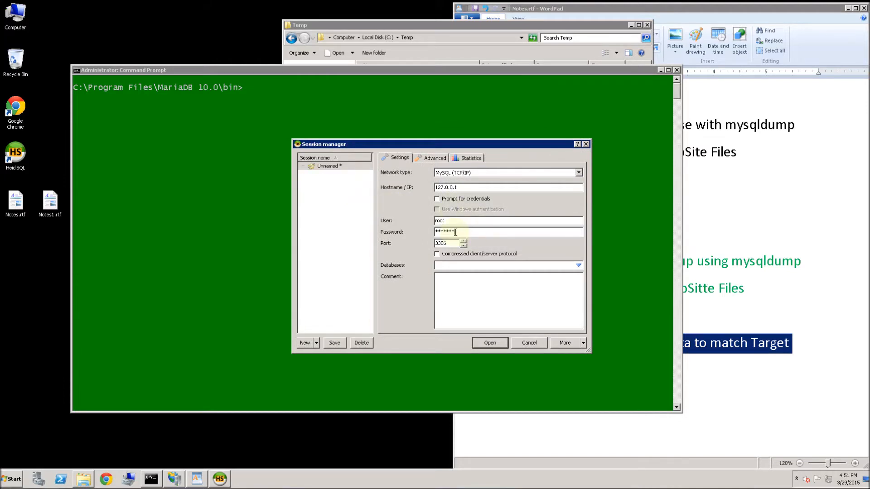
click(489, 342)
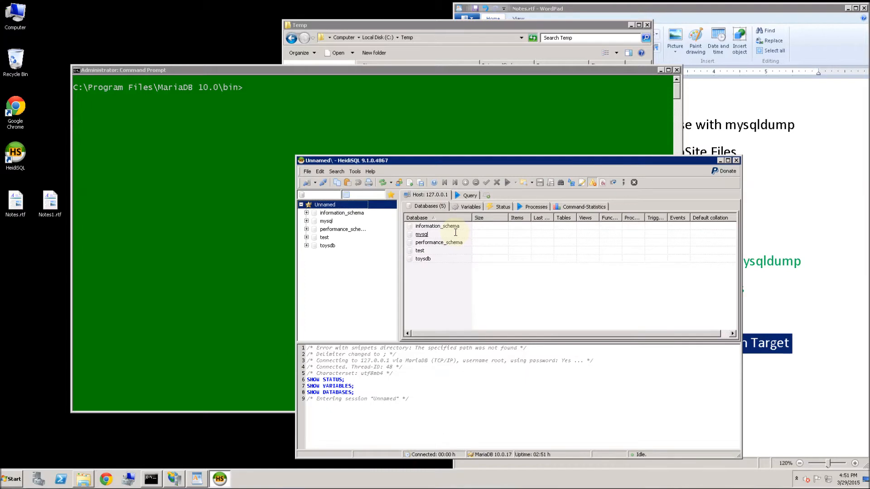
Create a new database named footballwebsite from the session's Create new menu
right_click(326, 212)
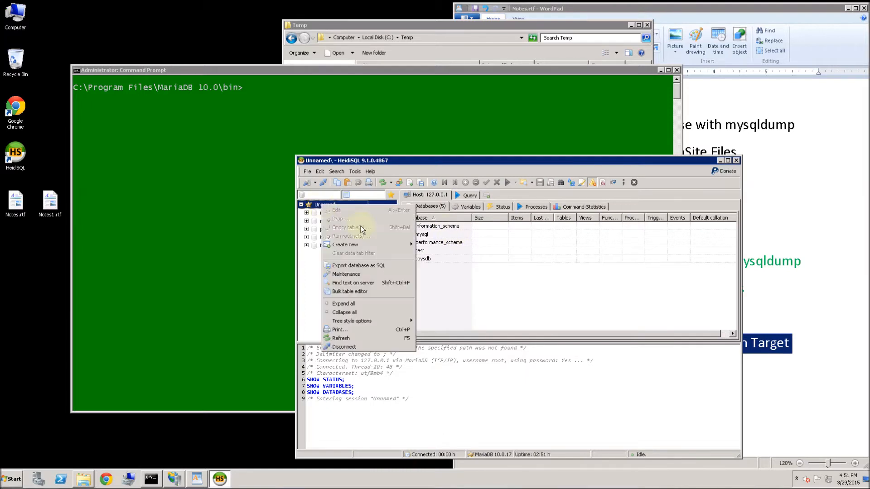
click(345, 244)
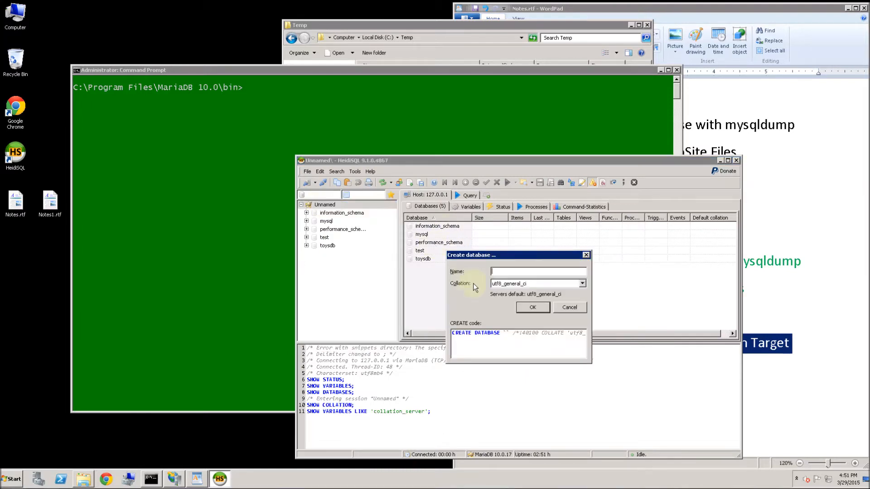
text(foot)
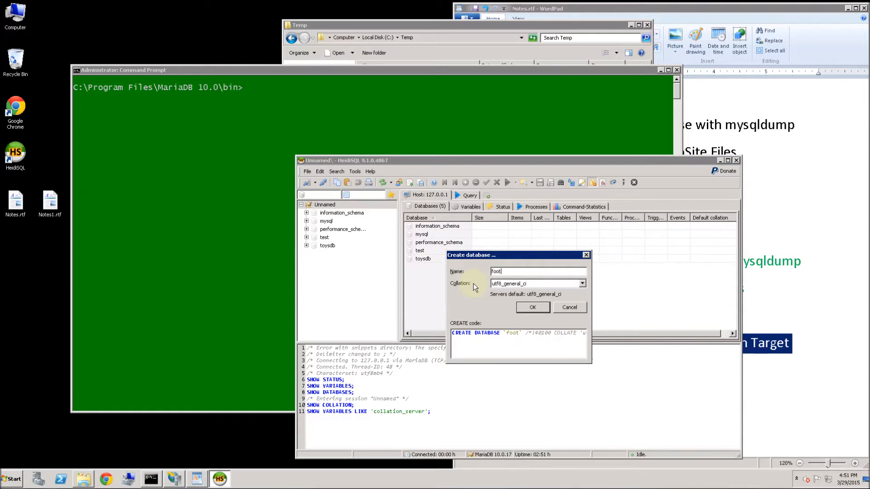
text(ball)
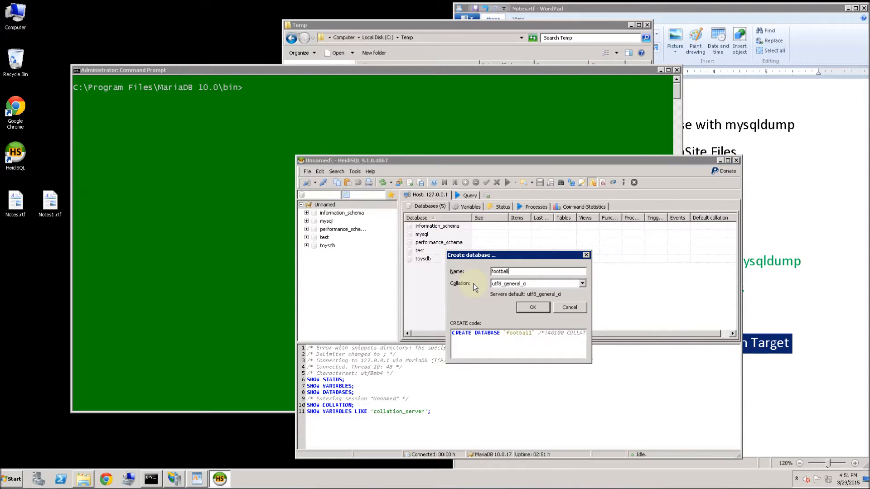
text(website)
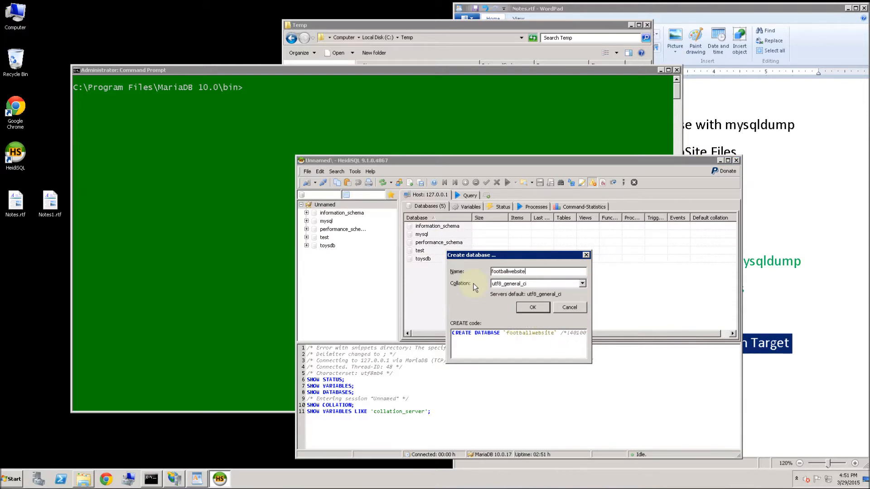
mouse_move(521, 301)
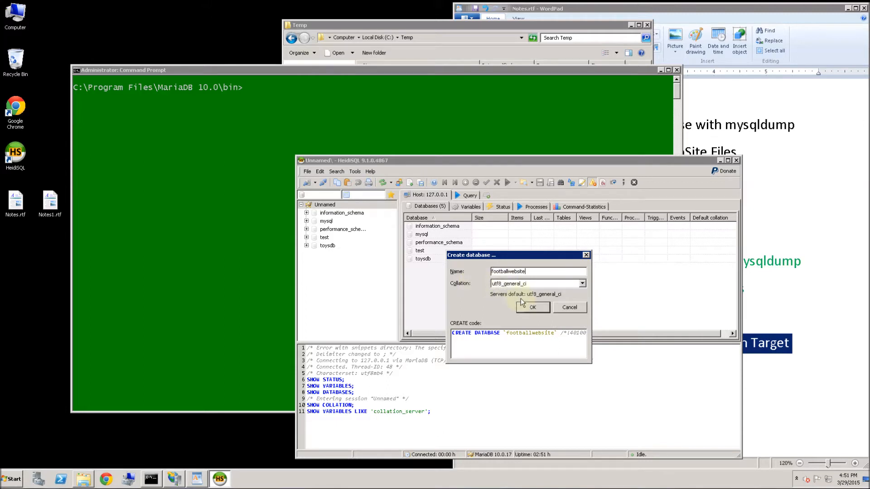
click(532, 307)
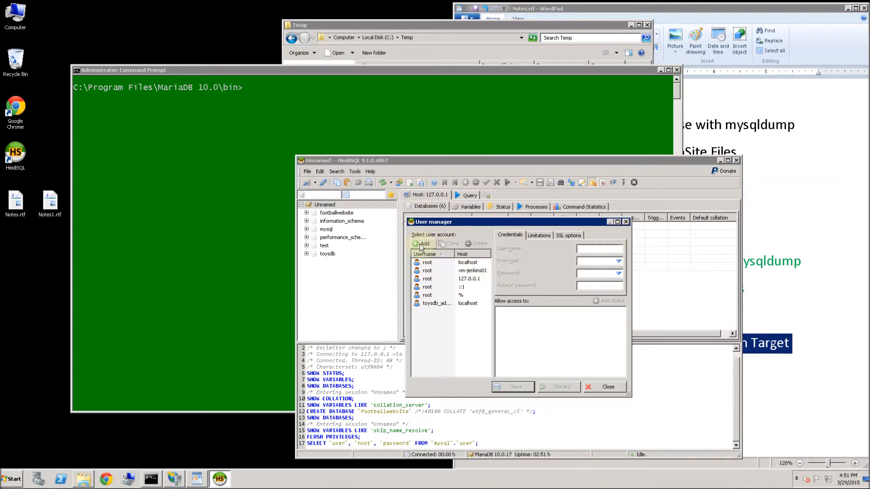
Add user footballdb_admin@localhost with a password, grant it footballwebsite access, and save
click(423, 243)
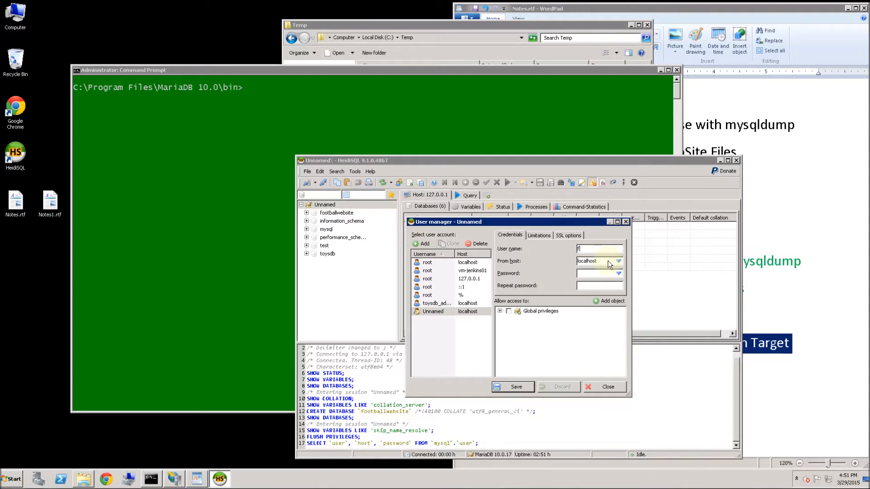
text(footballadm)
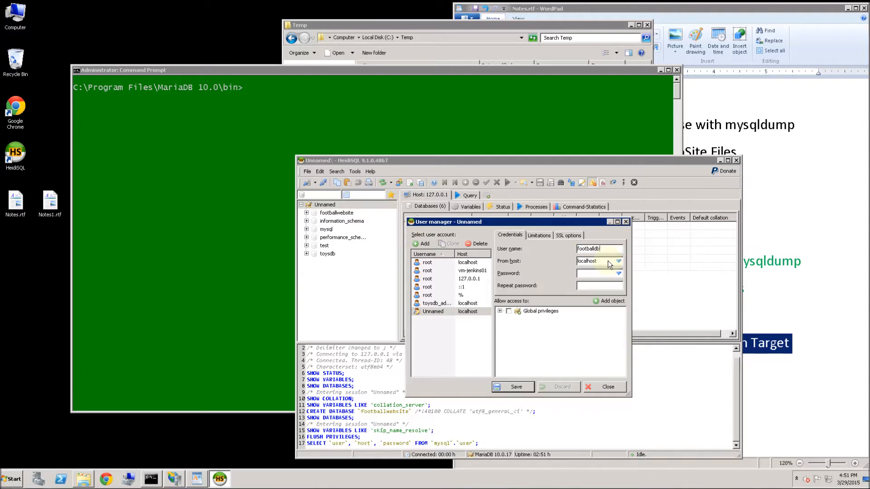
text(_admin)
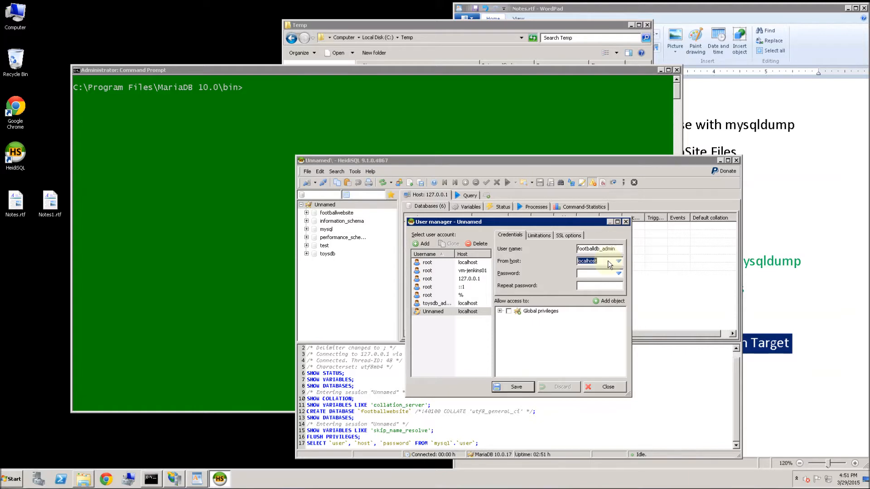
text(password)
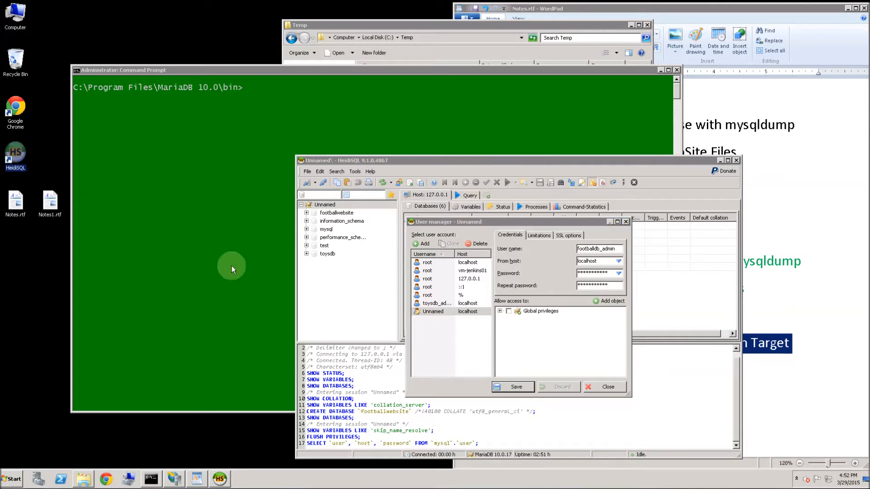
click(609, 300)
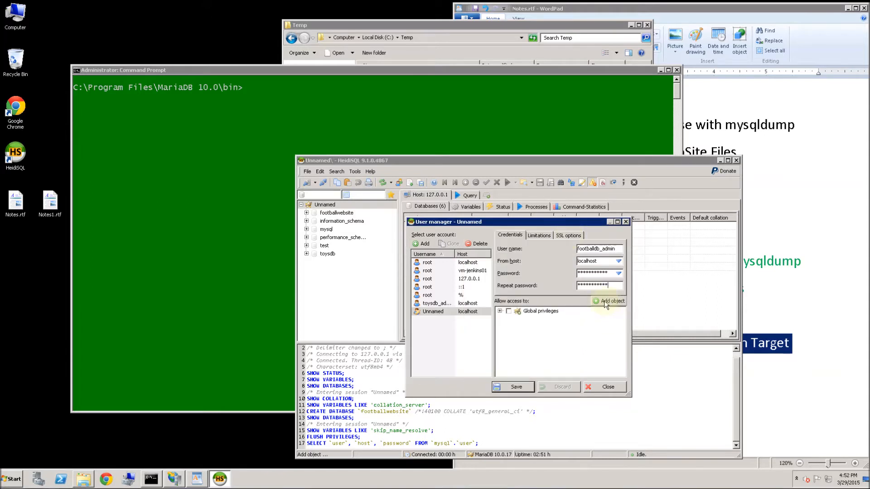
click(610, 301)
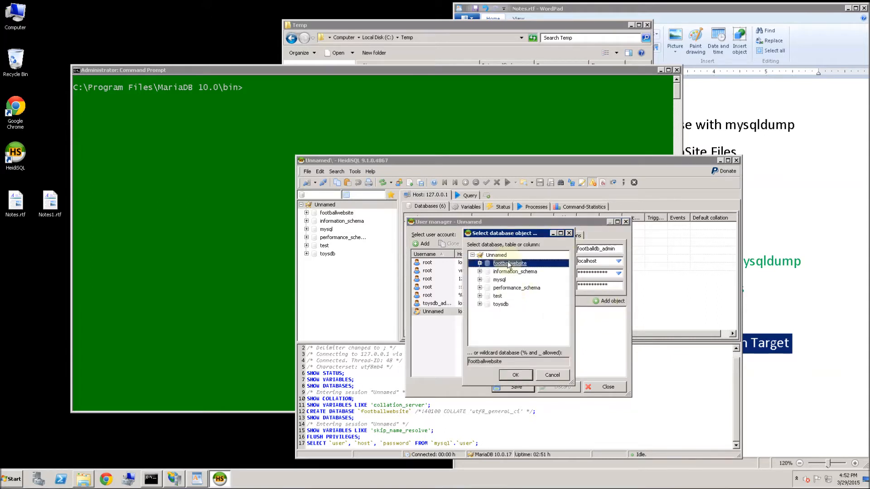
click(514, 375)
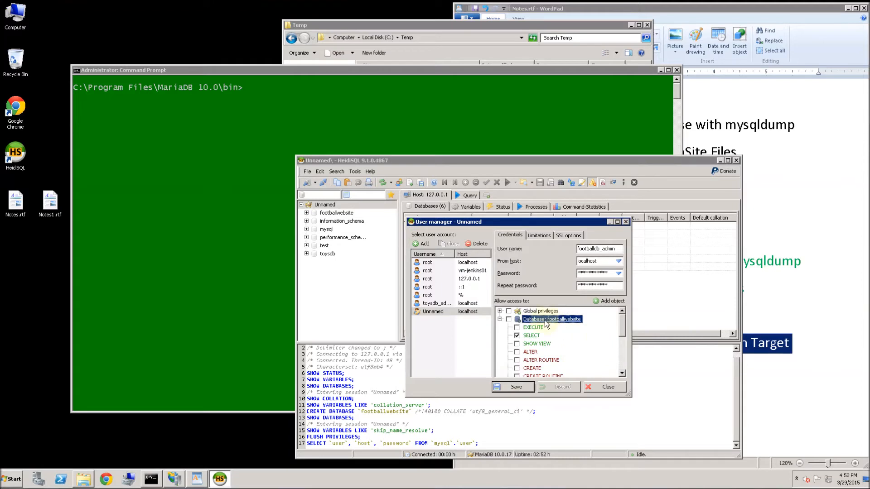
scroll(down, 3)
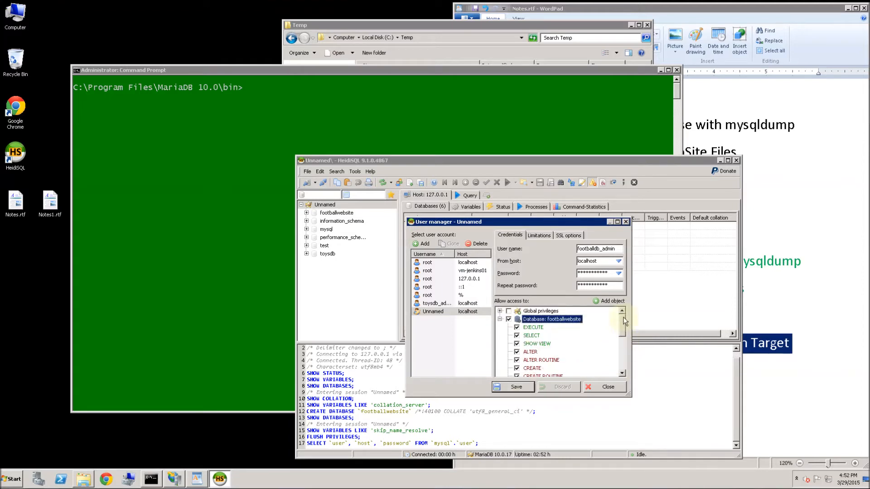
scroll(down, 3)
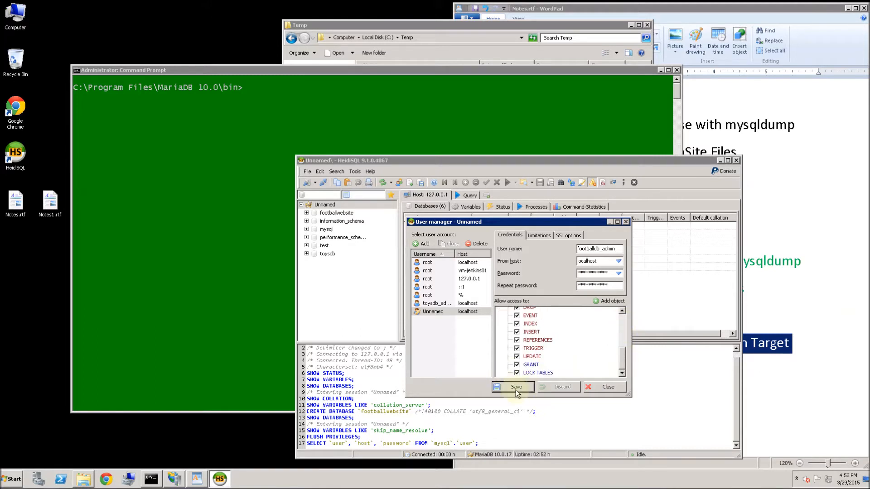
click(511, 386)
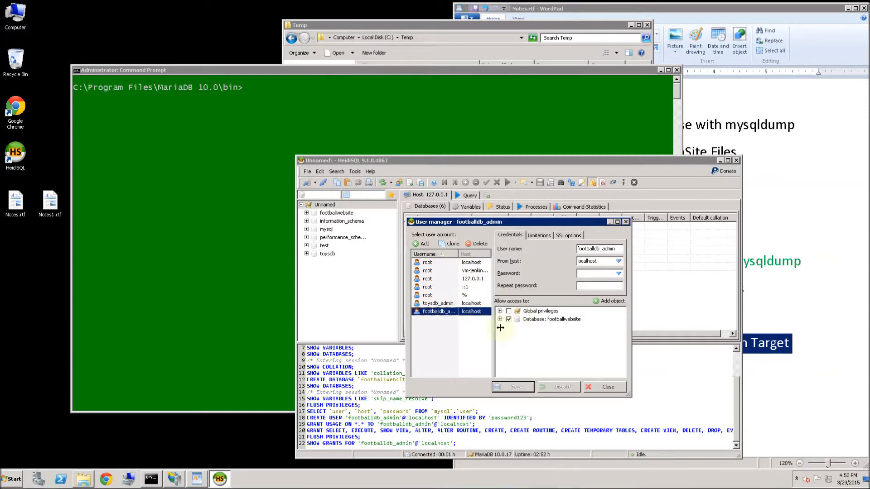
click(603, 386)
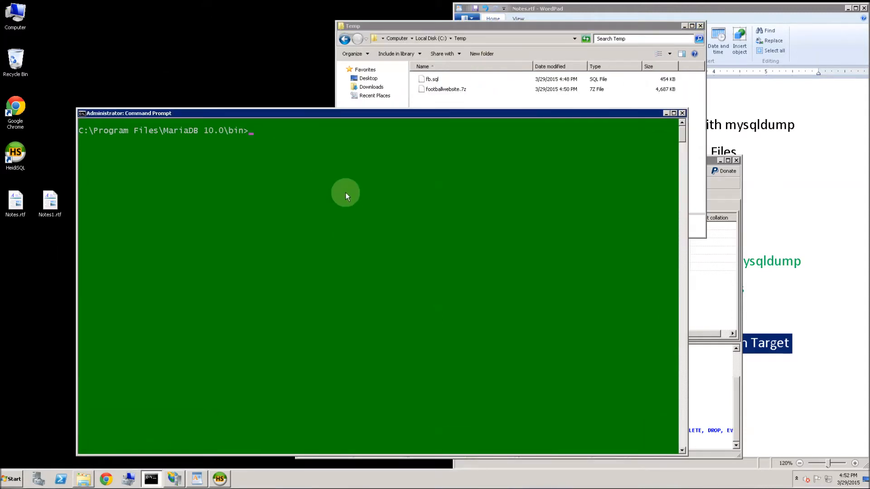
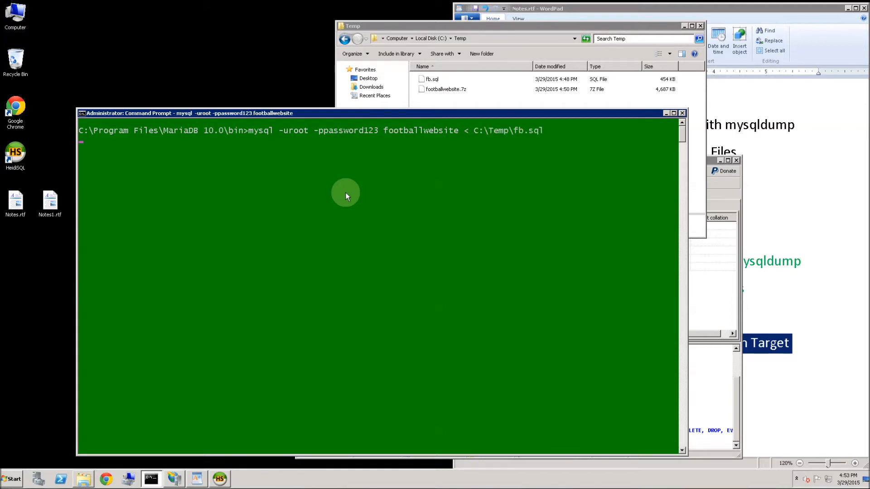
Restore C:\Temp\fb.sql into footballwebsite via mysql and verify its 11 tables in HeidiSQL
key(Return)
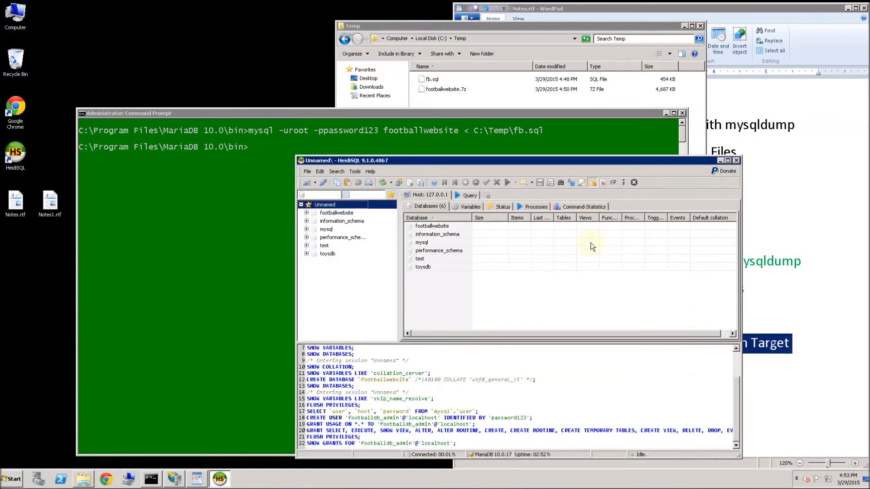
click(336, 213)
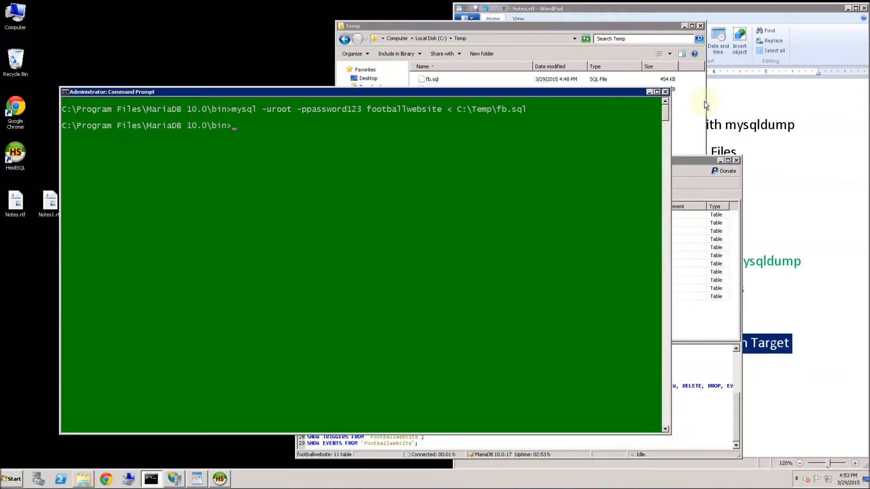
Extract footballwebsite.7z with 7-Zip and move the inner footballwebsite folder into C:\WORDPRESS_ROOT
right_click(433, 89)
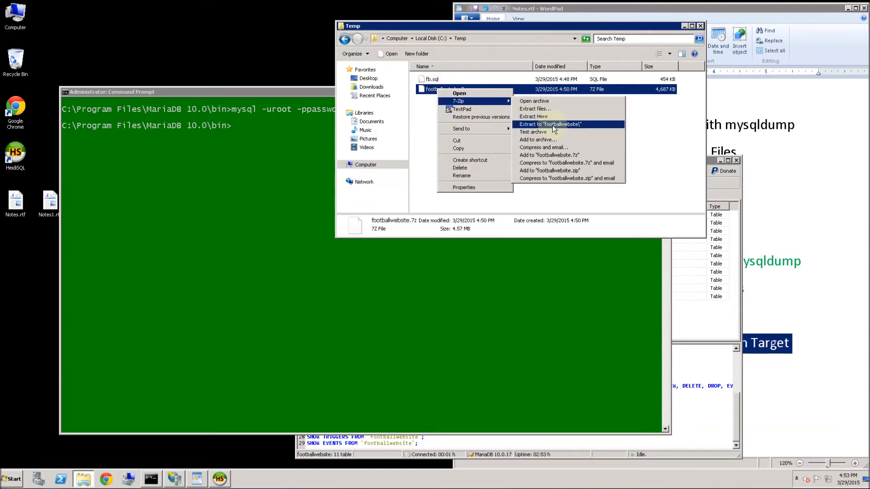
click(549, 124)
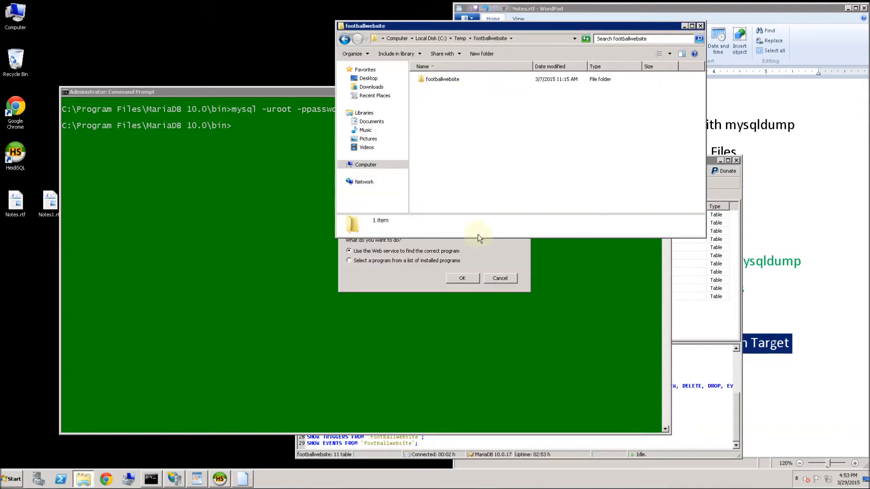
double_click(442, 79)
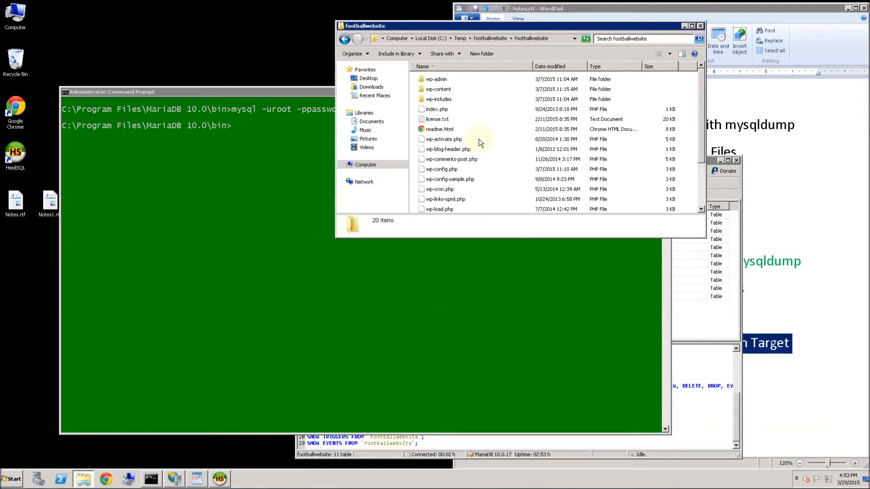
click(344, 38)
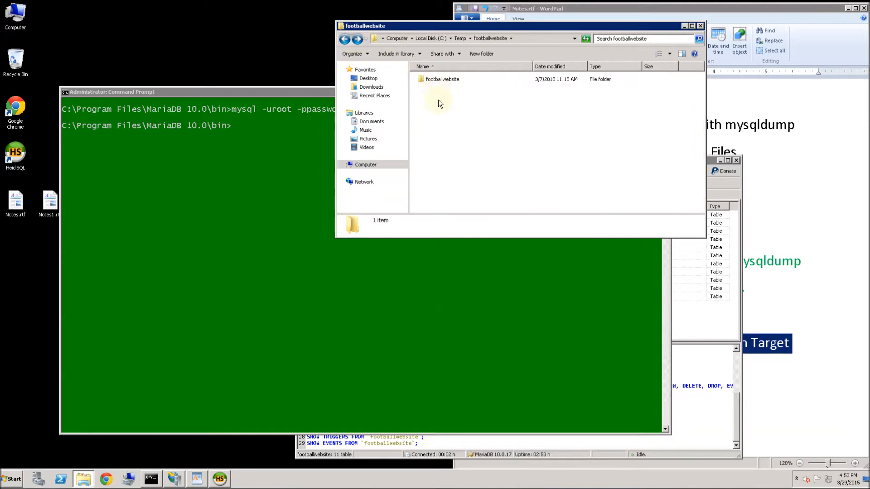
click(442, 79)
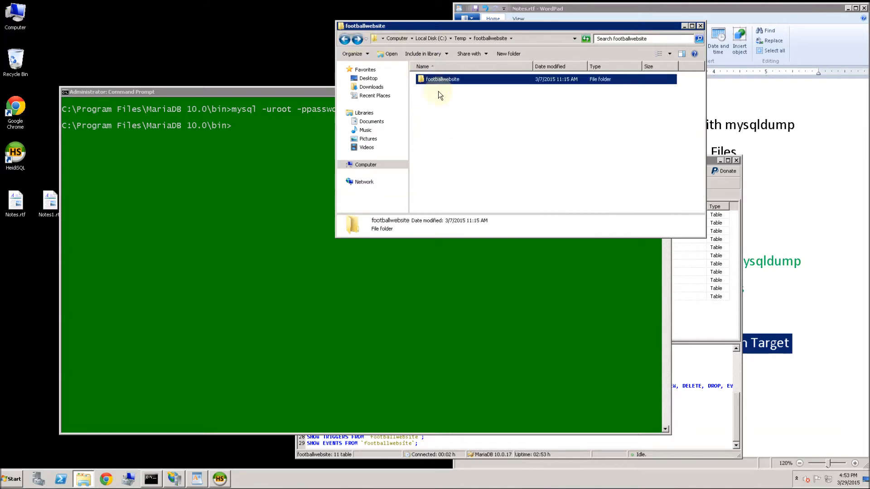
click(482, 39)
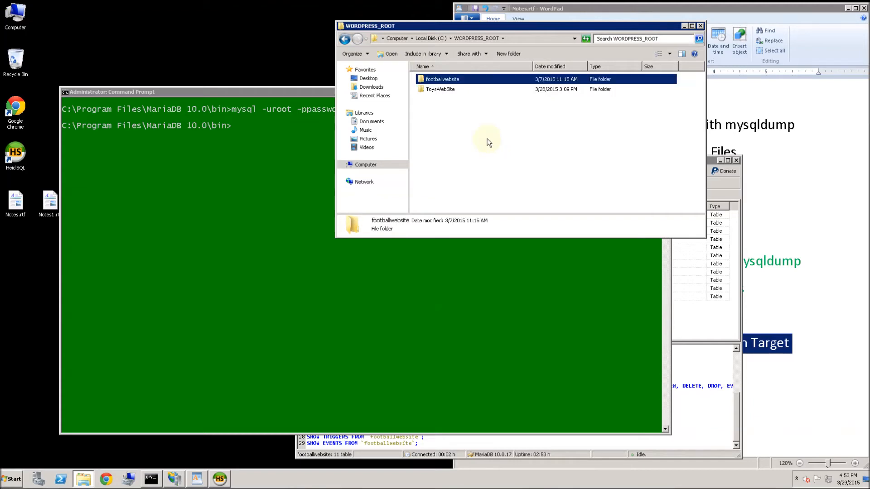
double_click(442, 79)
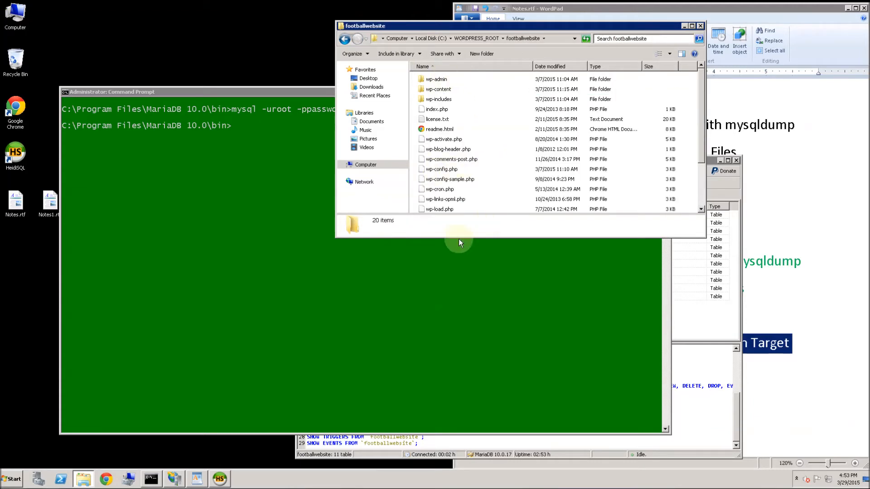
scroll(down, 3)
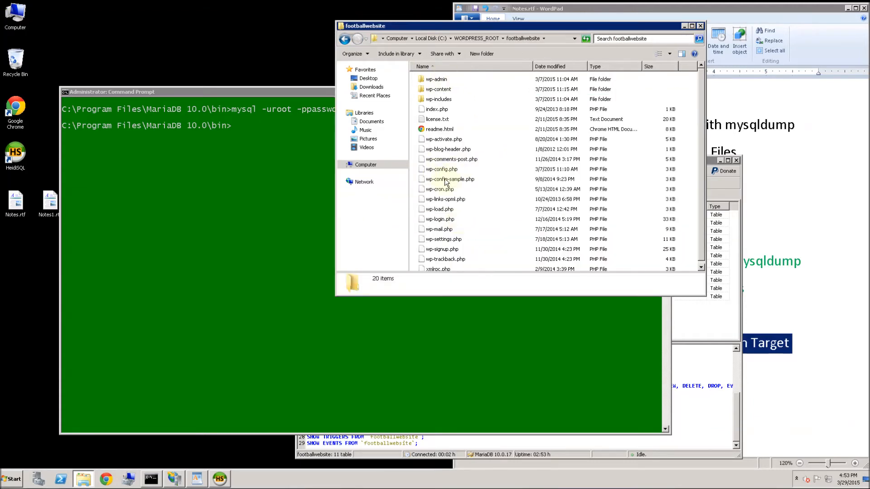
Open wp-config.php in TextPad and confirm database footballwebsite with user footballdb_admin
right_click(440, 169)
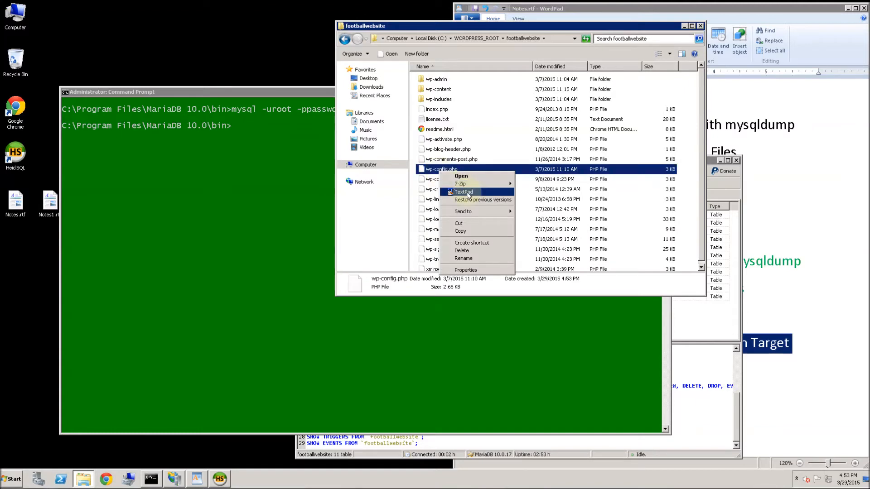
click(464, 192)
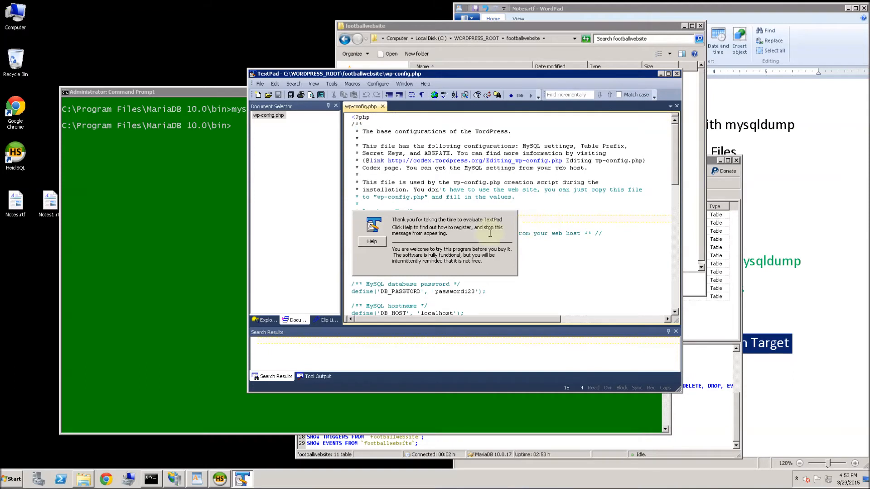
click(371, 241)
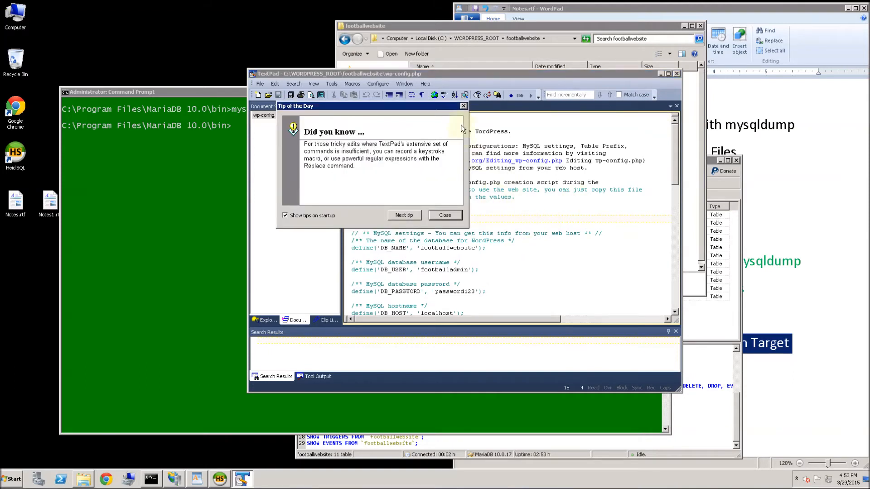
click(445, 215)
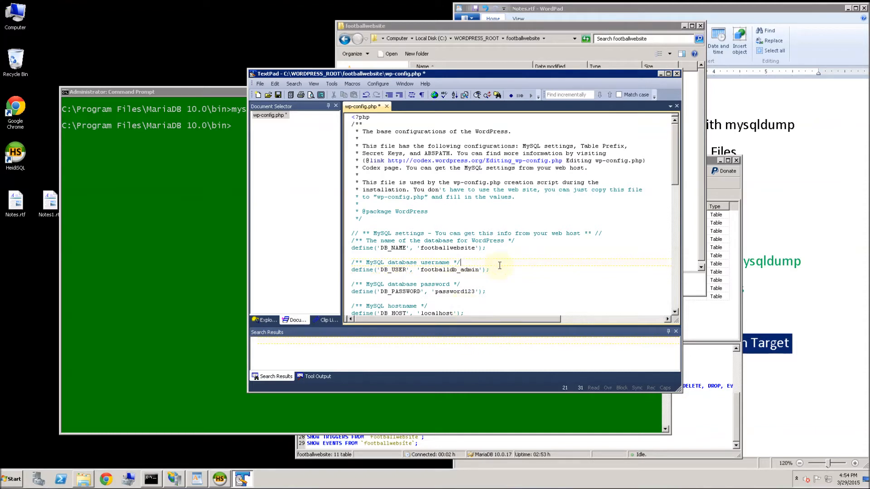
scroll(down, 3)
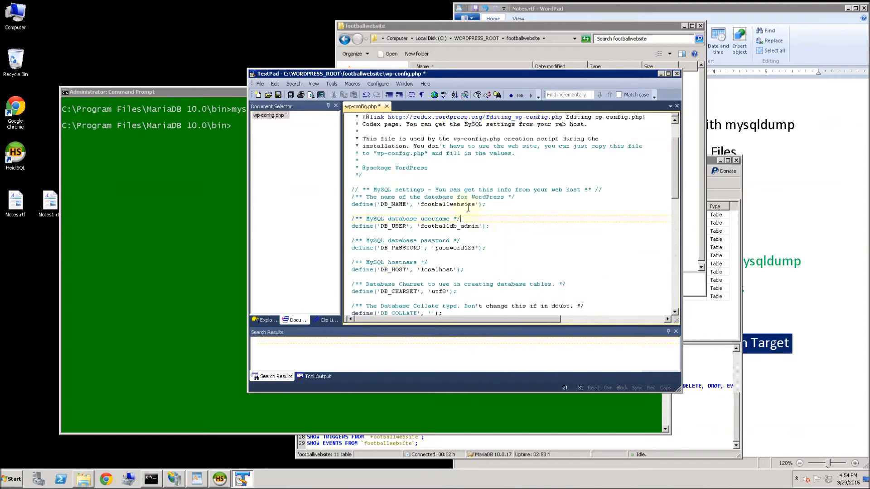
double_click(448, 205)
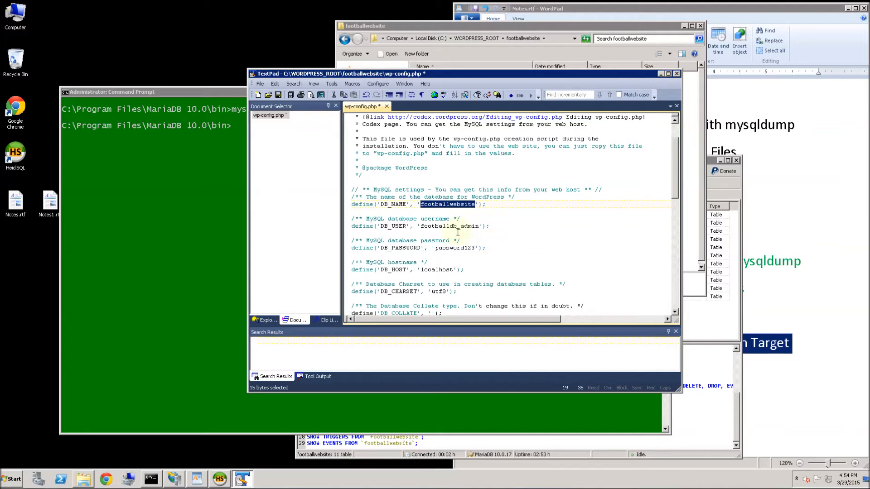
double_click(450, 226)
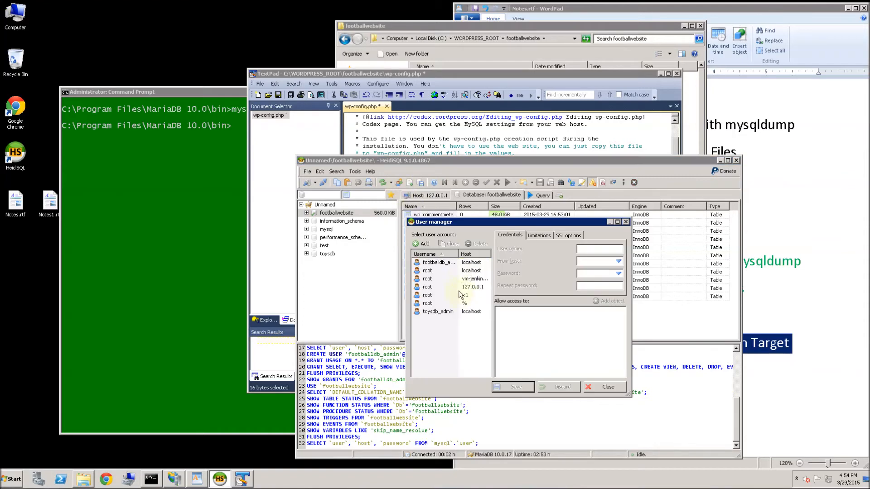
click(438, 262)
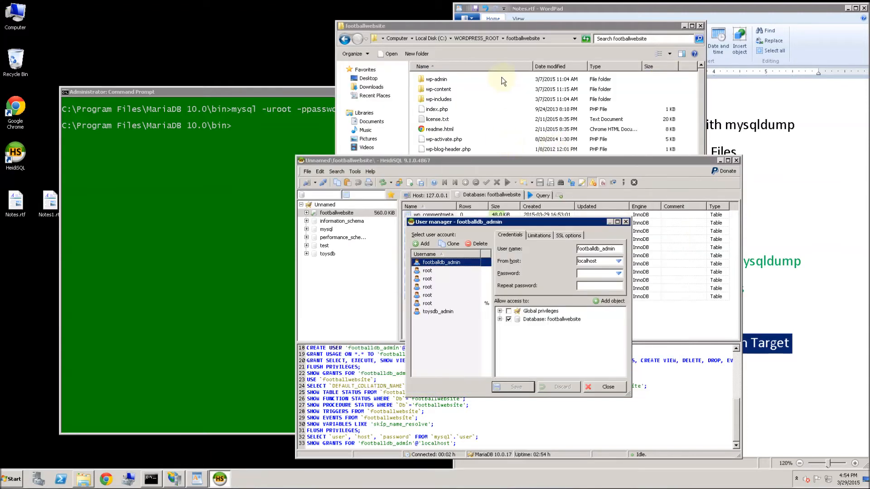
In IIS Manager, start adding a new web site
click(435, 79)
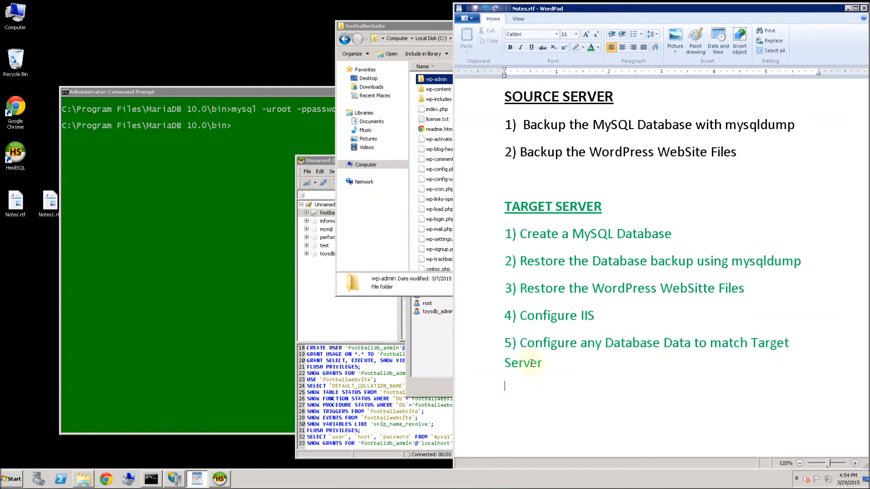
click(173, 479)
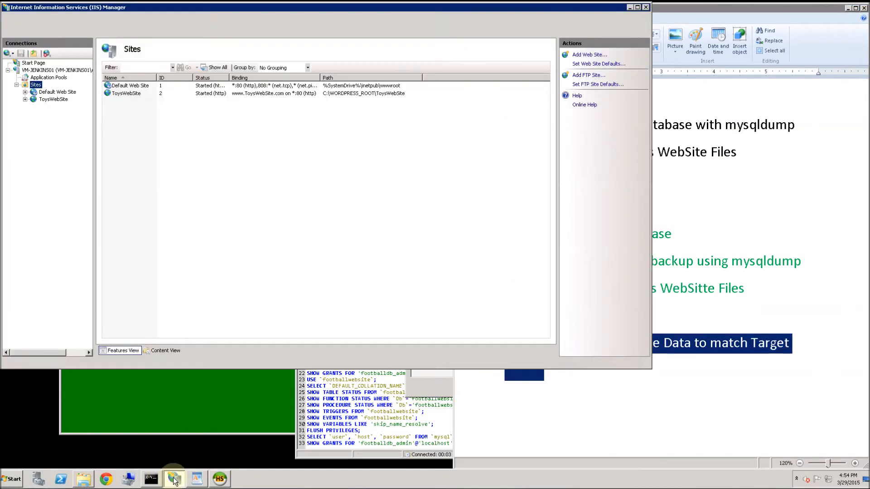
right_click(35, 84)
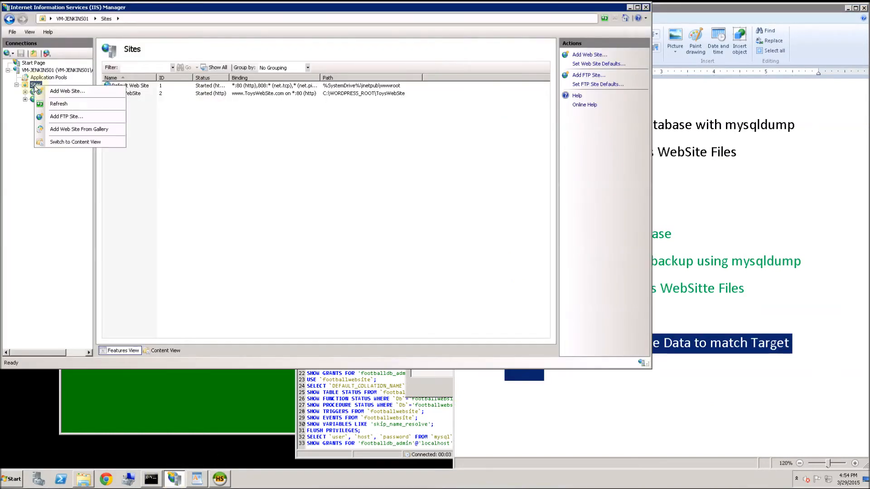
click(66, 90)
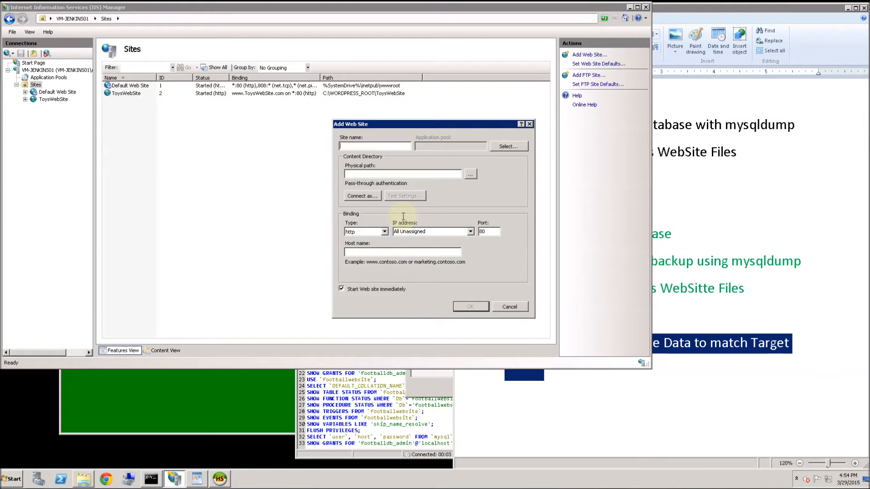
Name the new site FootballWebSite with physical path C:\WORDPRESS_ROOT\footballwebsite
text(T)
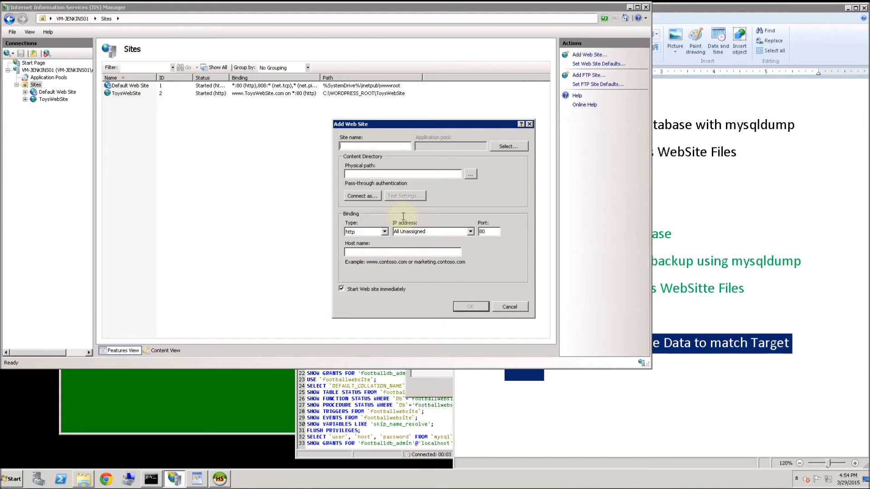
text(FootballWebSite)
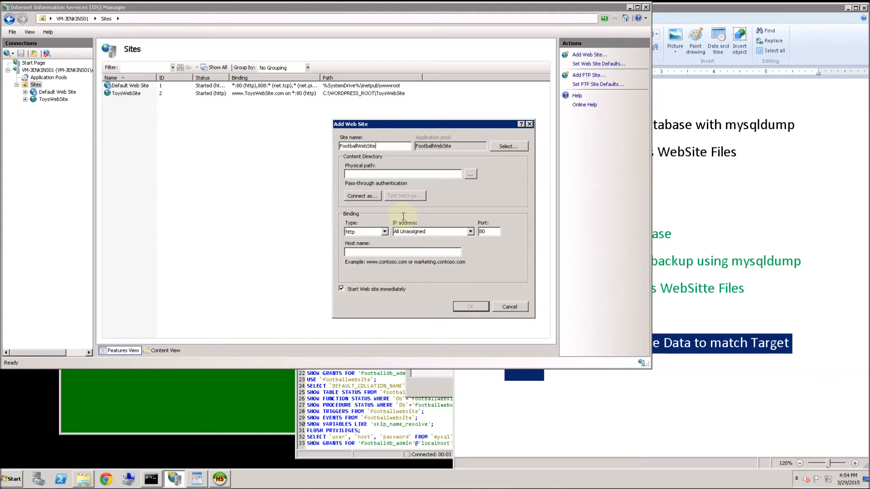
click(469, 174)
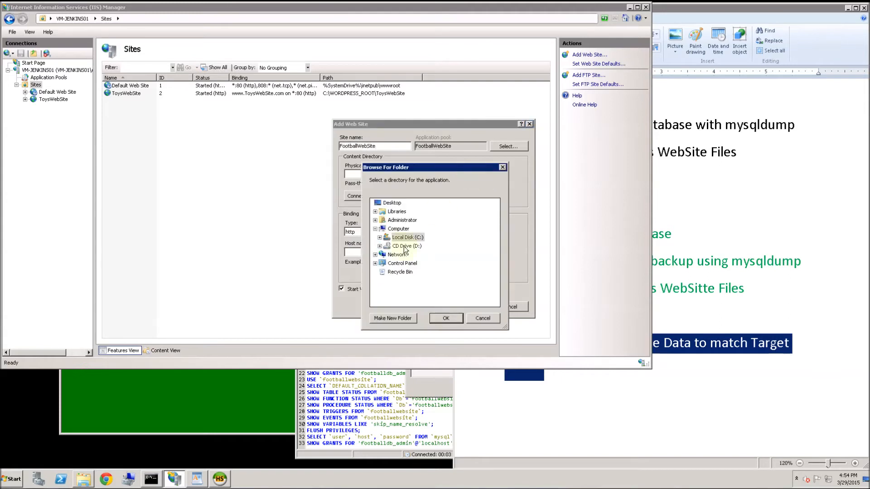
click(380, 238)
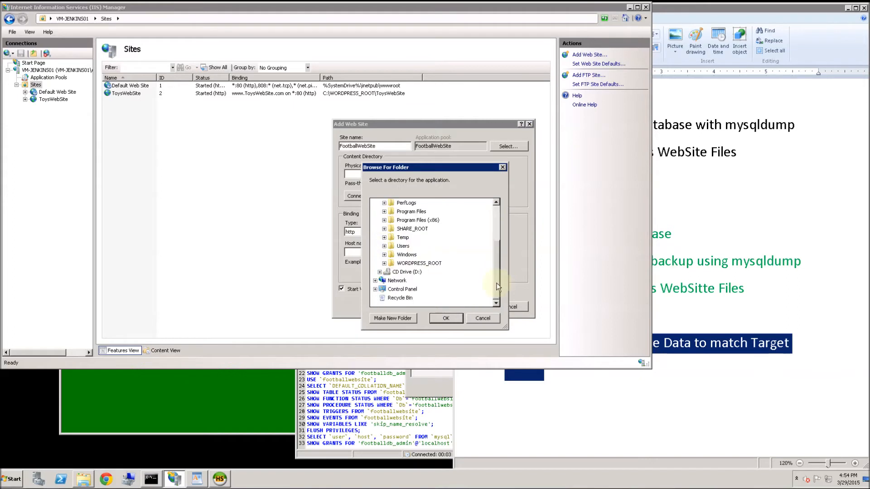
click(419, 305)
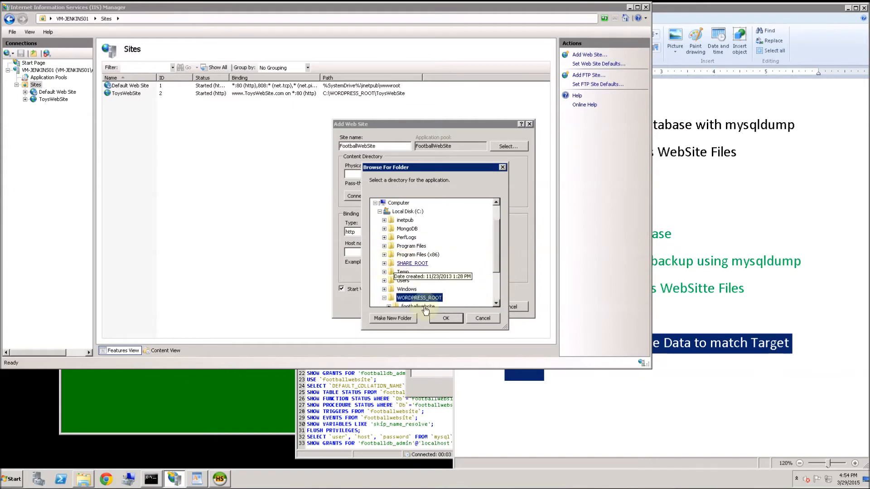
click(384, 298)
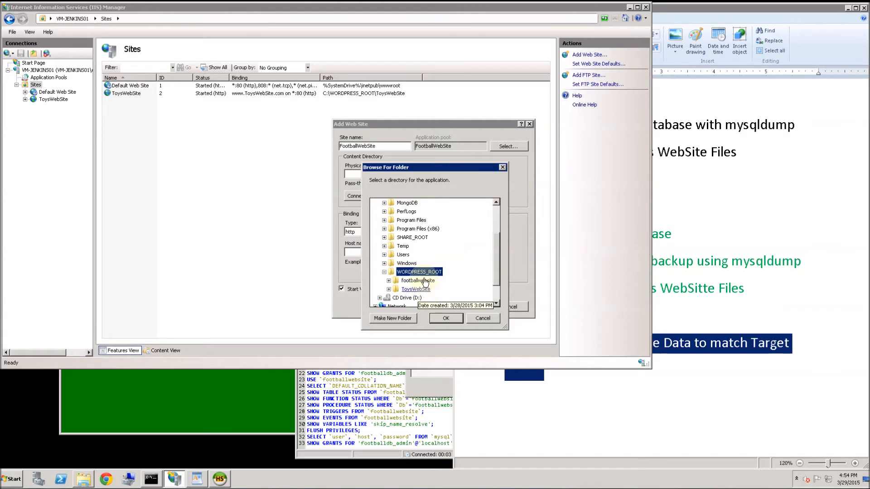
click(445, 317)
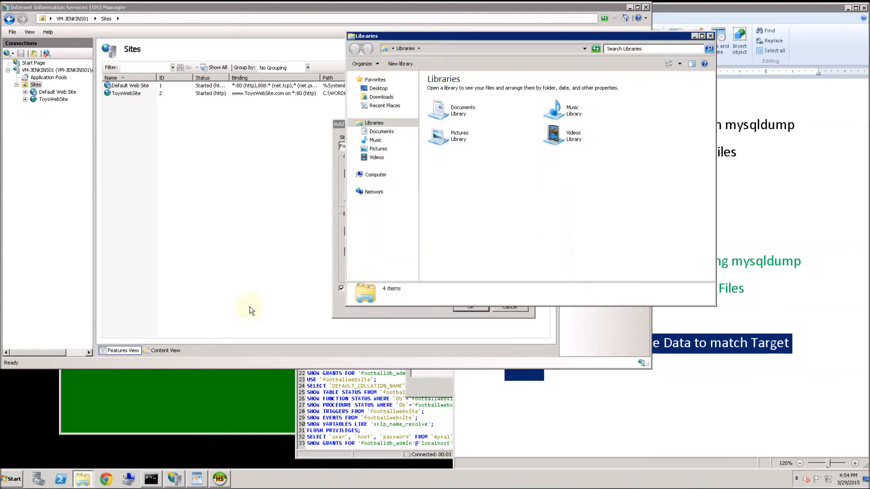
mouse_move(589, 139)
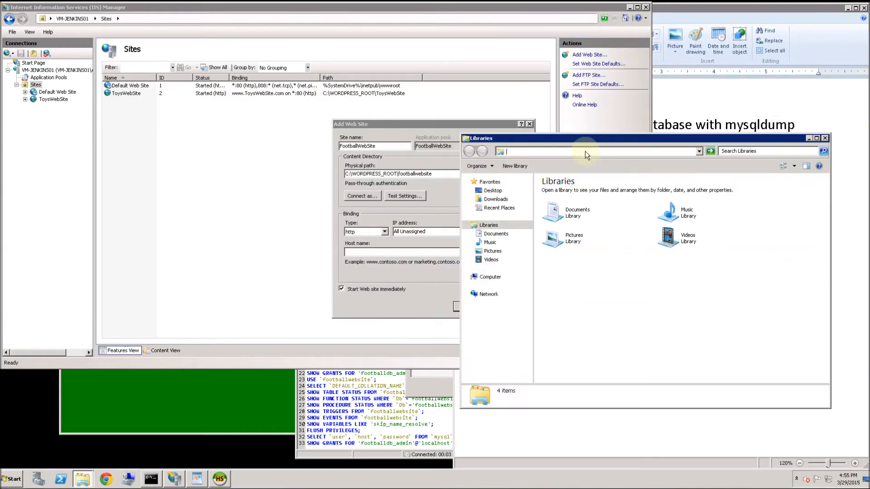
text(C:\)
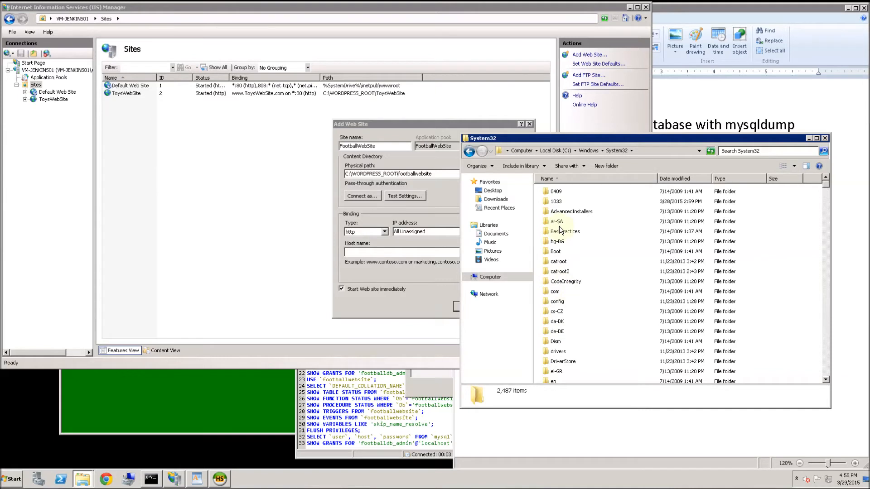
double_click(556, 301)
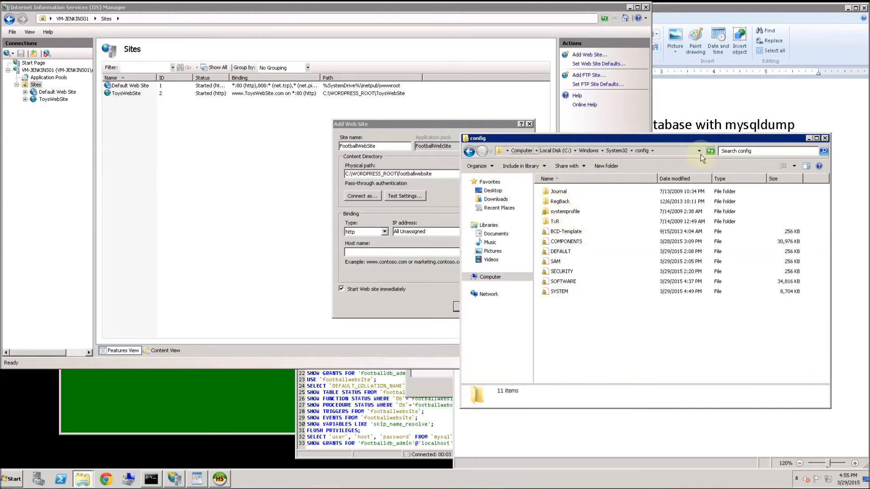
click(616, 150)
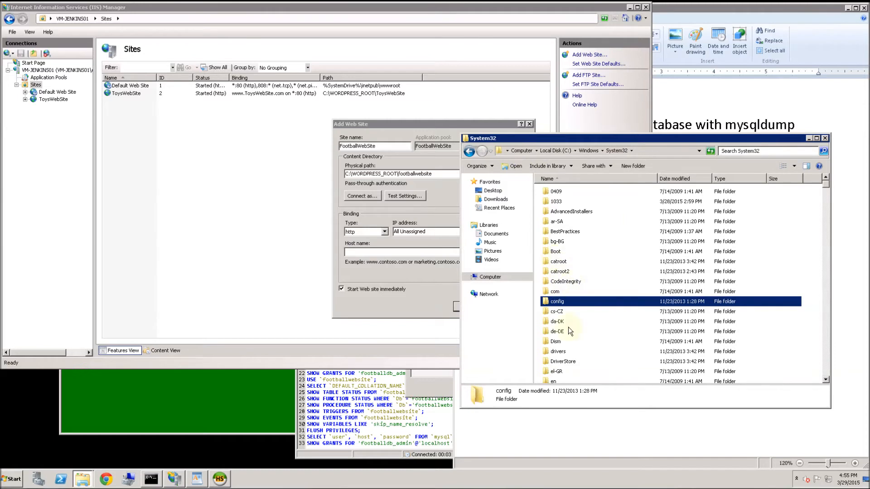
double_click(558, 351)
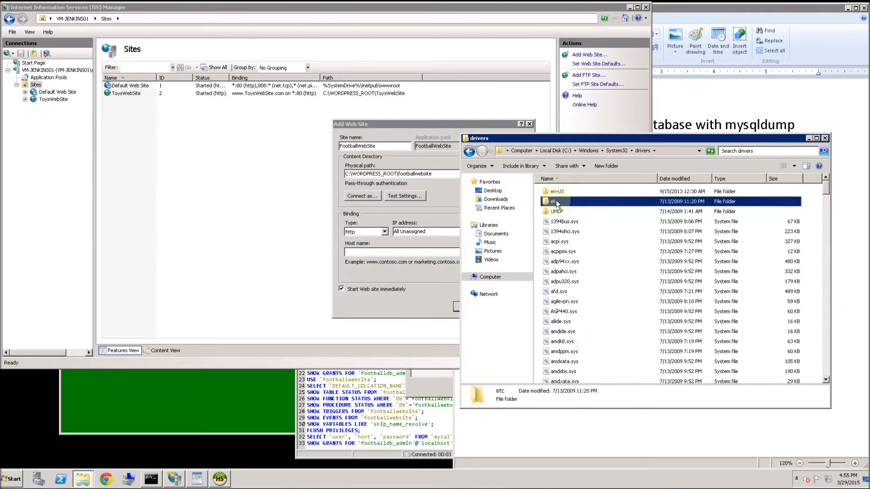
right_click(557, 191)
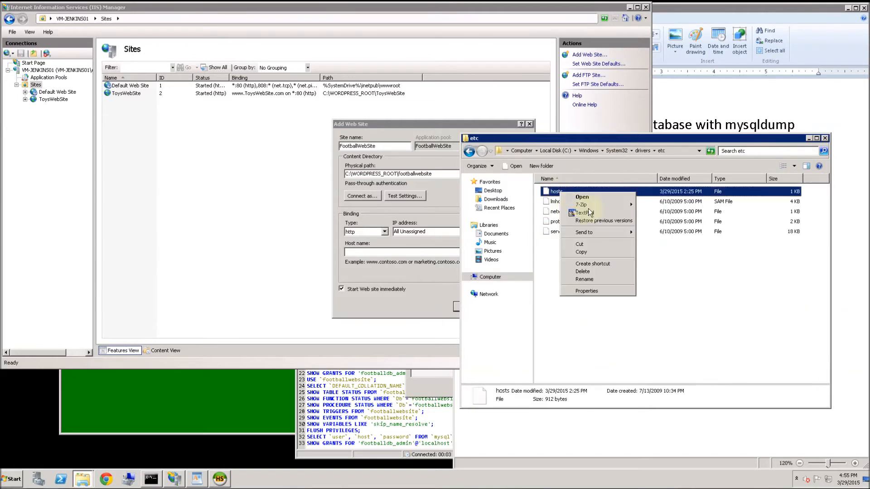
click(583, 212)
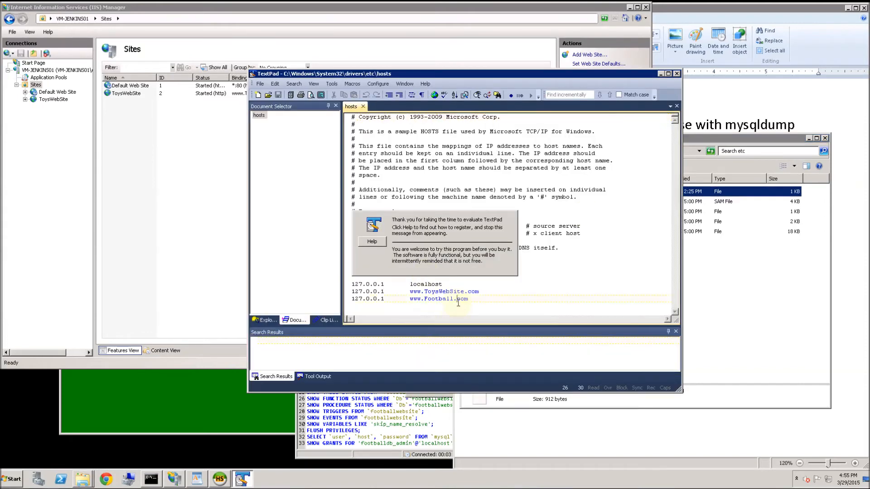
double_click(437, 298)
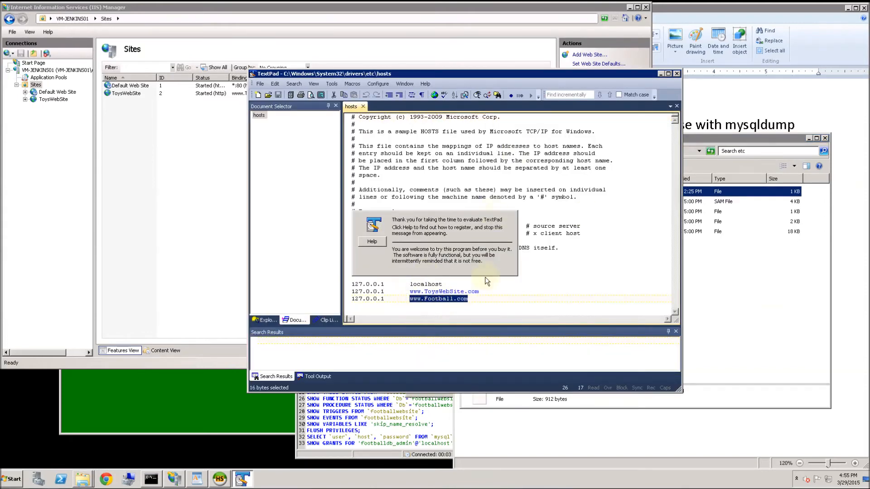
click(370, 241)
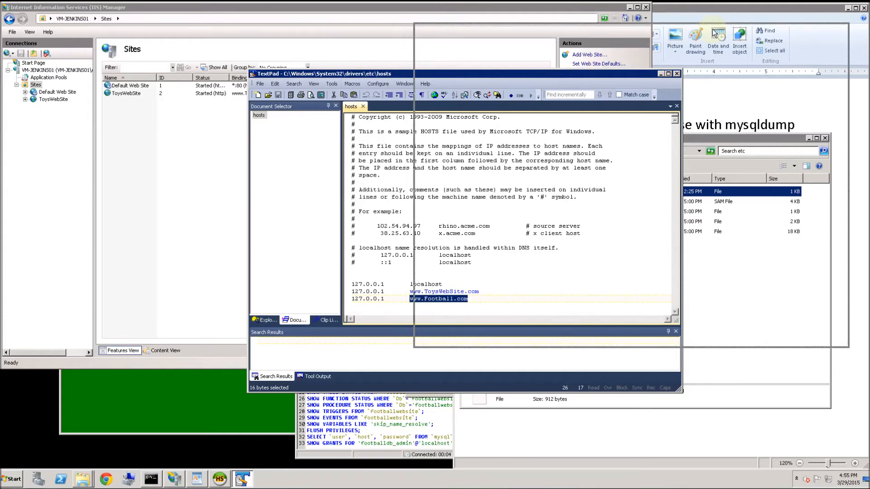
click(588, 54)
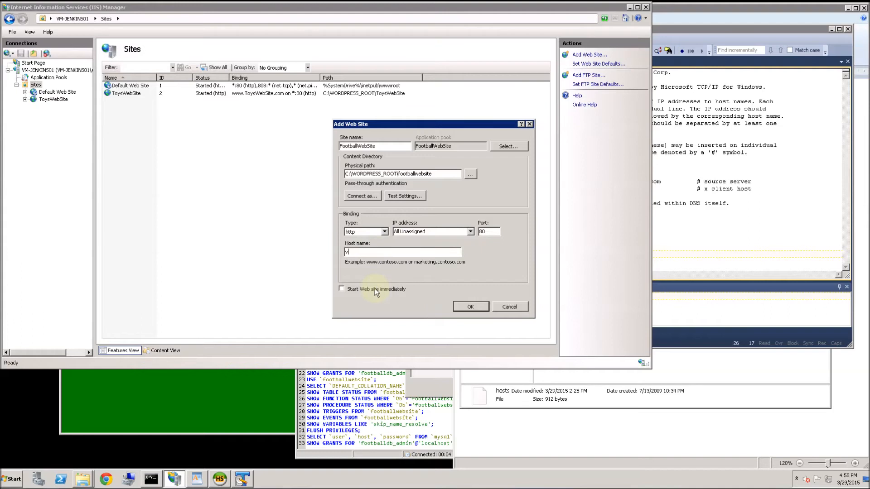
click(341, 288)
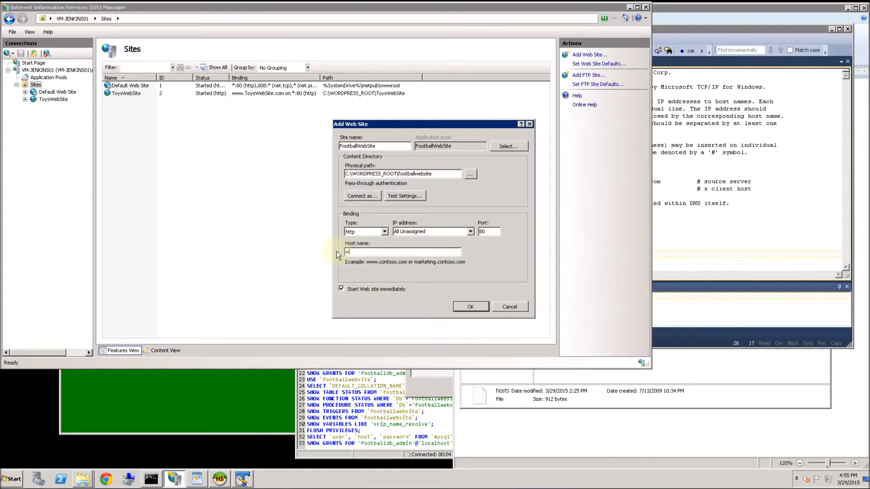
text(www.foo)
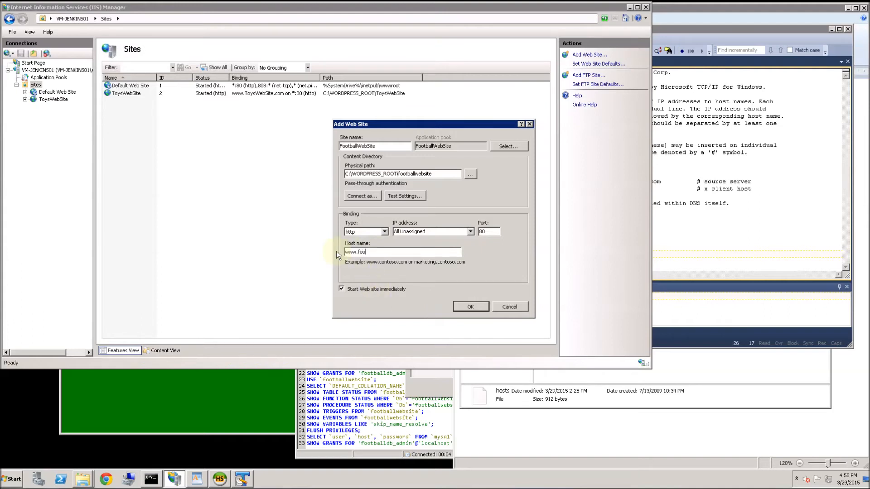
text(tball.com)
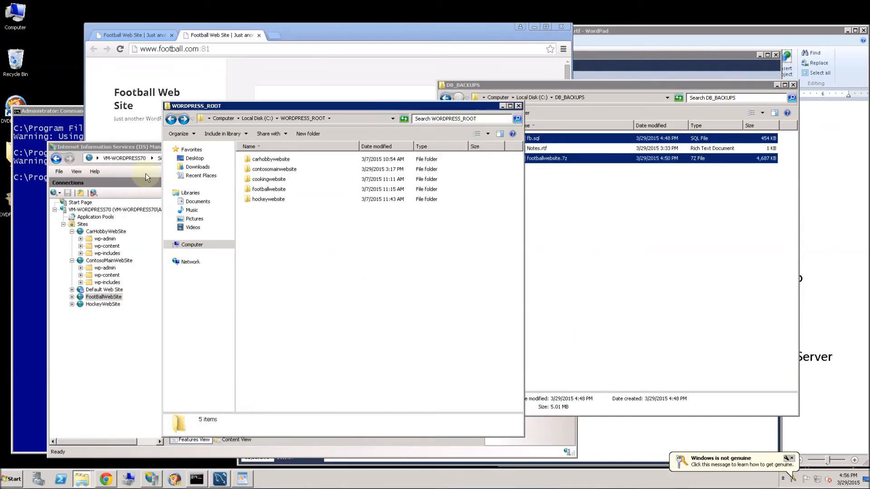
click(104, 297)
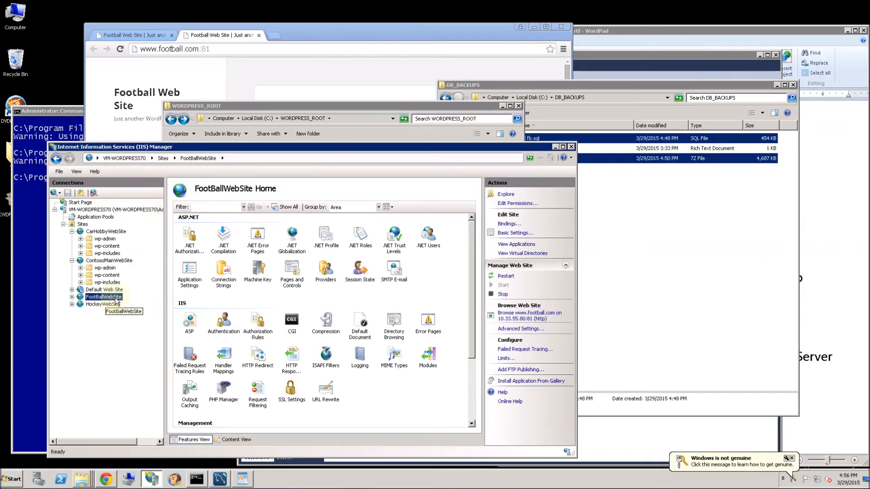
right_click(100, 297)
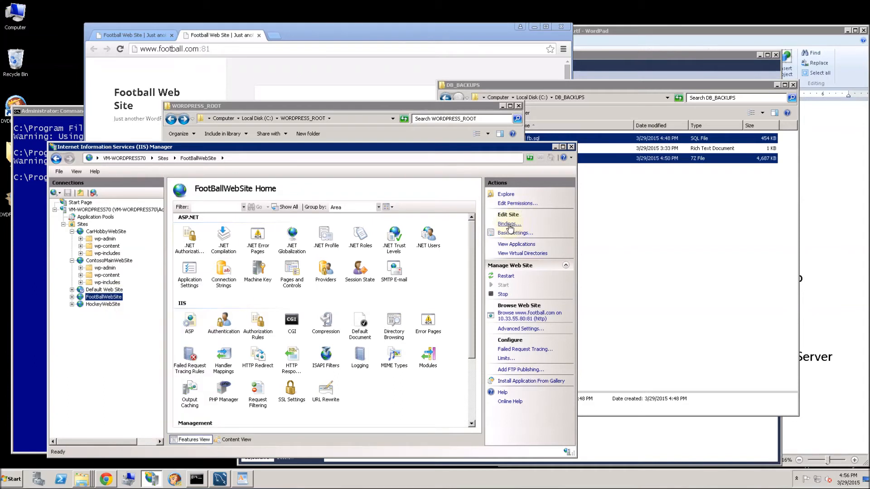
click(509, 223)
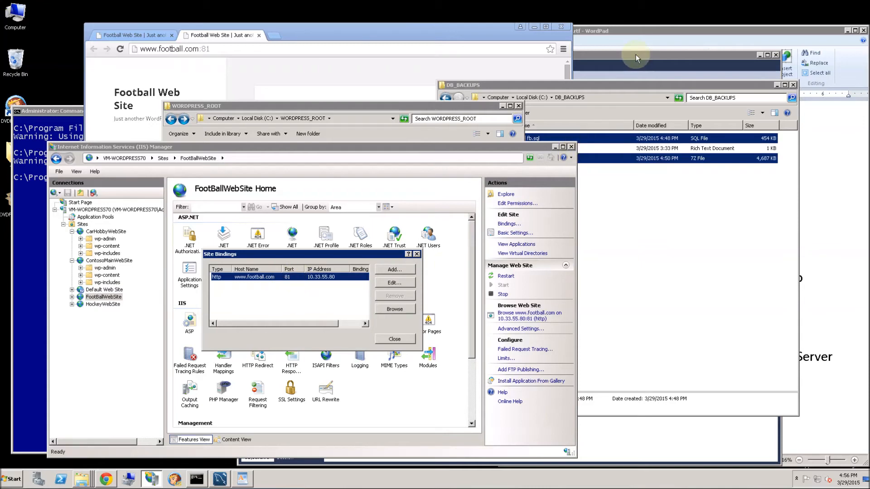
mouse_move(38, 478)
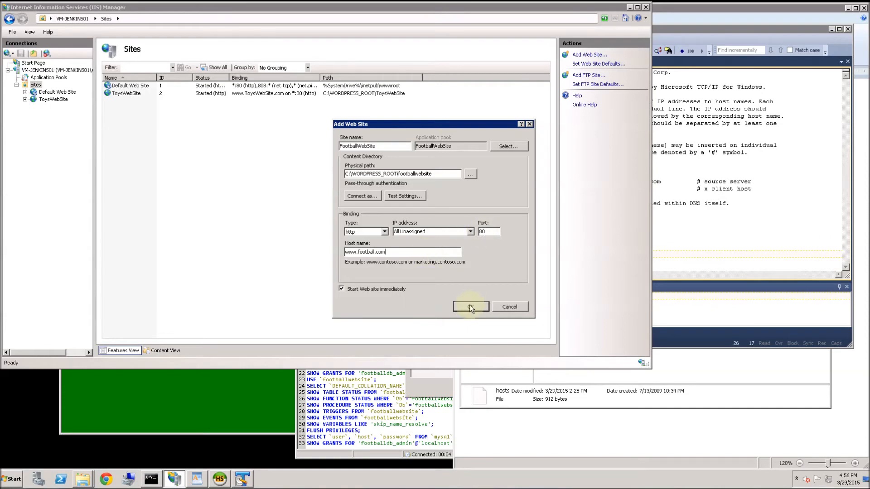
click(470, 306)
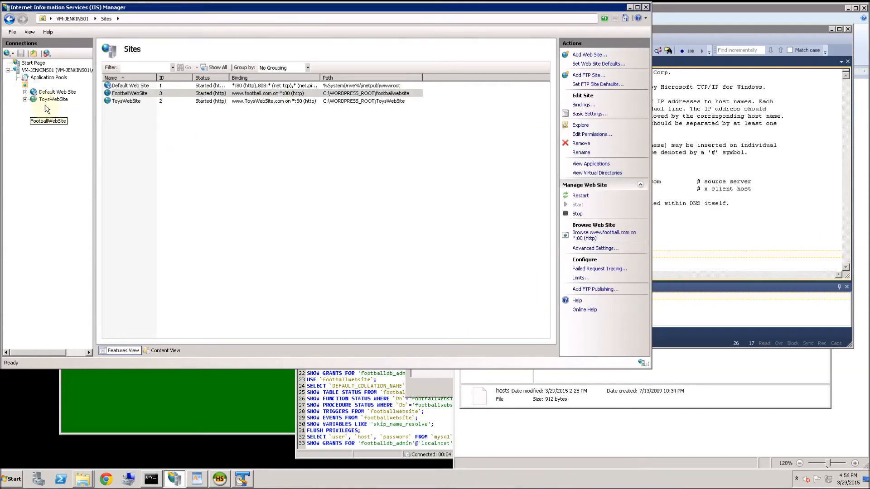
right_click(55, 107)
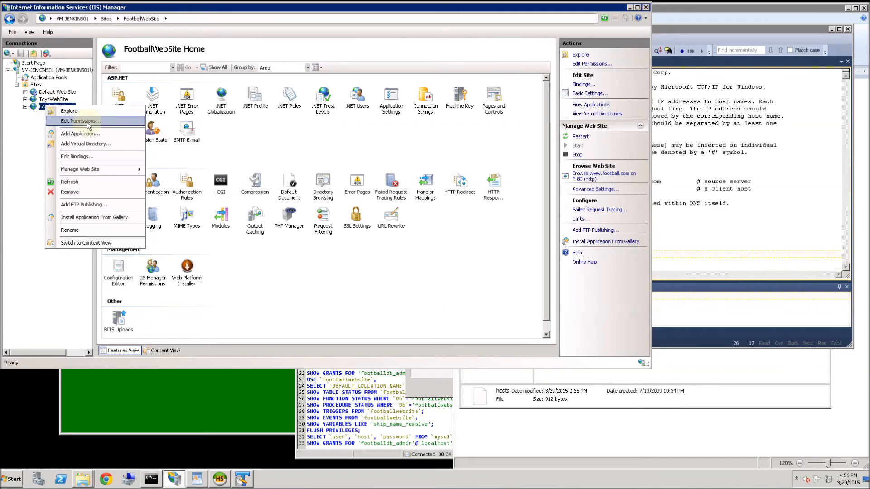
mouse_move(603, 288)
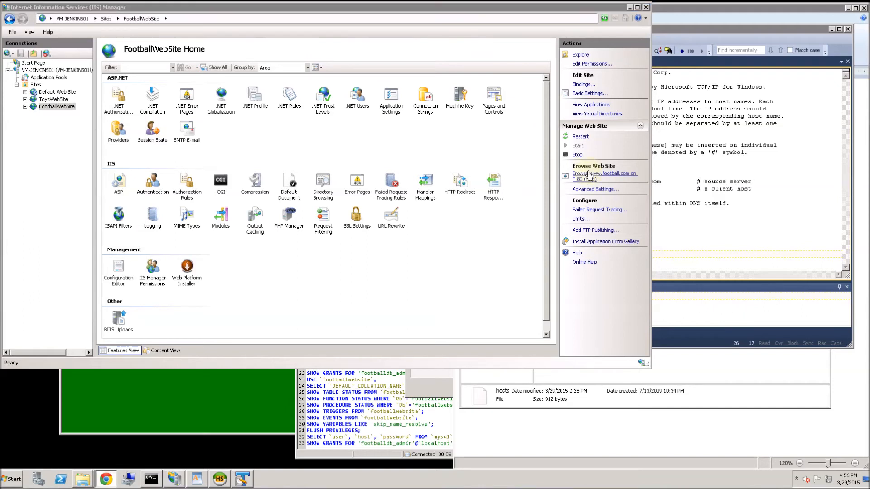
click(604, 176)
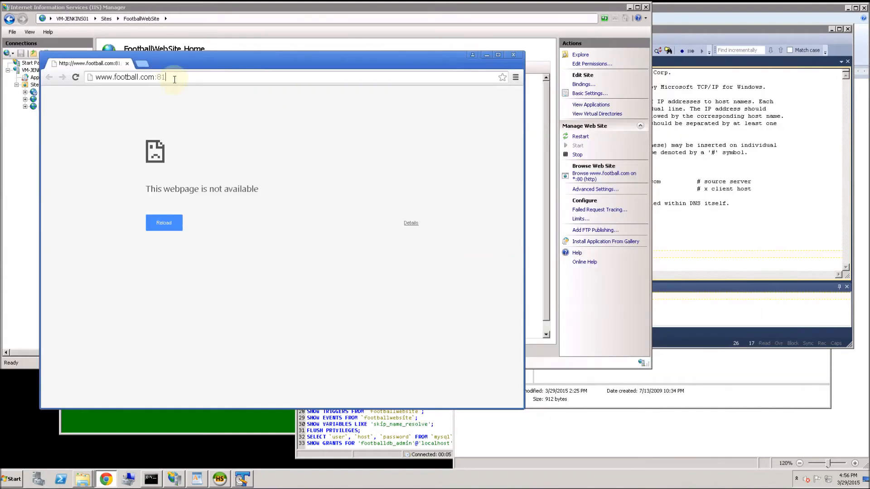
double_click(161, 77)
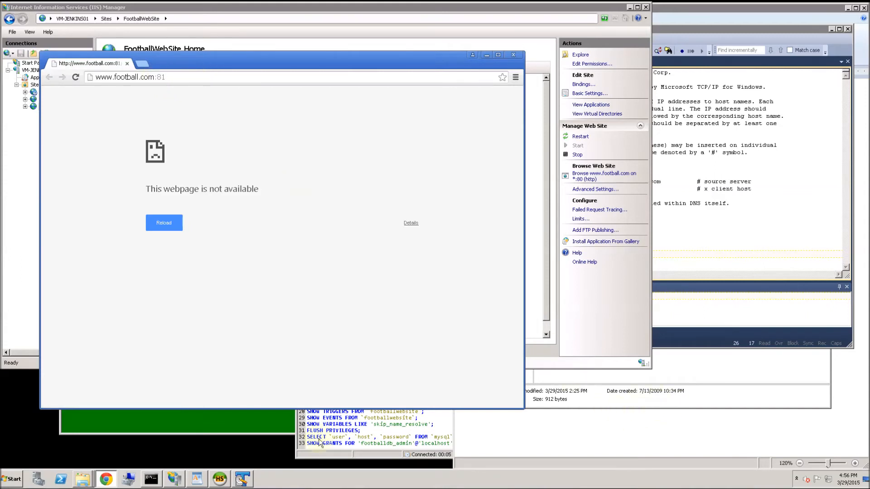
click(242, 478)
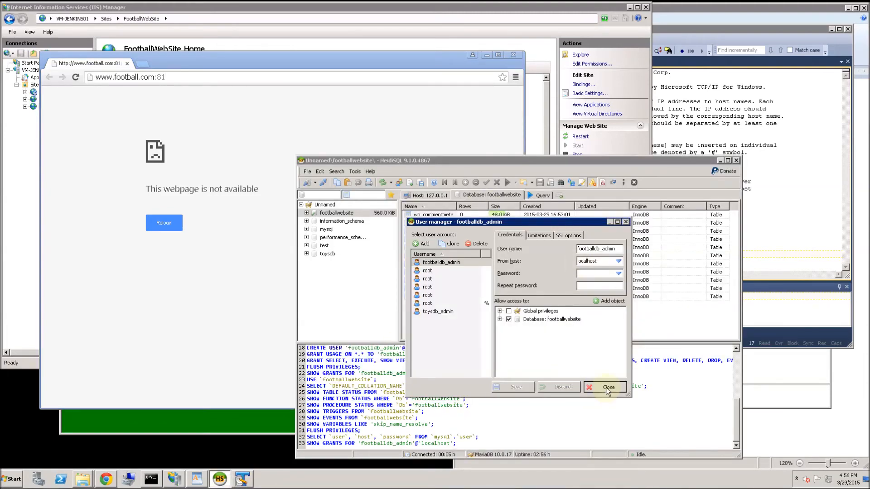
Close the user manager and show the rows of footballwebsite's wp_options table
click(605, 387)
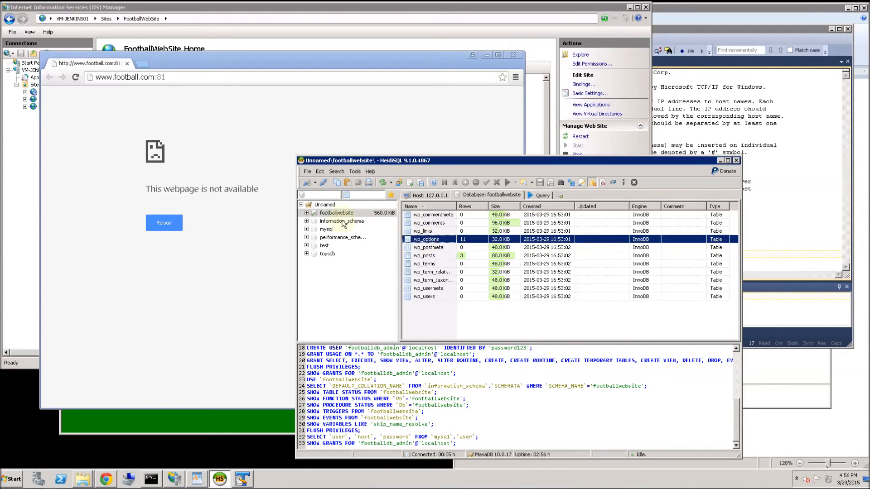
click(306, 212)
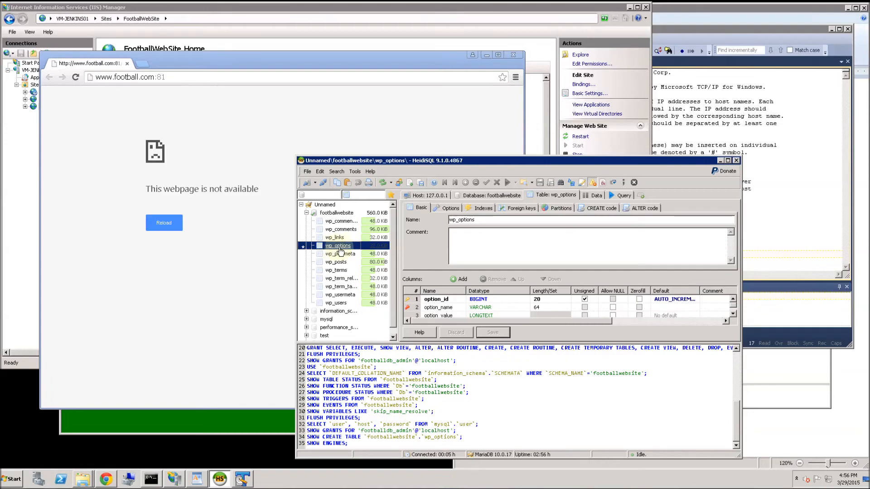
right_click(337, 245)
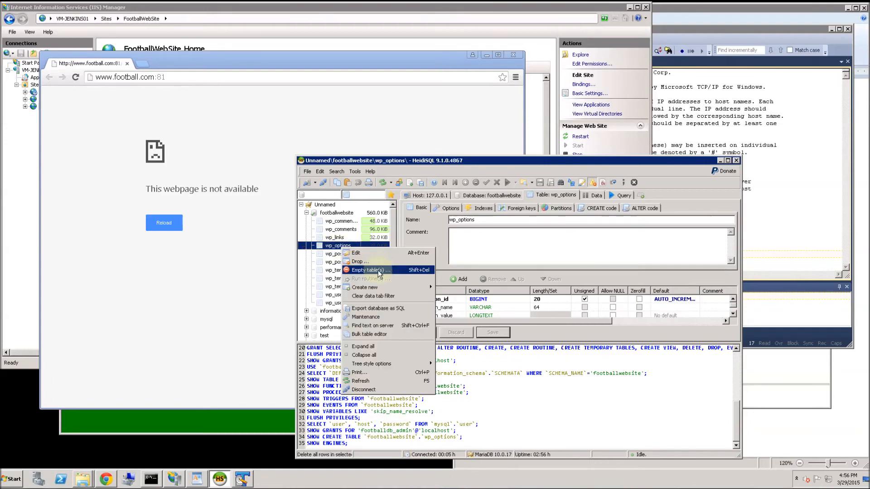
mouse_move(377, 308)
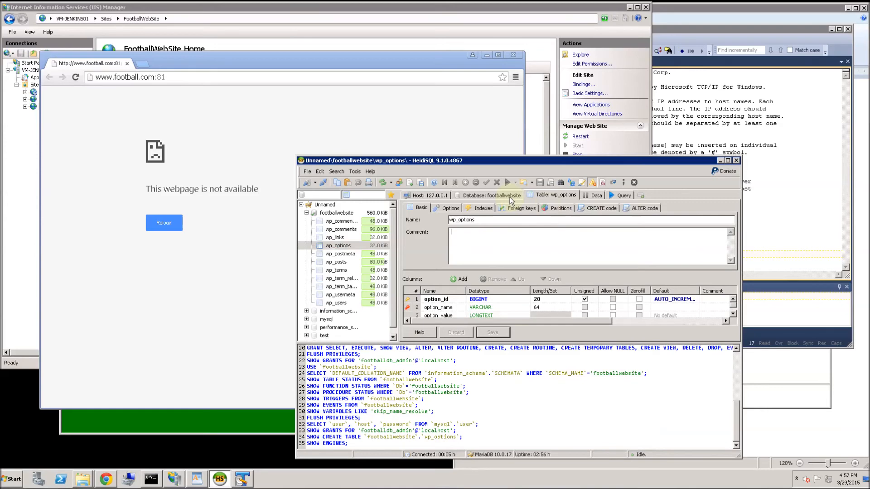
click(593, 195)
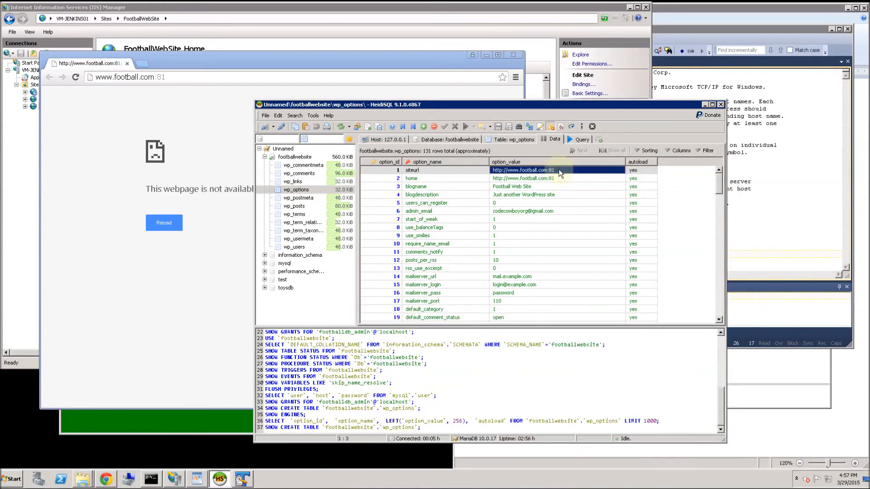
double_click(523, 170)
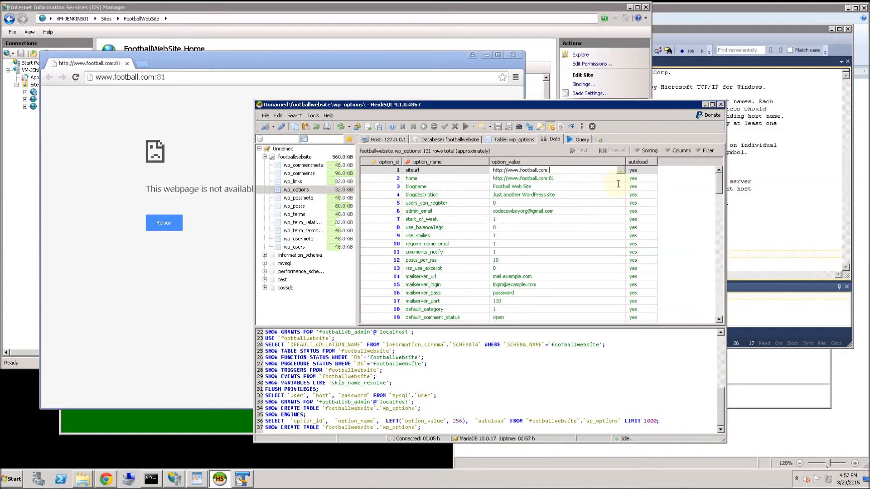
click(555, 178)
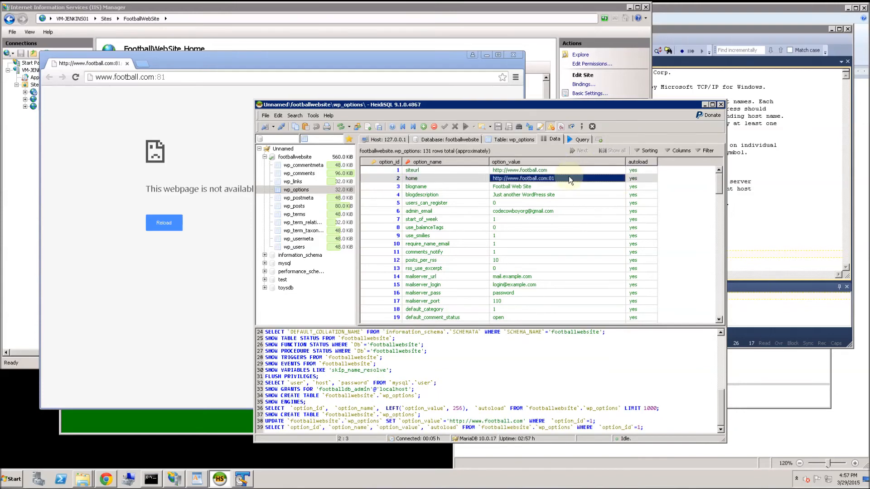
double_click(555, 178)
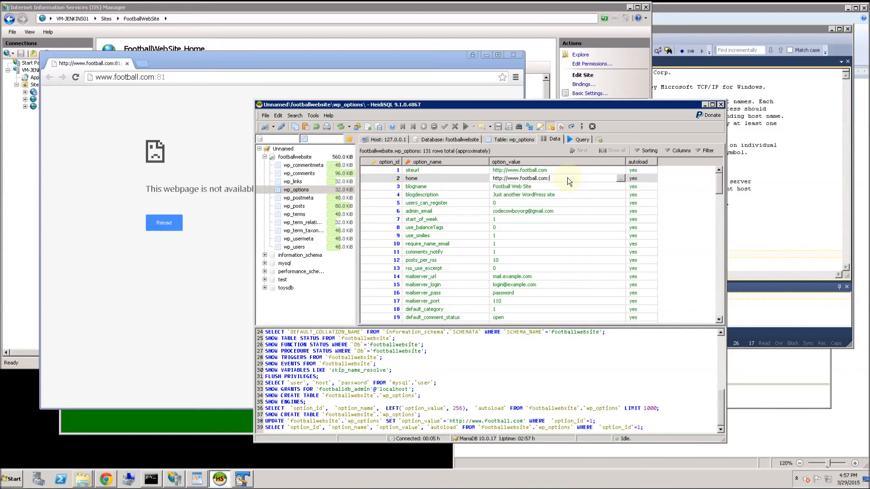
mouse_move(554, 178)
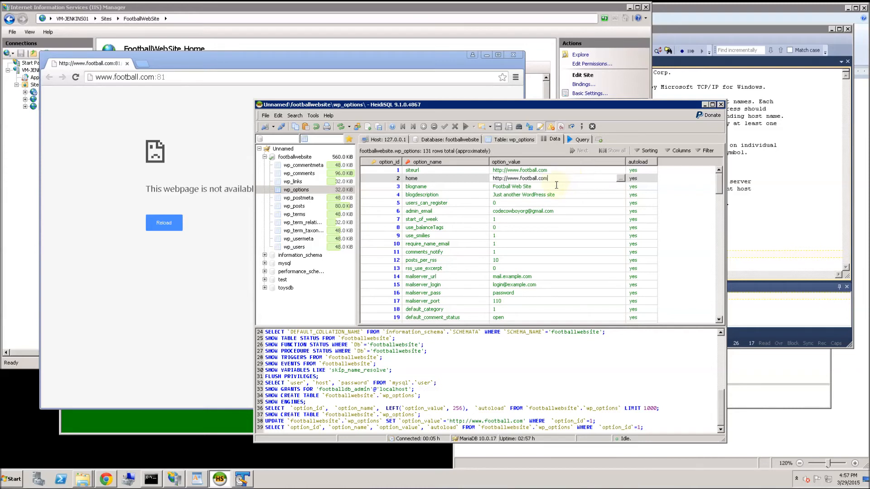
click(526, 187)
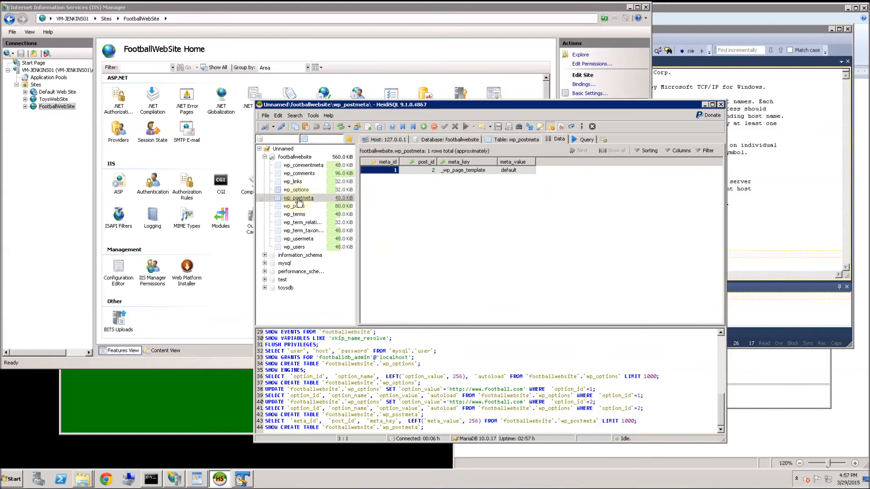
click(296, 190)
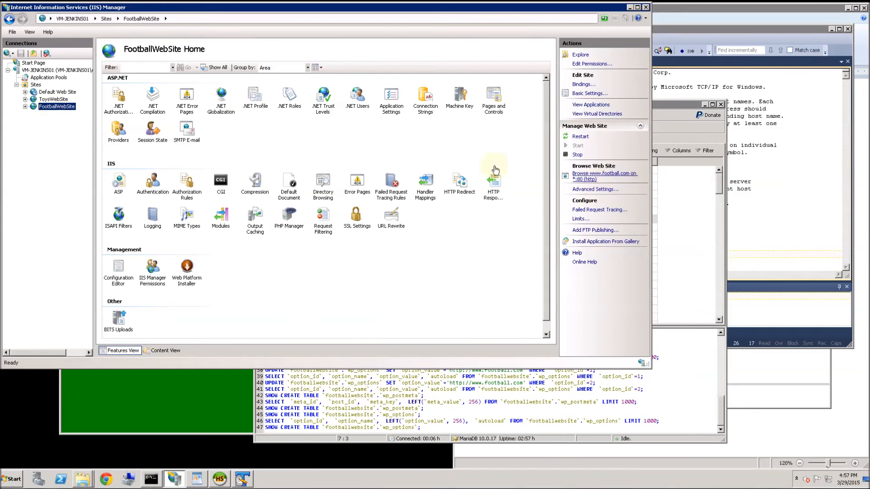
right_click(57, 106)
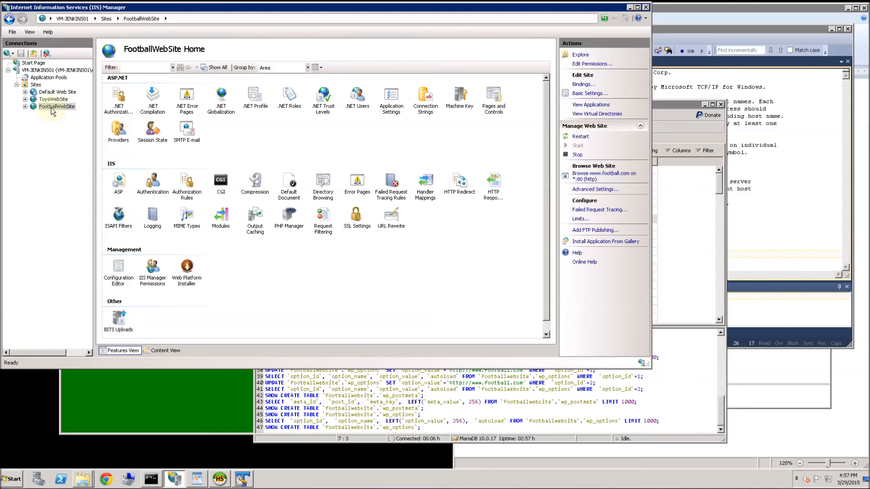
right_click(57, 106)
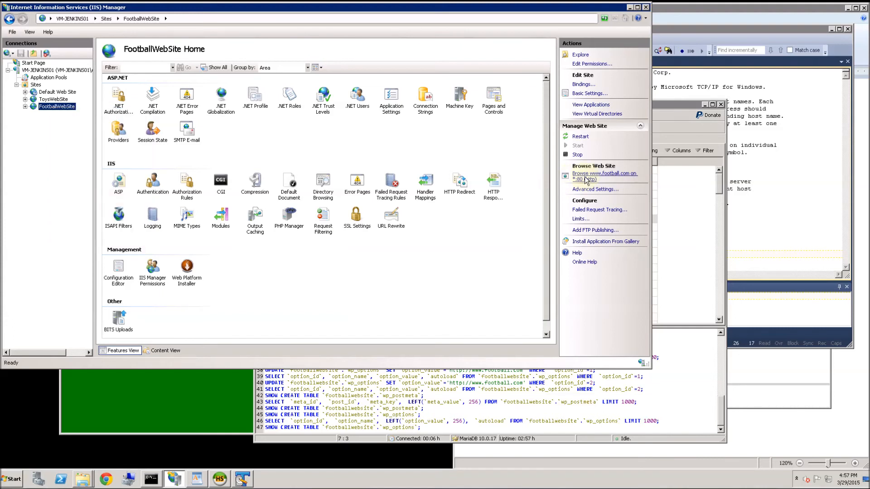
mouse_move(529, 192)
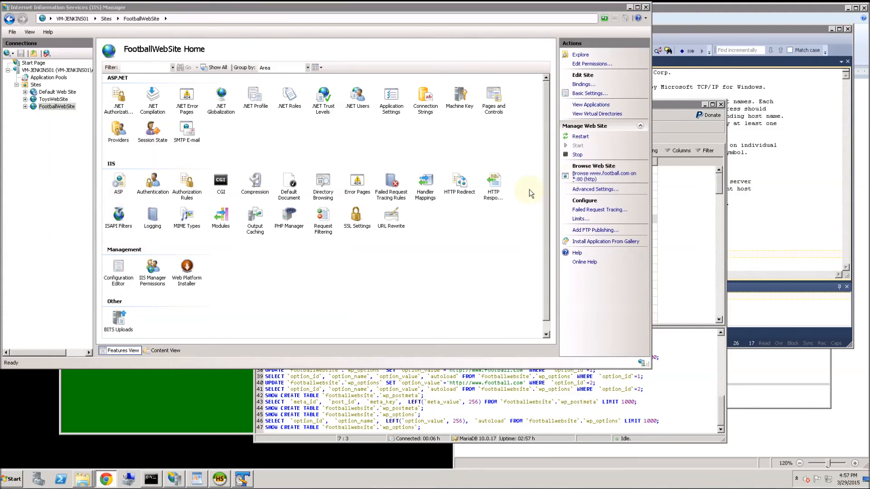
click(603, 176)
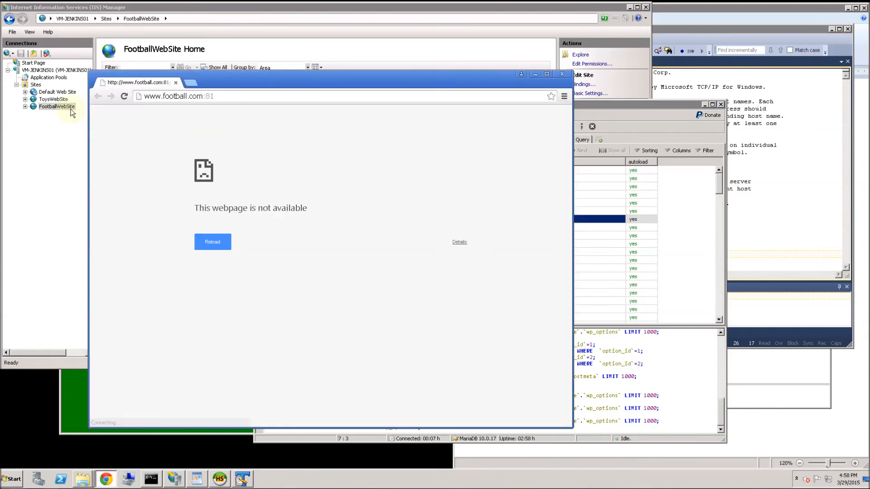
right_click(57, 106)
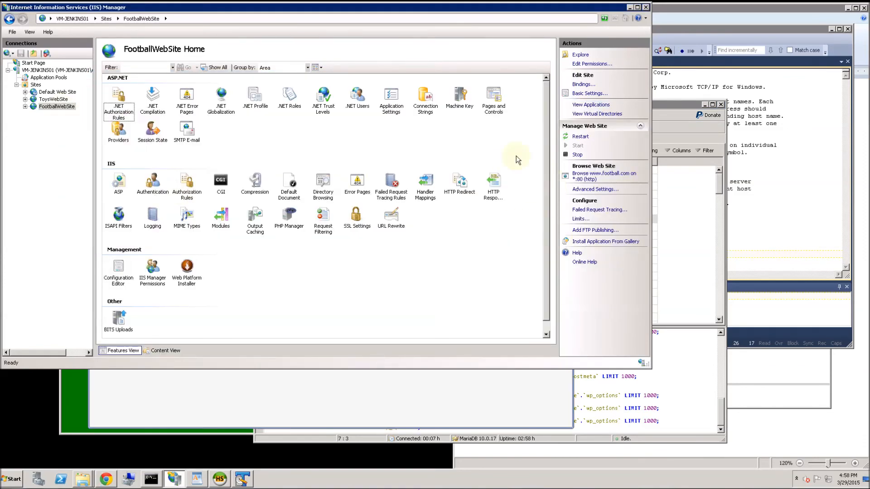
click(583, 95)
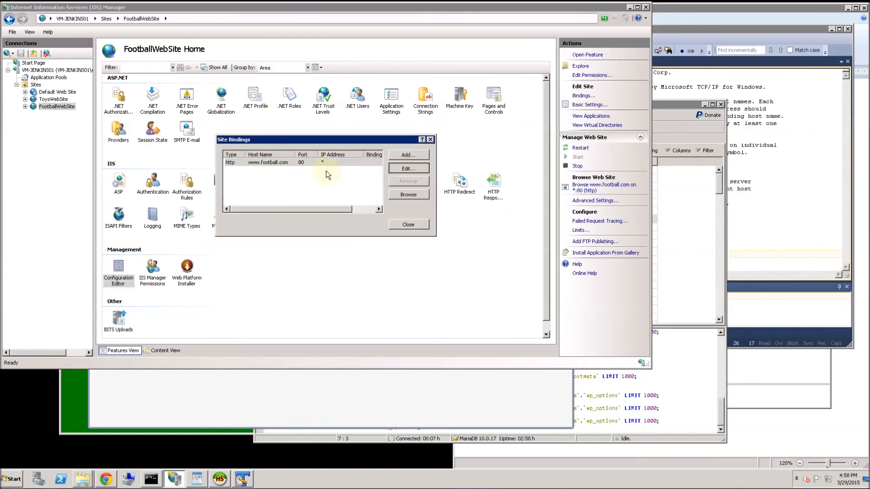
click(407, 168)
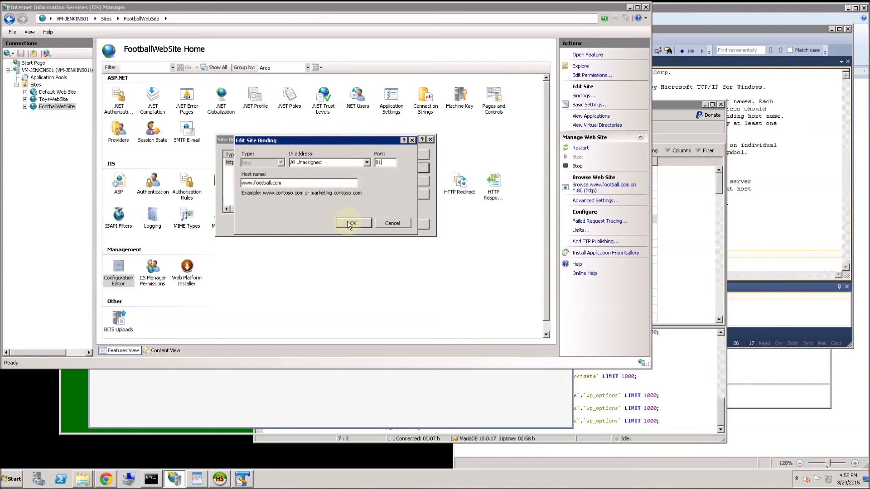
click(351, 223)
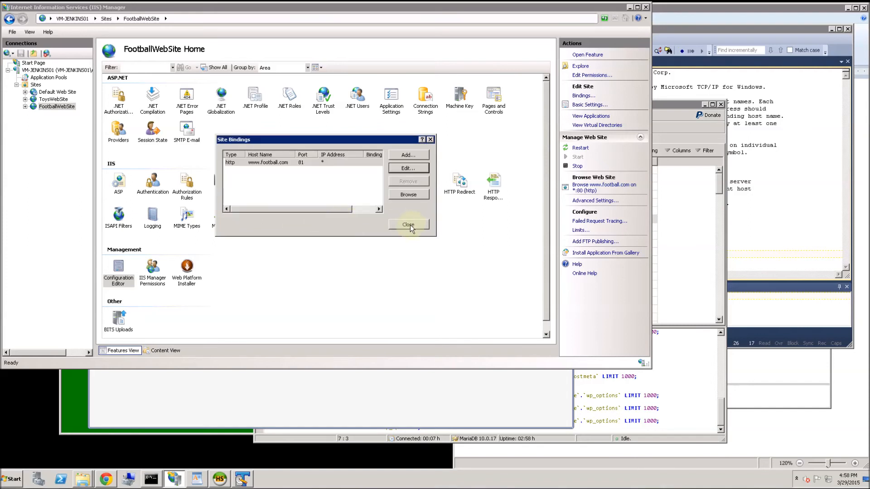
click(407, 224)
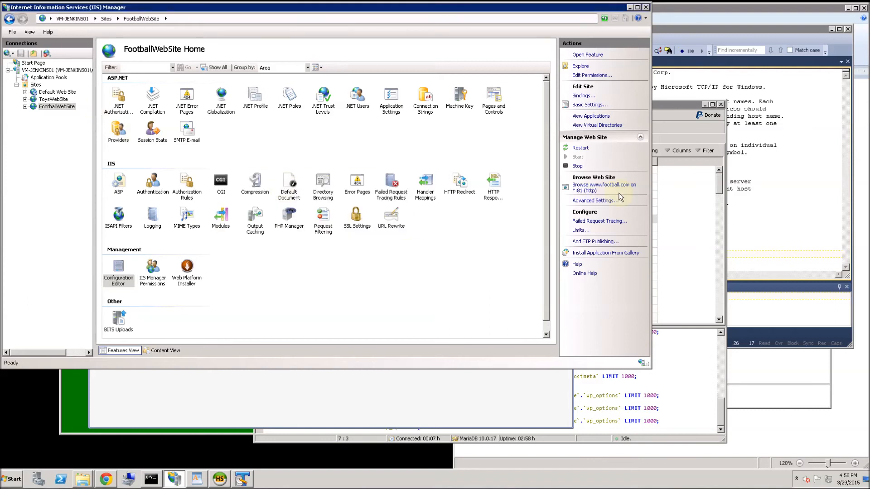
click(603, 188)
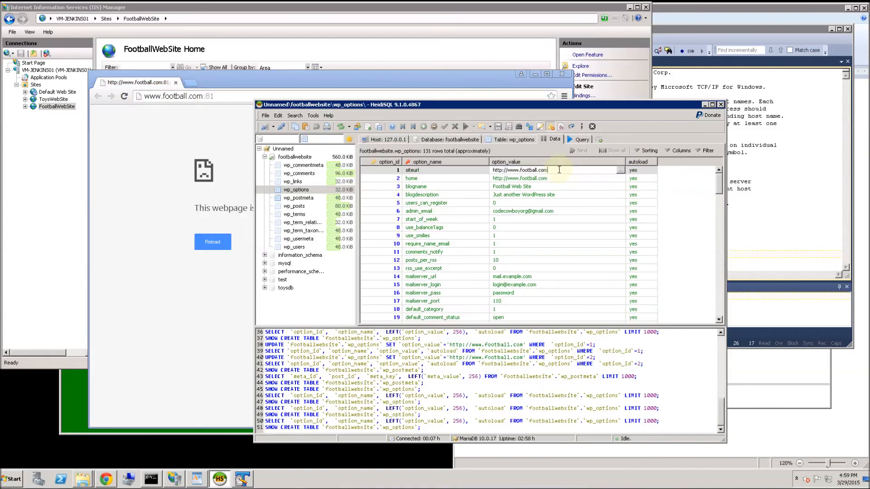
Append ':81' to the siteurl and home values in wp_options
text(:81)
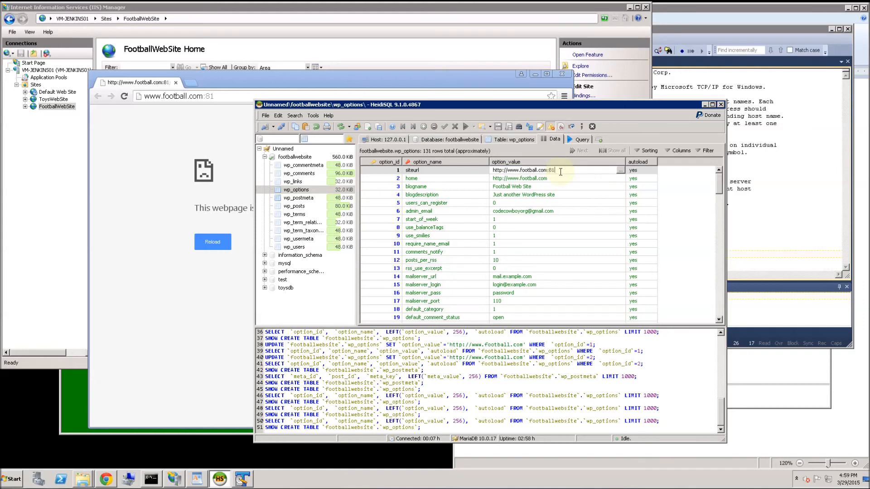
click(519, 178)
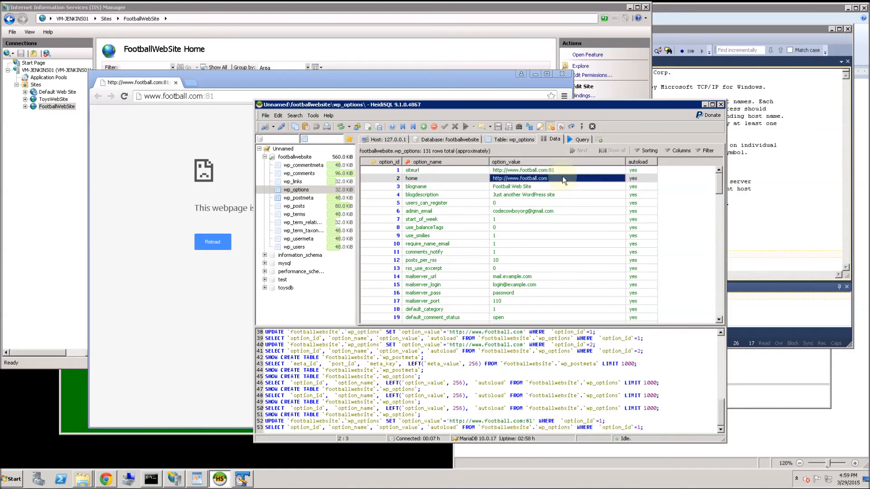
double_click(519, 178)
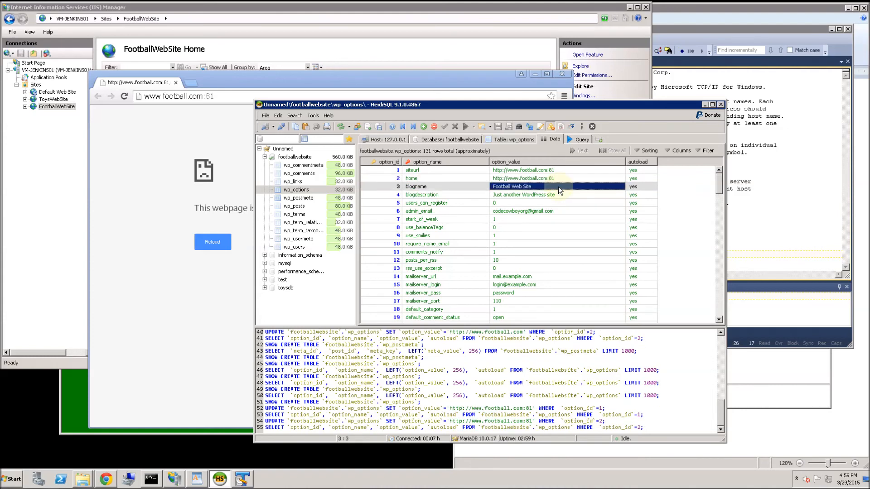
click(137, 96)
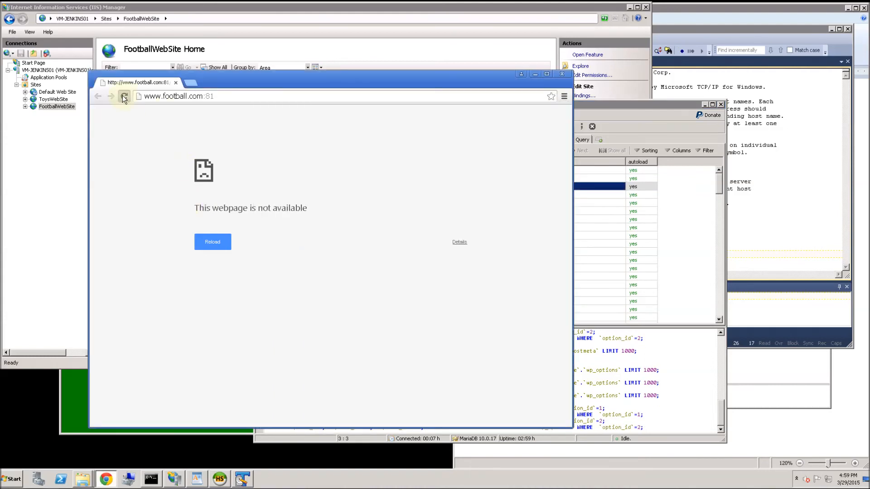
click(124, 96)
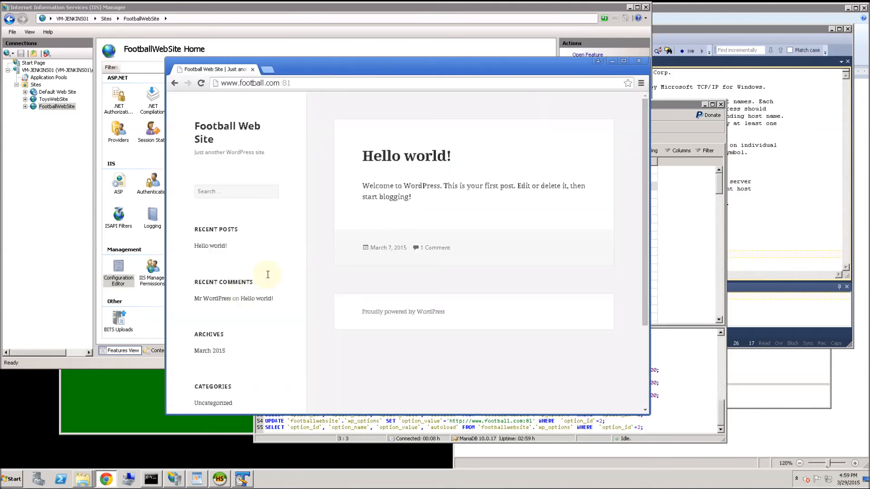
scroll(down, 3)
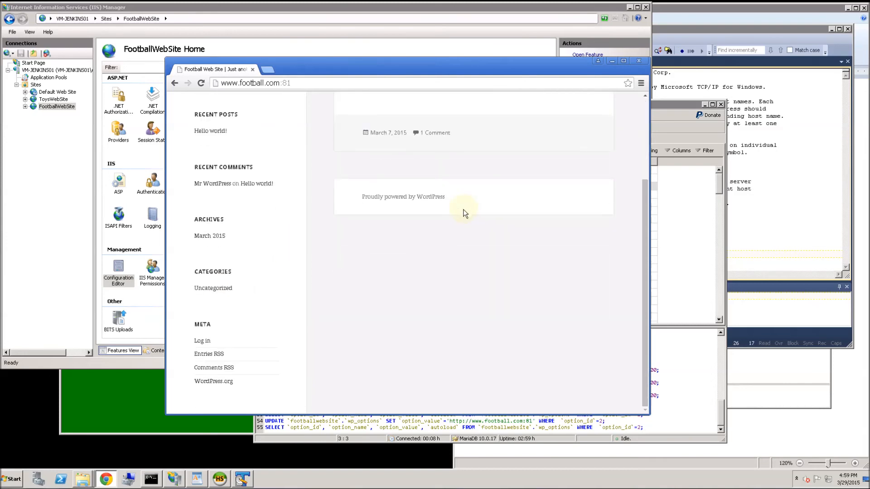
scroll(up, 3)
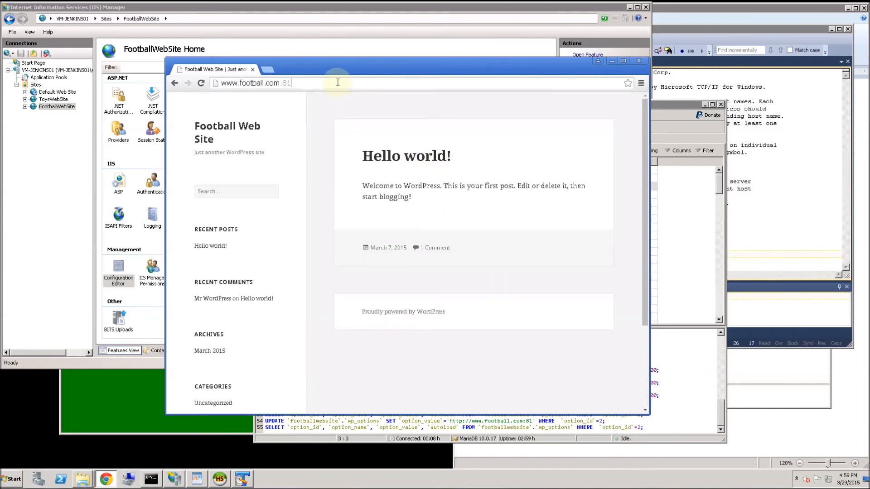
Log in to wp-admin as footballadmin and decline saving the password
text(\wp-)
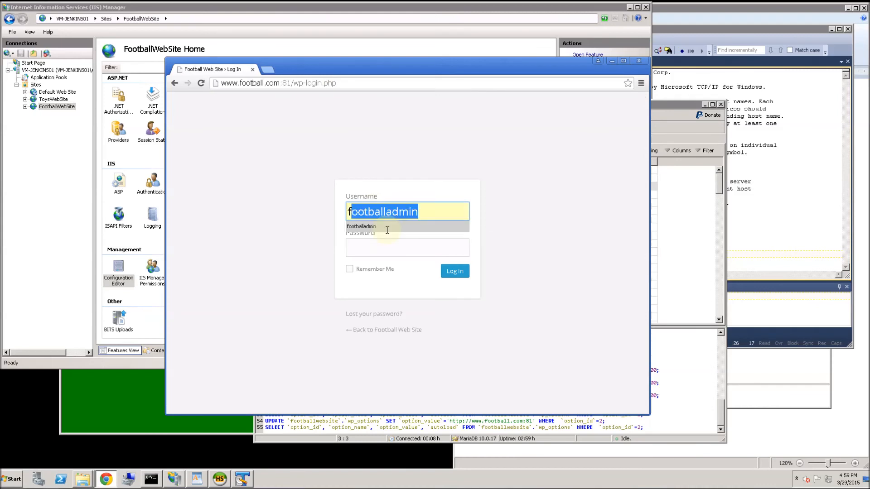
text(foo)
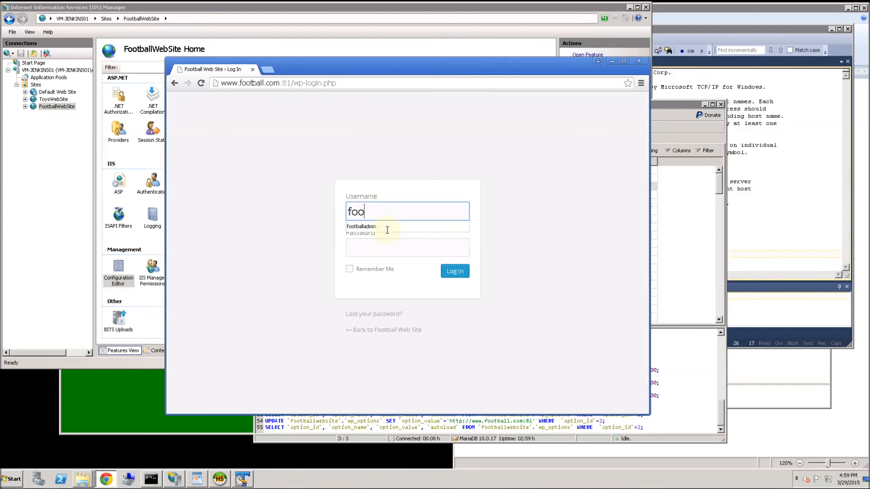
click(361, 227)
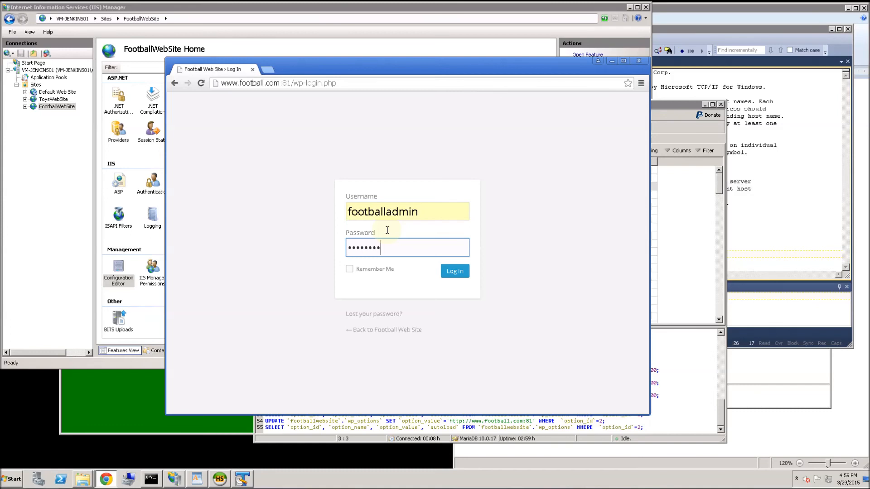
click(454, 271)
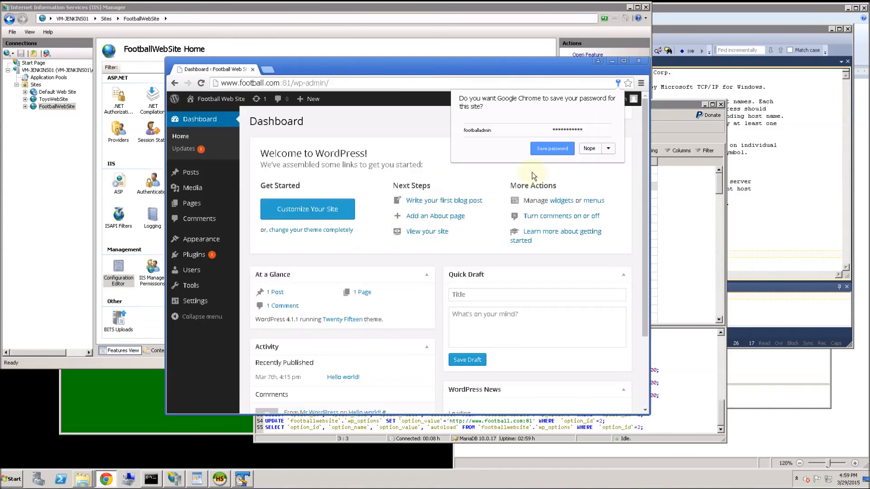
click(589, 148)
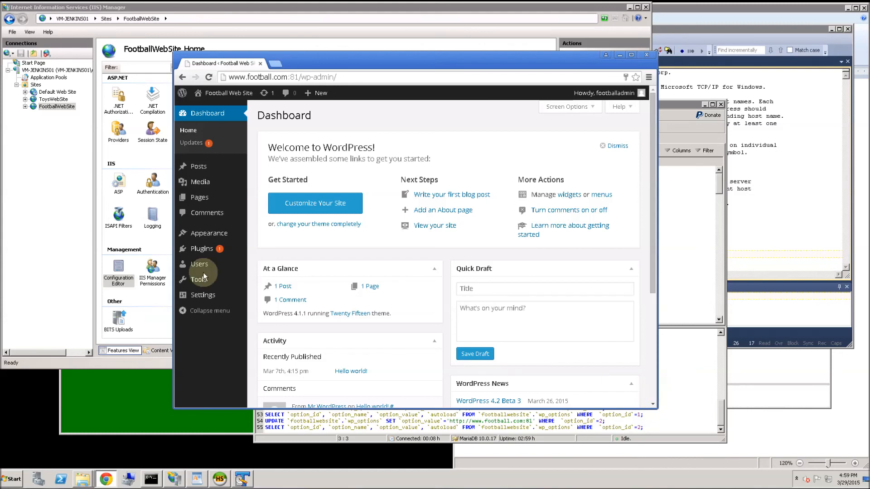
Remove ':81' from the WordPress Address and Site Address in General Settings and save
click(202, 294)
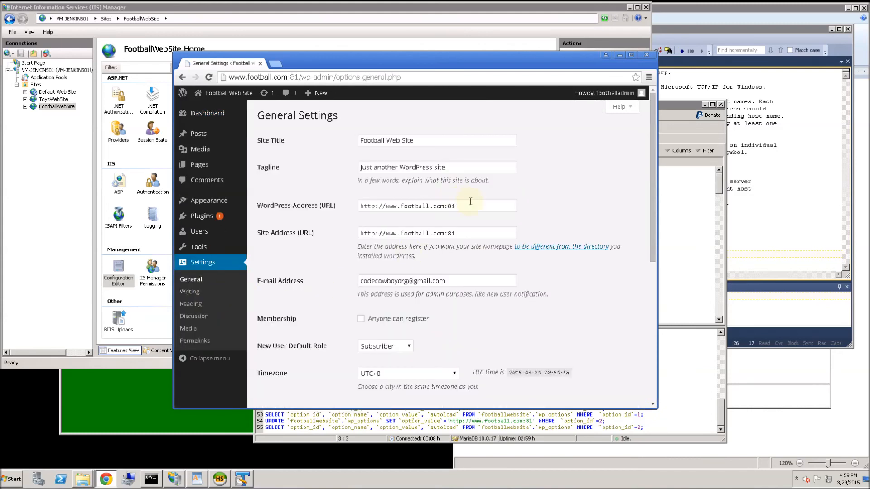
click(436, 205)
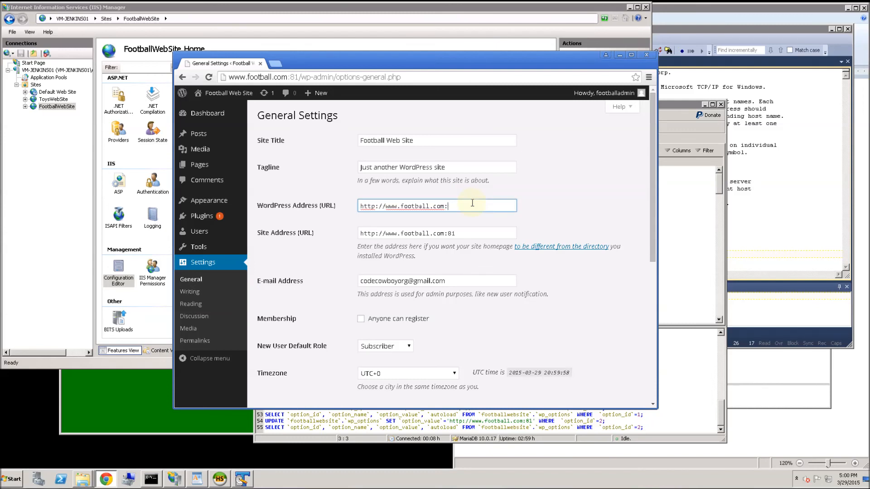
click(436, 233)
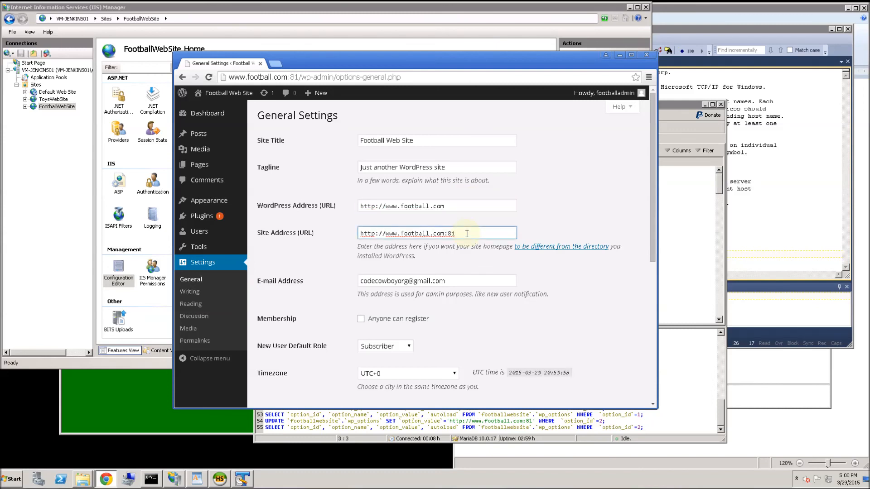
key(Backspace)
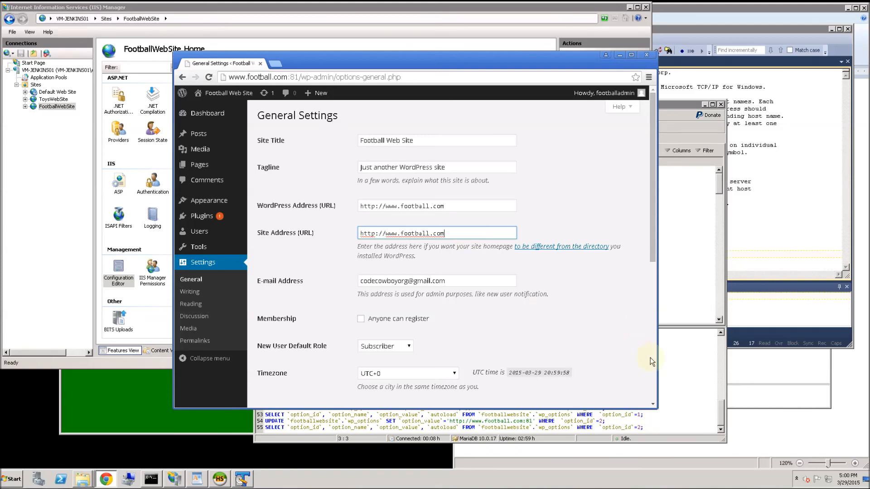
scroll(down, 3)
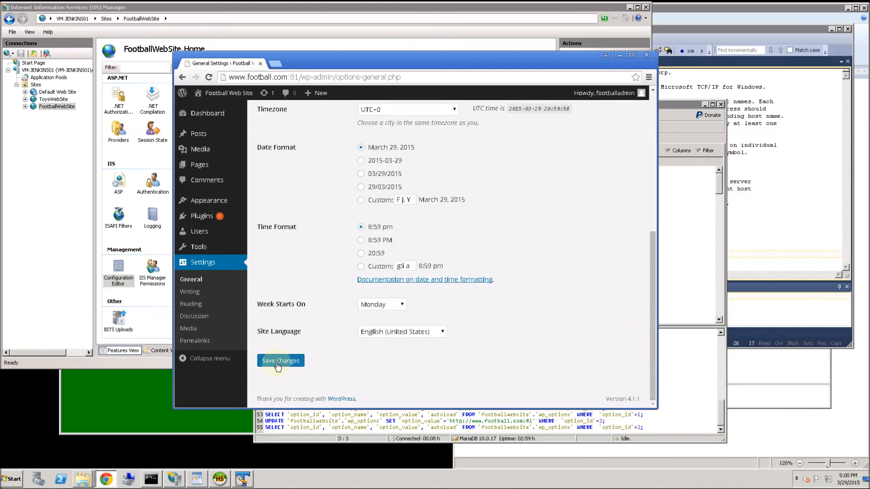
click(280, 360)
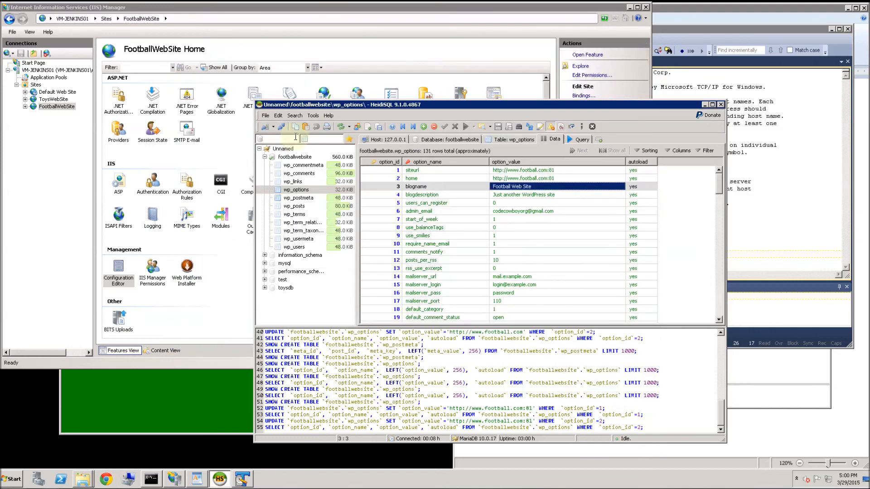
right_click(56, 106)
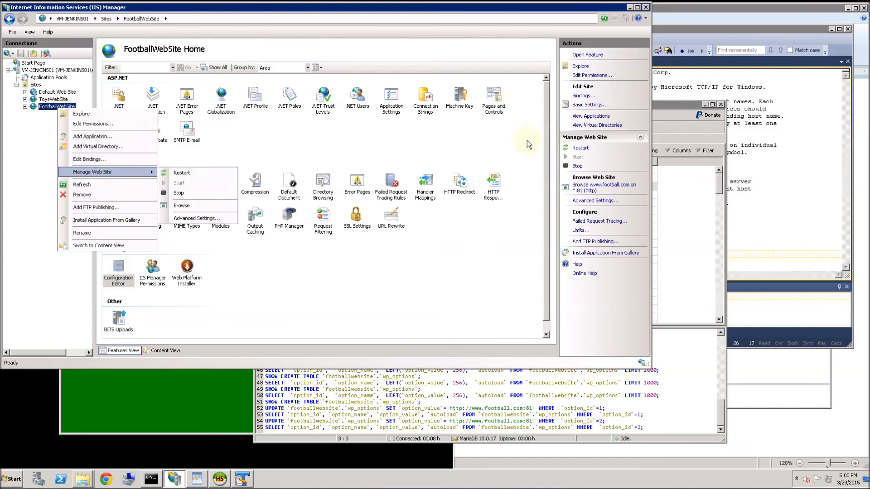
click(91, 159)
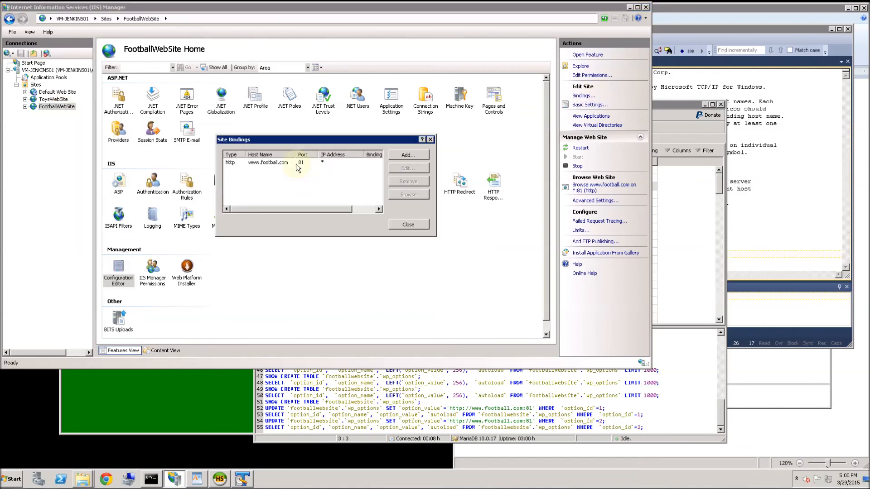
click(408, 168)
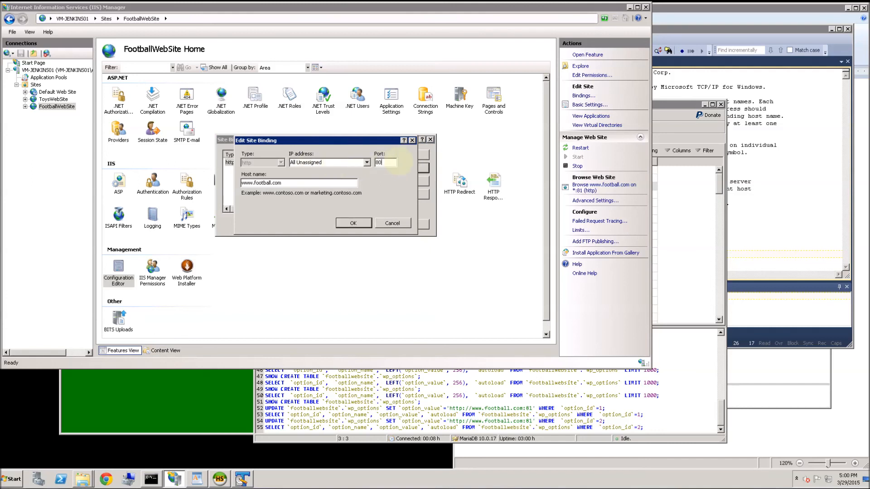
click(352, 222)
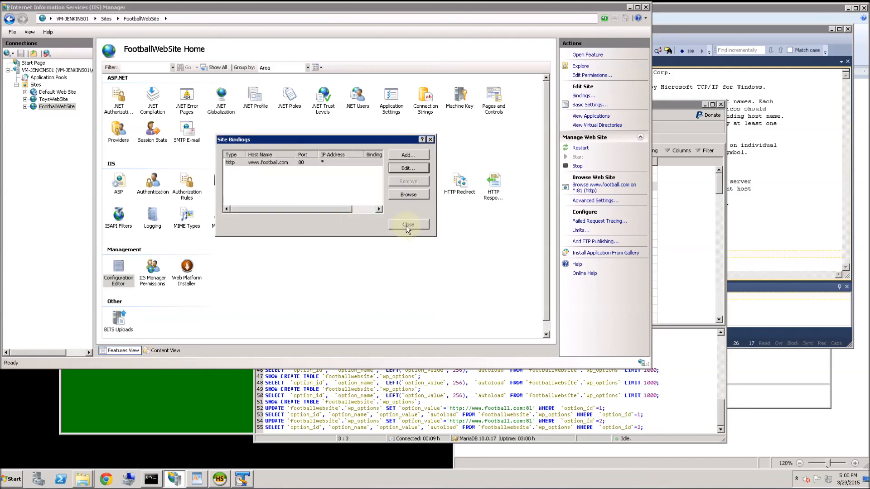
click(407, 225)
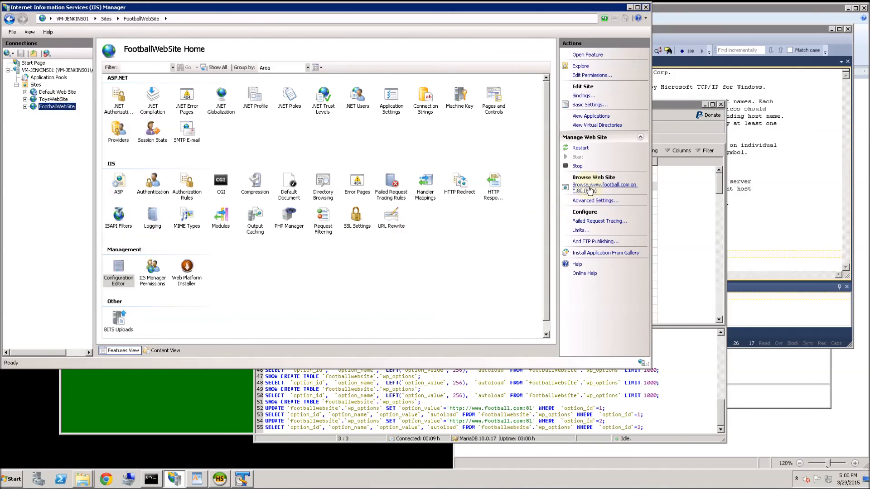
click(604, 187)
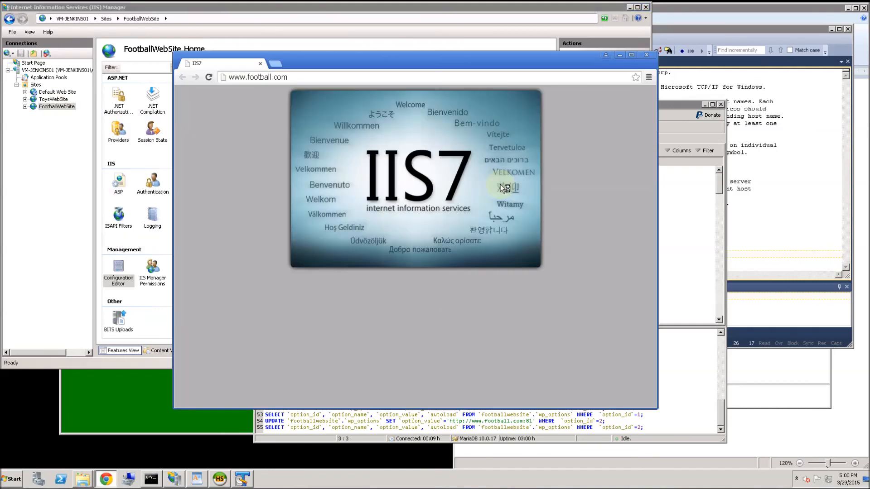
mouse_move(240, 93)
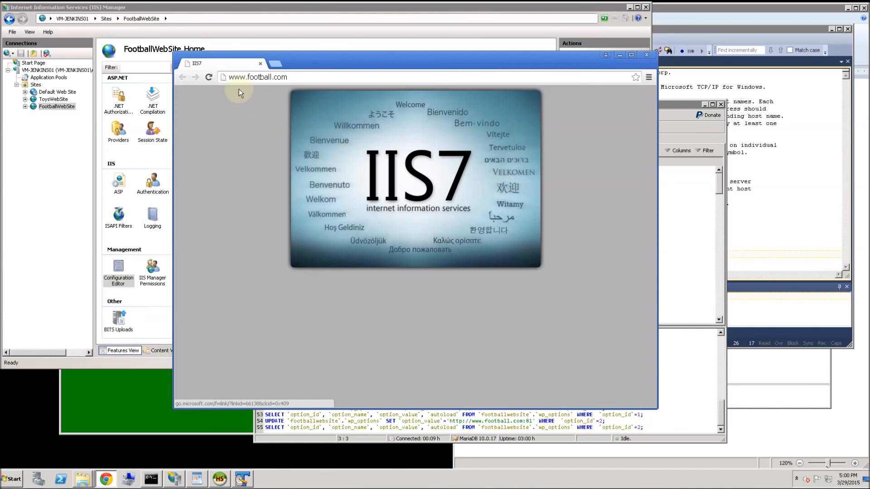
click(208, 77)
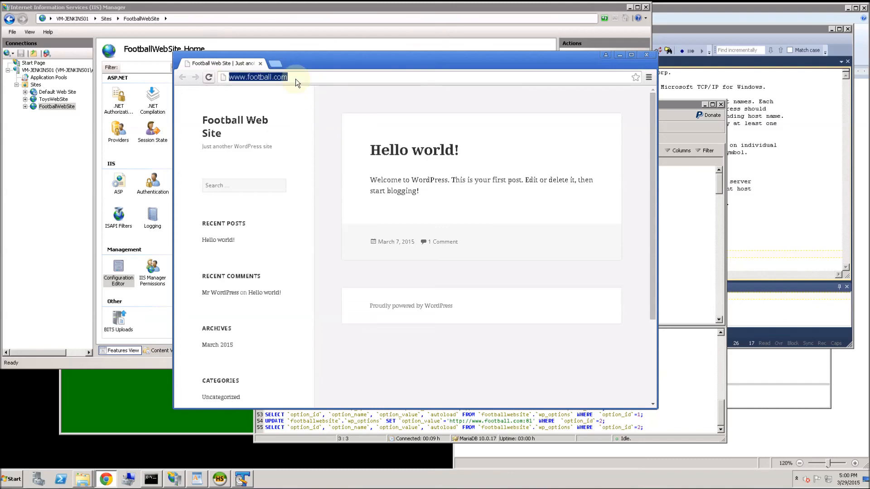
text(:8)
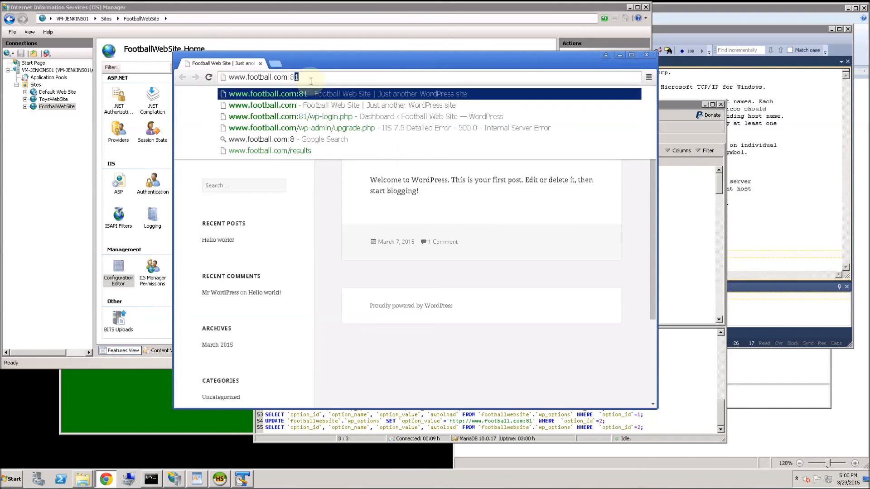
key(BackSpace)
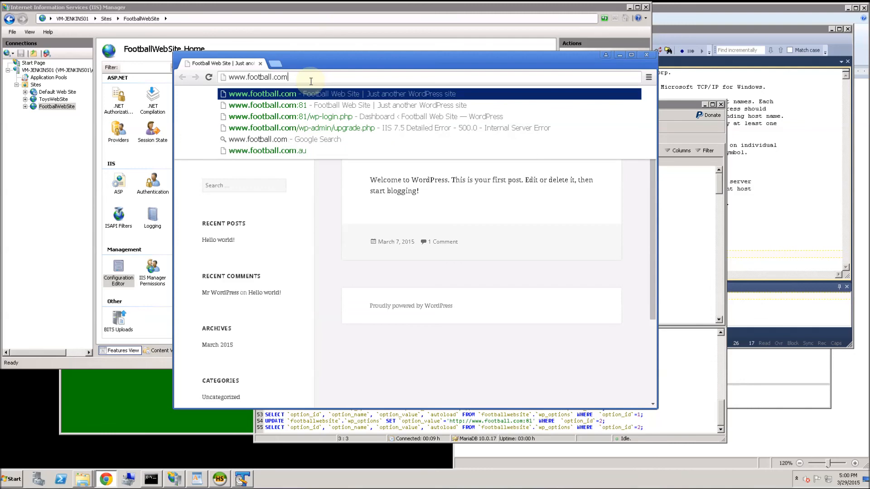
mouse_move(764, 385)
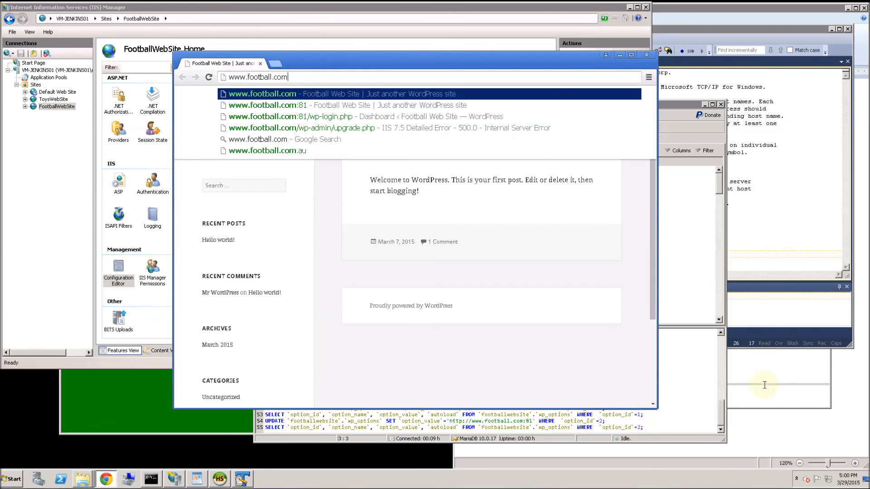
click(219, 479)
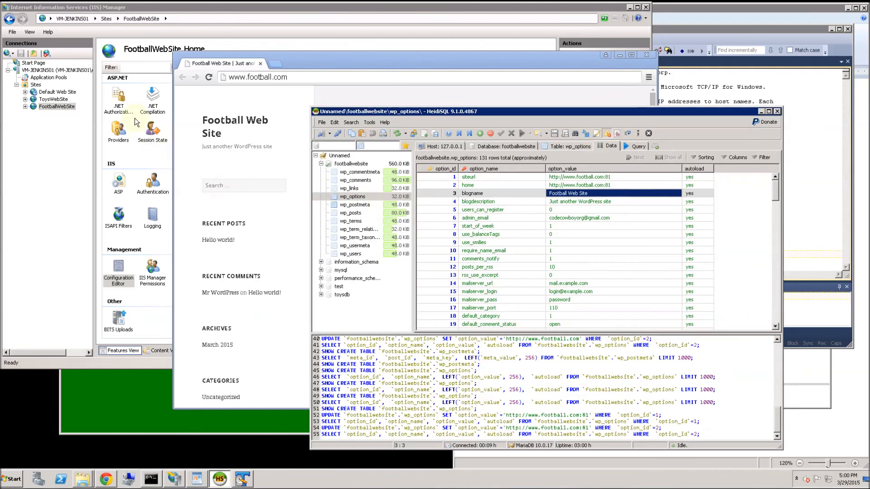
mouse_move(255, 185)
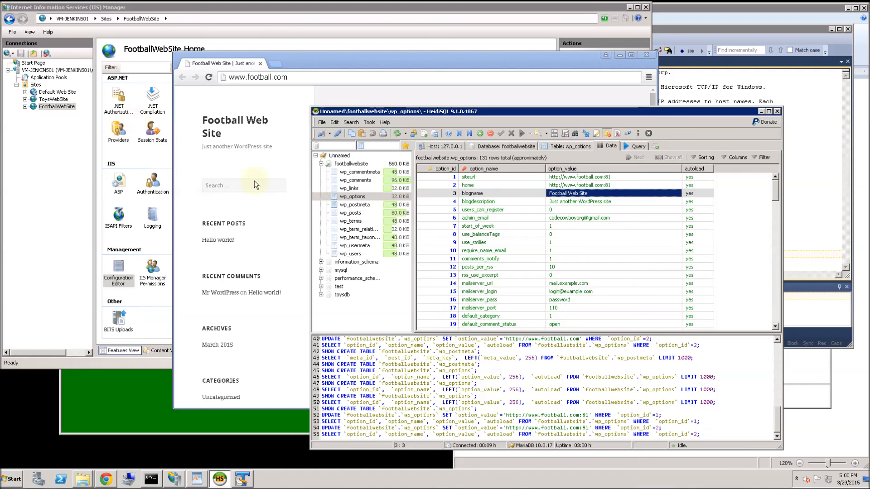
click(581, 185)
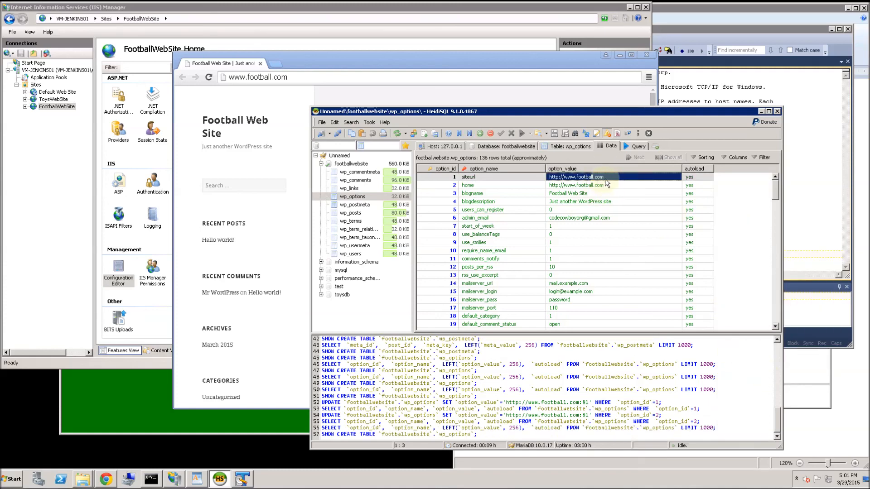
mouse_move(372, 212)
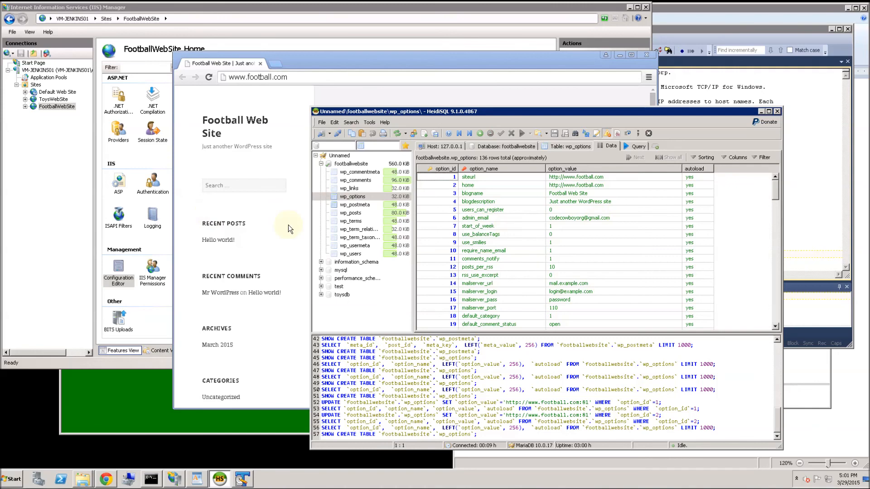
mouse_move(69, 184)
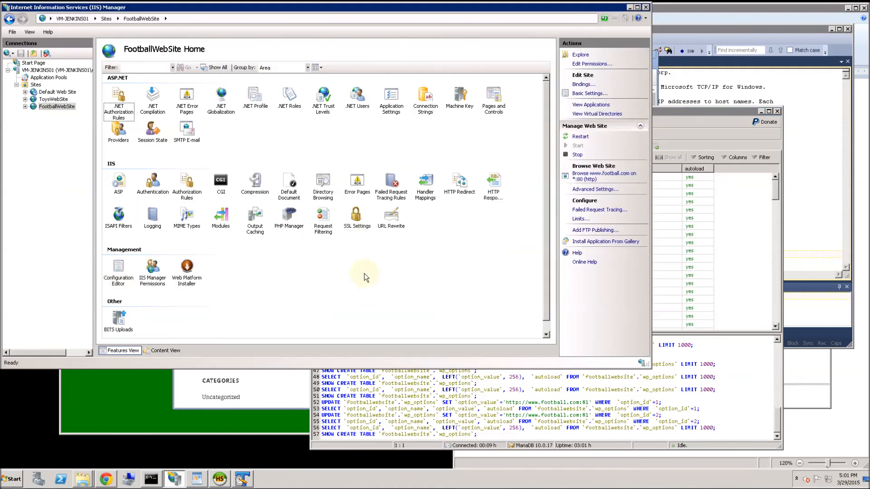
click(603, 173)
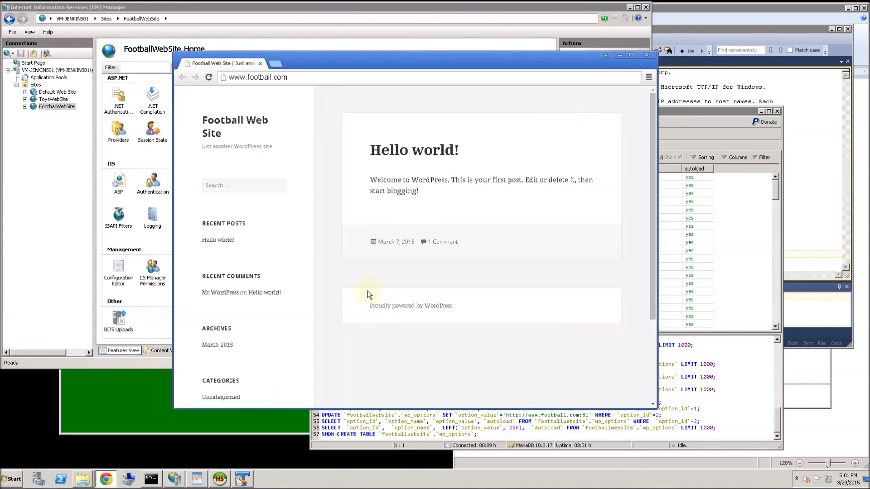
mouse_move(359, 280)
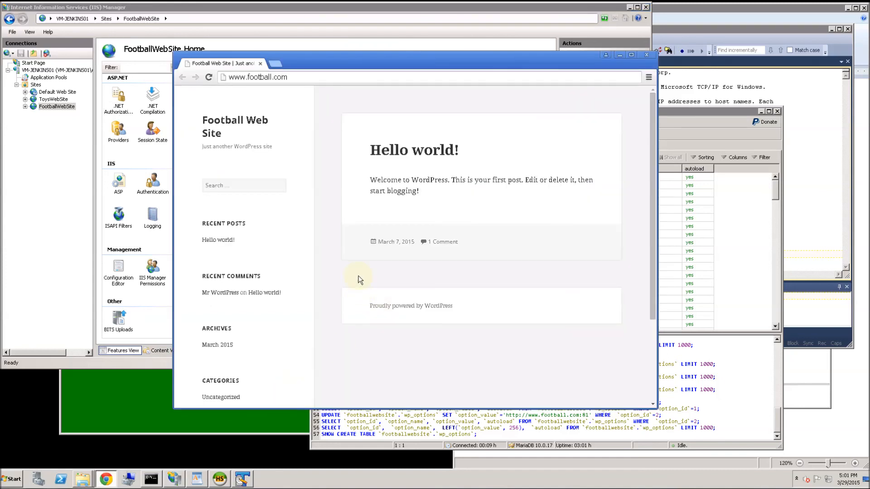